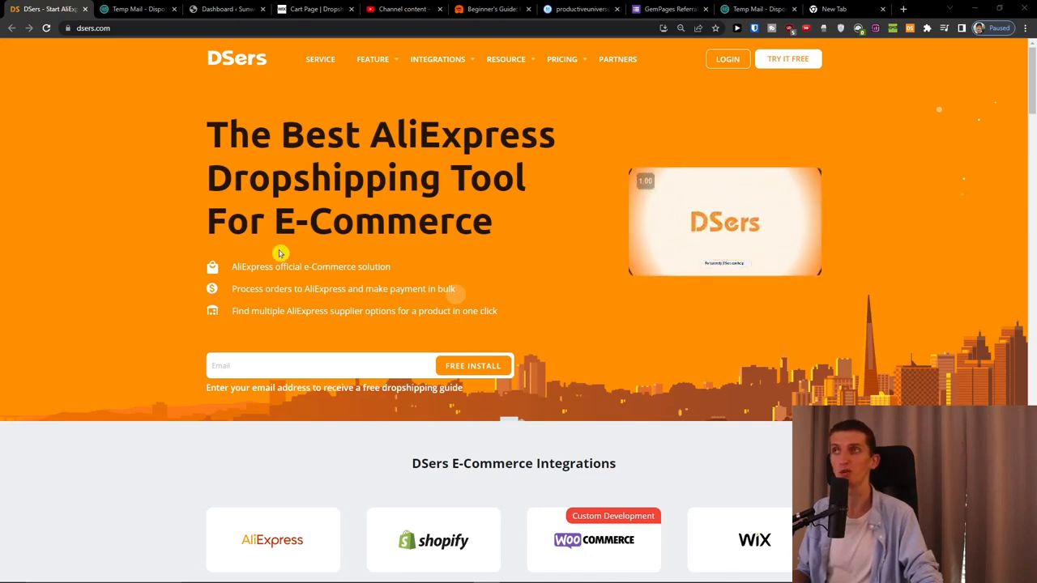
Switch to the store's WordPress admin dashboard
{"action": "left_click", "coordinate": [227, 10]}
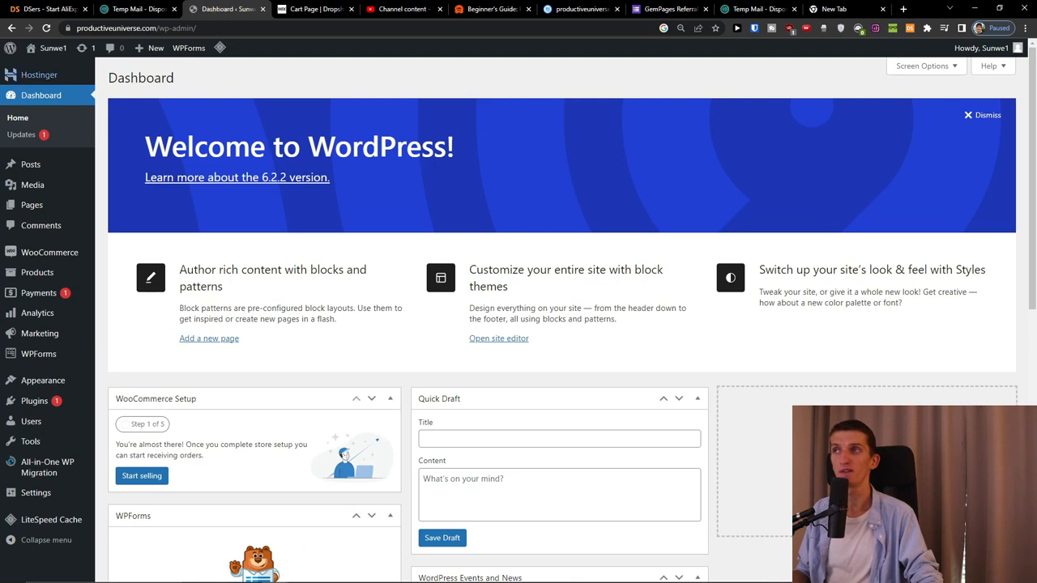
{"action": "mouse_move", "coordinate": [360, 191]}
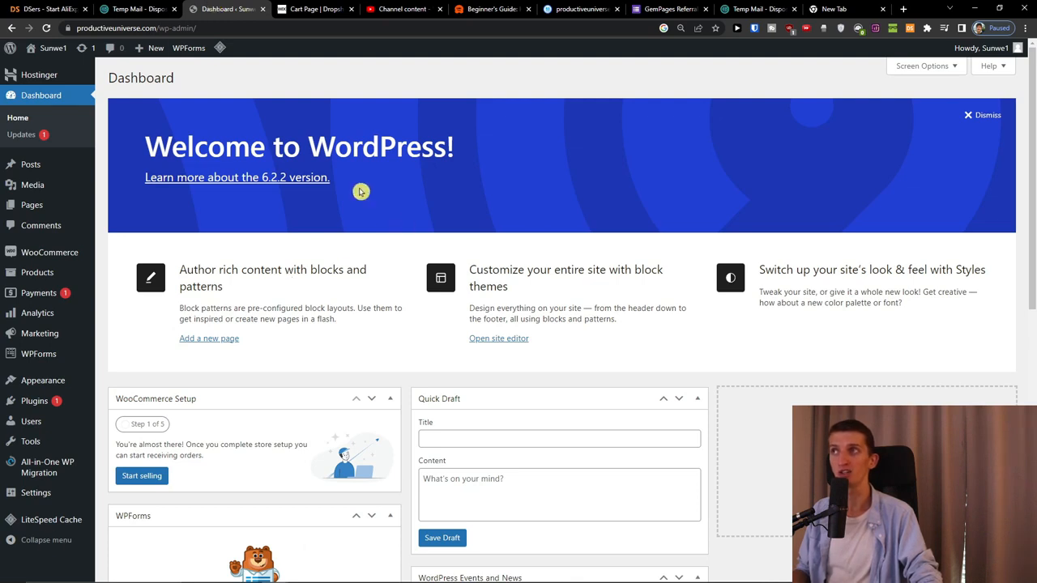
{"action": "mouse_move", "coordinate": [49, 10]}
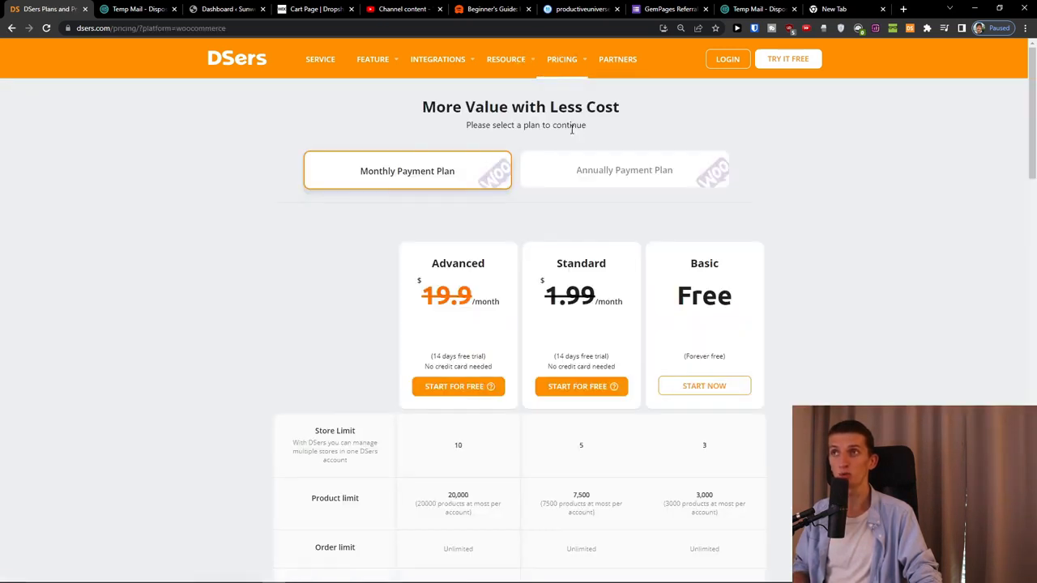
{"action": "scroll", "scroll_direction": "down", "scroll_amount": 3}
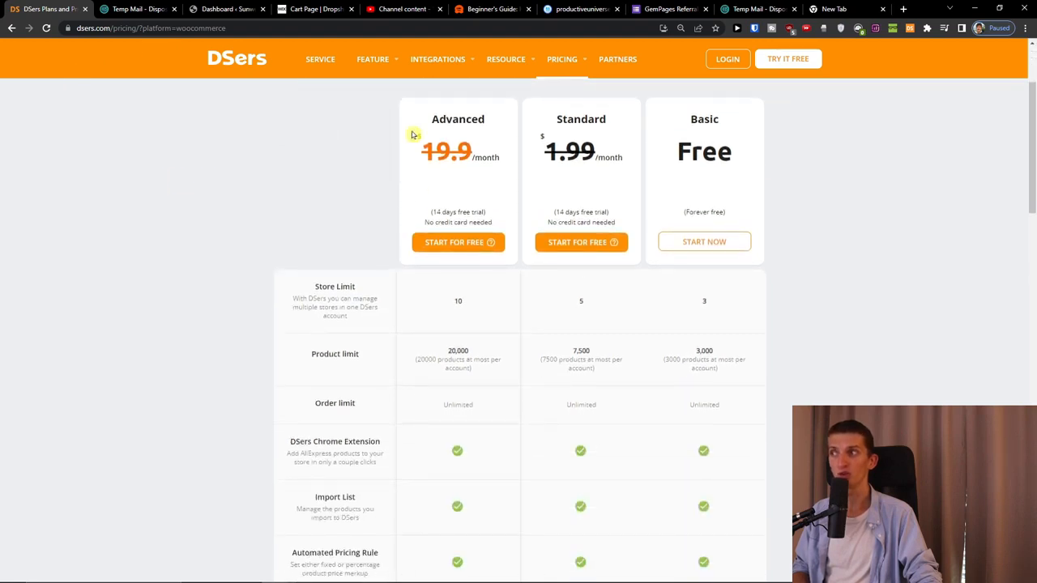
{"action": "scroll", "scroll_direction": "up", "scroll_amount": 3}
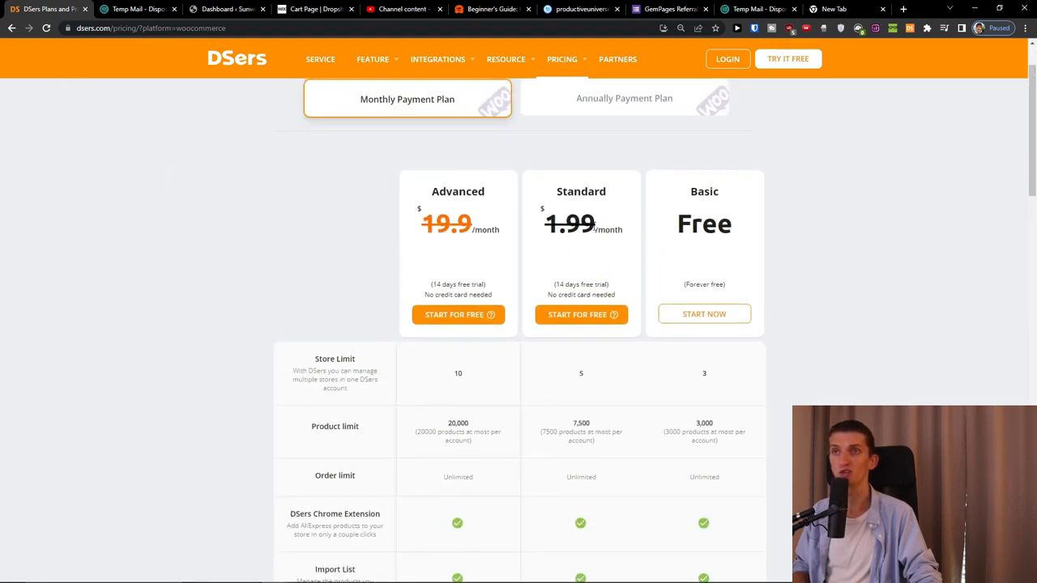
{"action": "scroll", "scroll_direction": "down", "scroll_amount": 3}
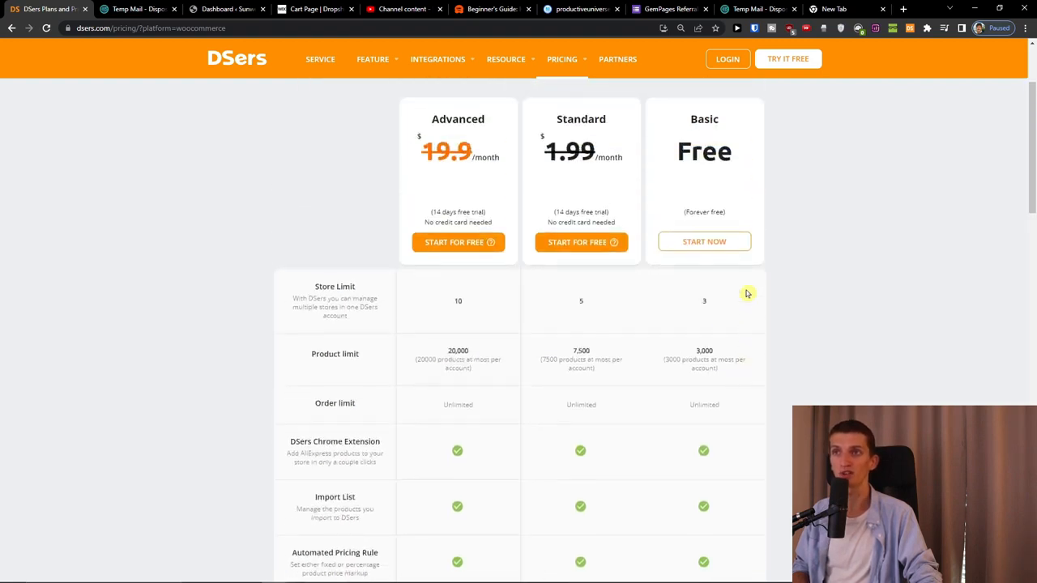
{"action": "scroll", "scroll_direction": "down", "scroll_amount": 3}
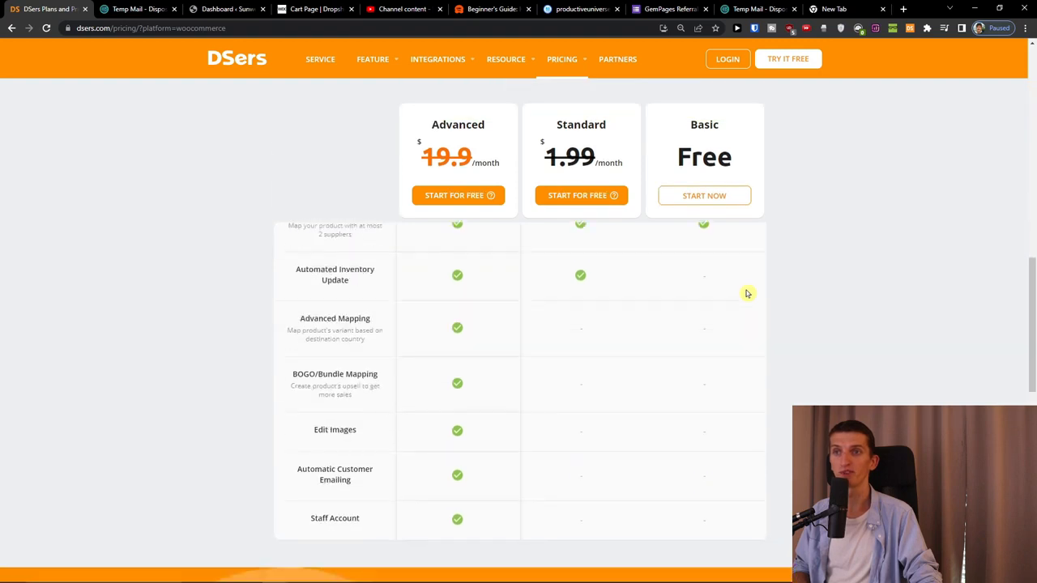
{"action": "scroll", "scroll_direction": "up", "scroll_amount": 3}
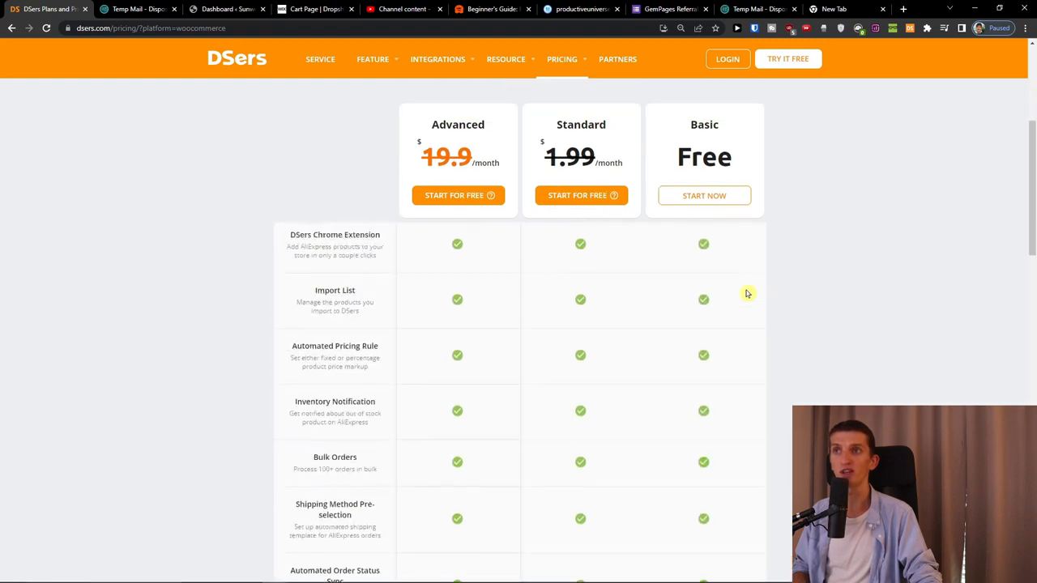
{"action": "scroll", "scroll_direction": "down", "scroll_amount": 3}
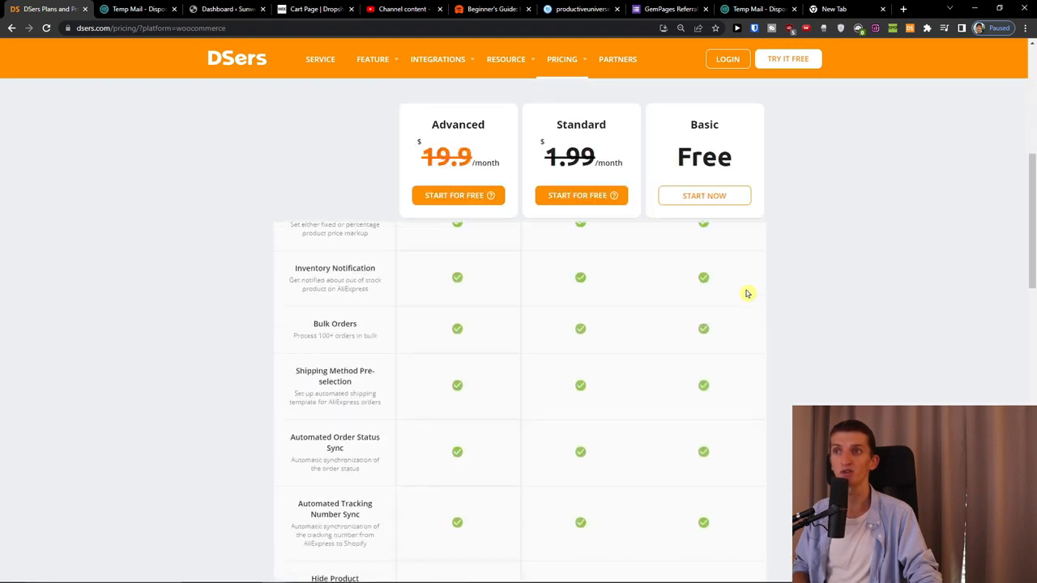
{"action": "scroll", "scroll_direction": "up", "scroll_amount": 3}
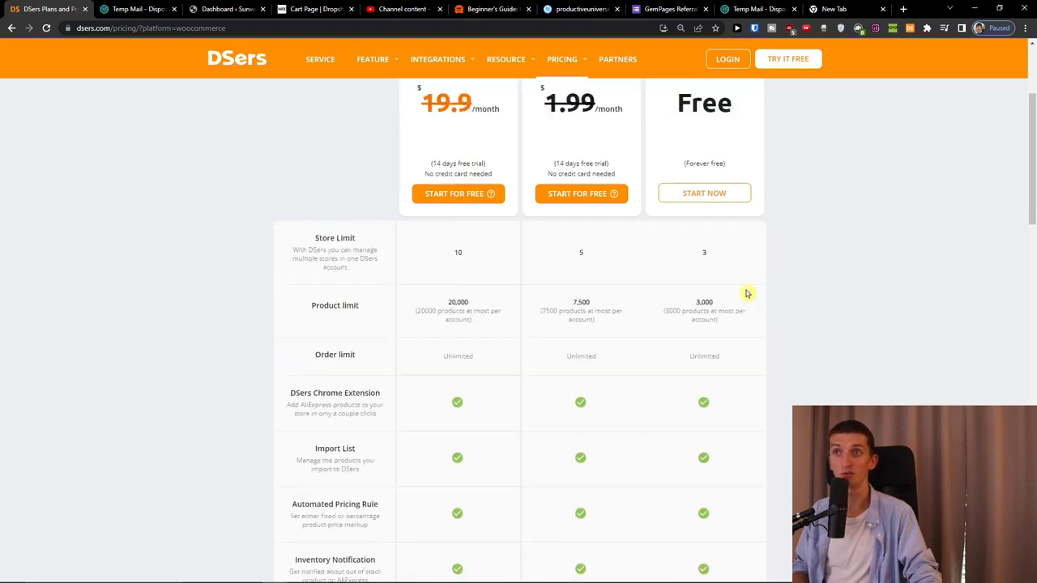
{"action": "scroll", "scroll_direction": "up", "scroll_amount": 3}
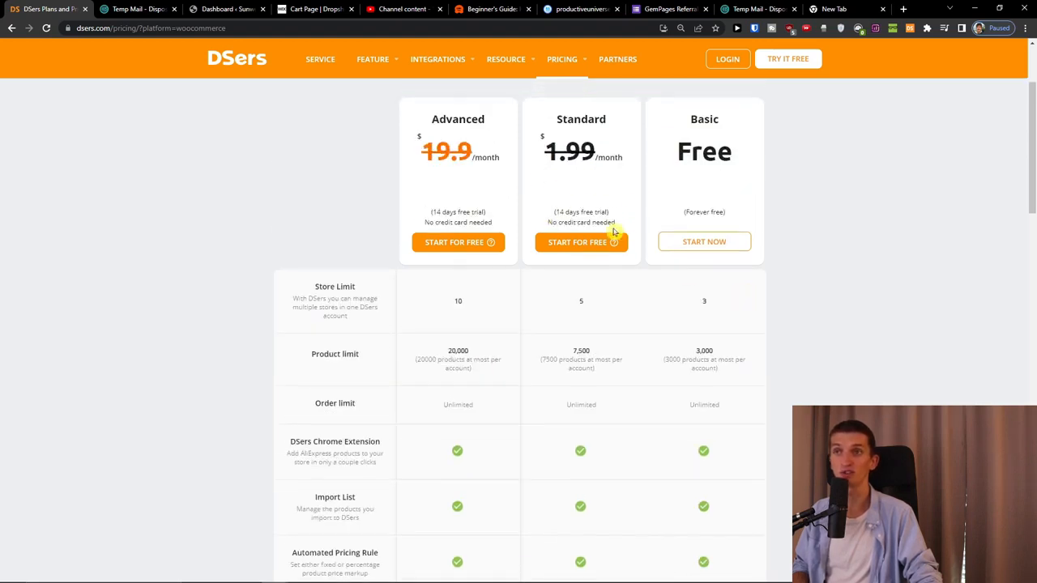
{"action": "double_click", "coordinate": [580, 224]}
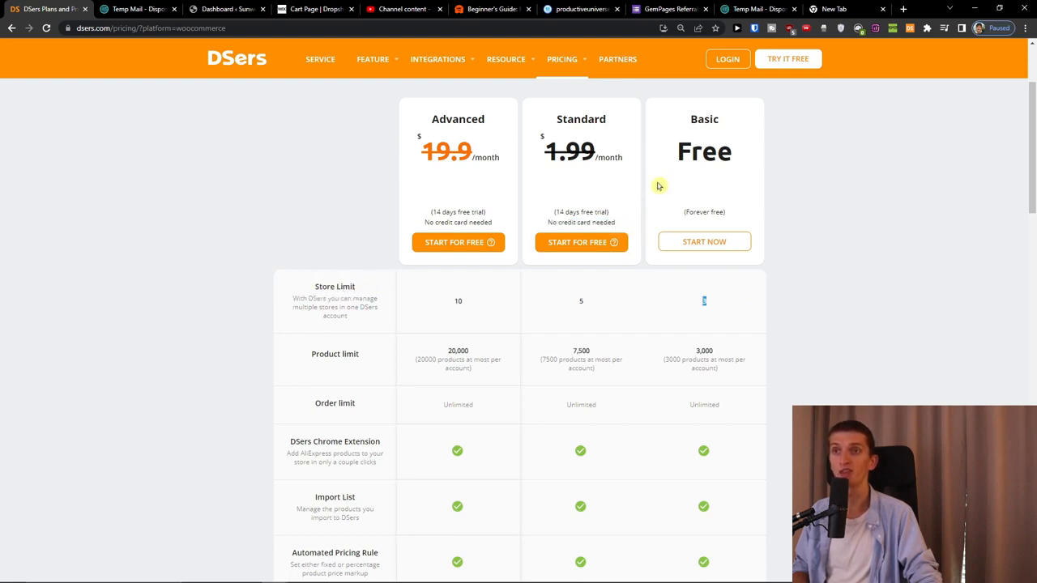
Start the free plan sign-up, use the Temp Mail address and a password, and create the account
{"action": "left_click", "coordinate": [703, 242]}
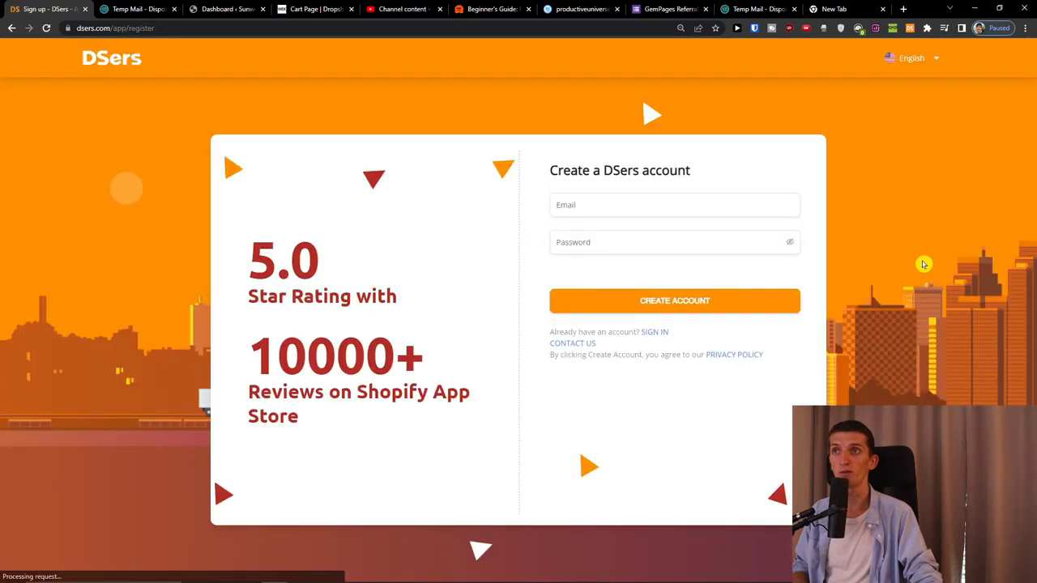
{"action": "left_click", "coordinate": [136, 10]}
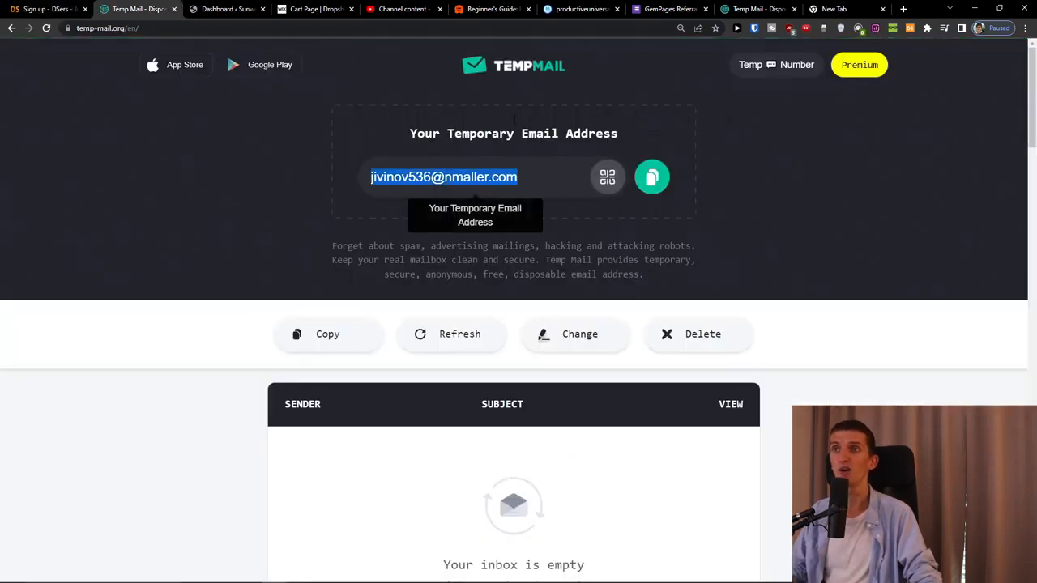
{"action": "left_click", "coordinate": [45, 10]}
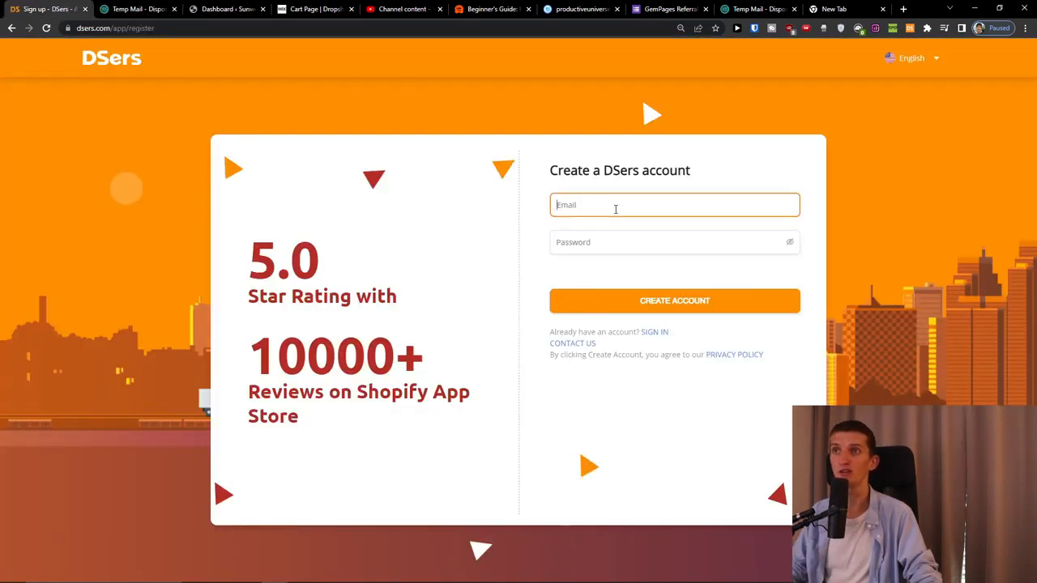
{"action": "mouse_move", "coordinate": [388, 149]}
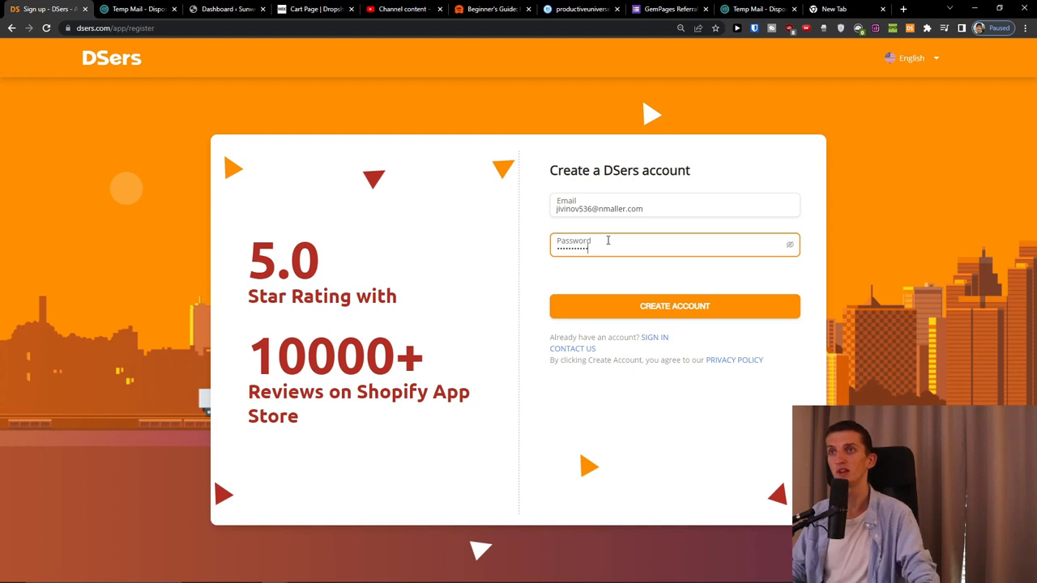
{"action": "left_click", "coordinate": [673, 306]}
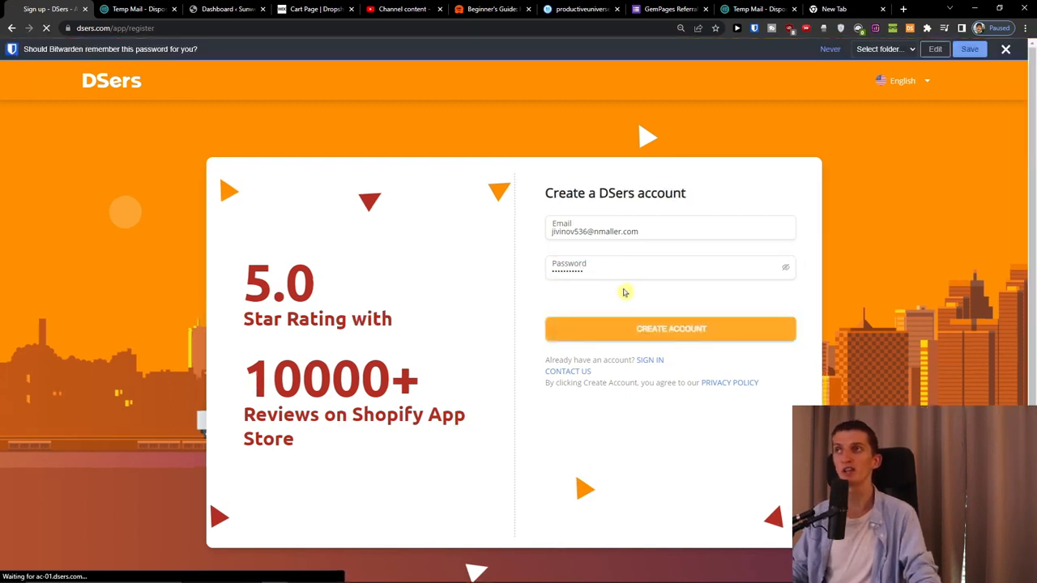
{"action": "left_click", "coordinate": [671, 328]}
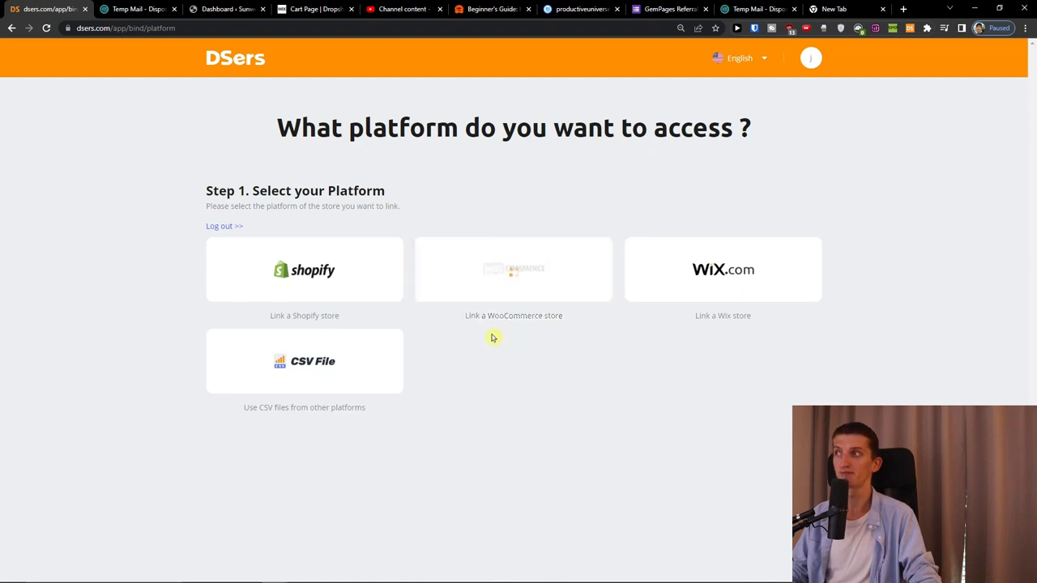
{"action": "left_click", "coordinate": [512, 269]}
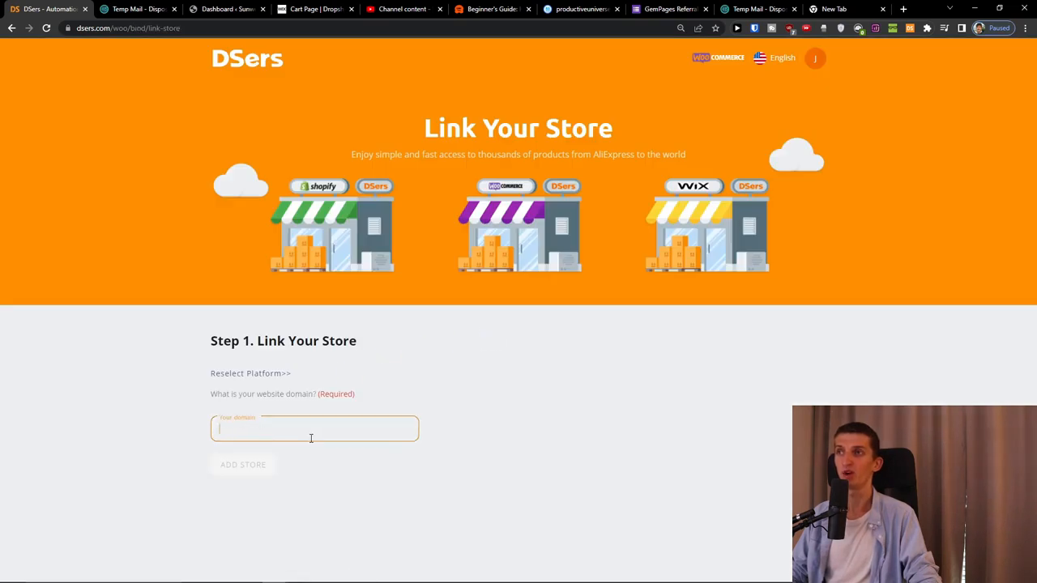
{"action": "type", "text": "www.produ"}
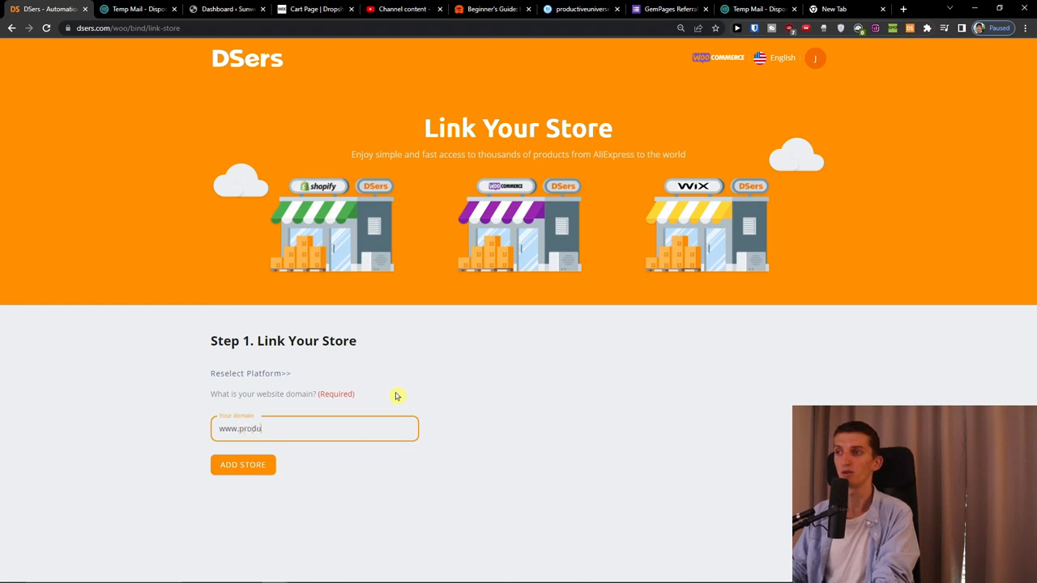
{"action": "type", "text": "ctiveuniverse.com"}
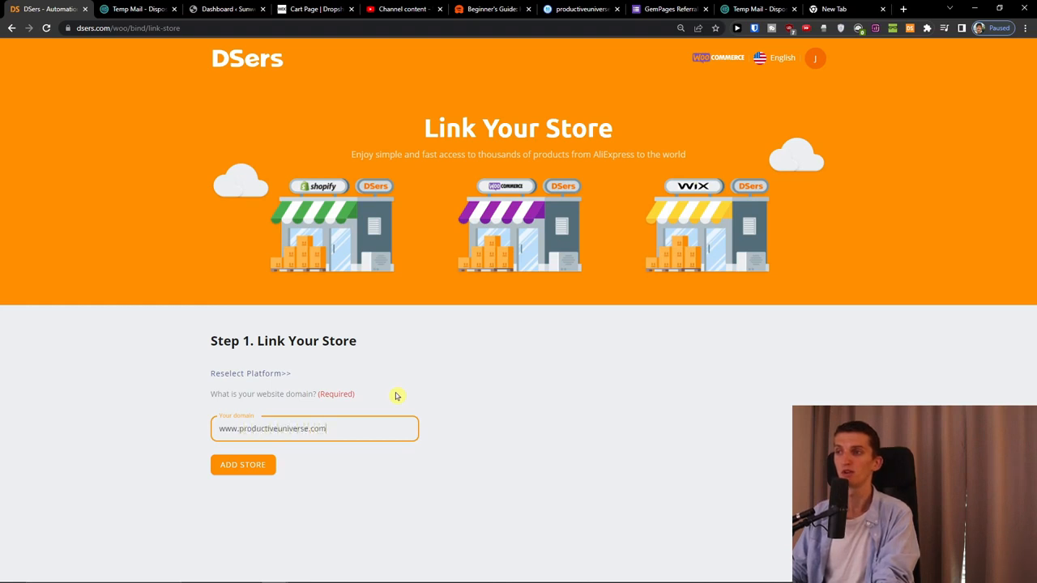
{"action": "left_click", "coordinate": [243, 463]}
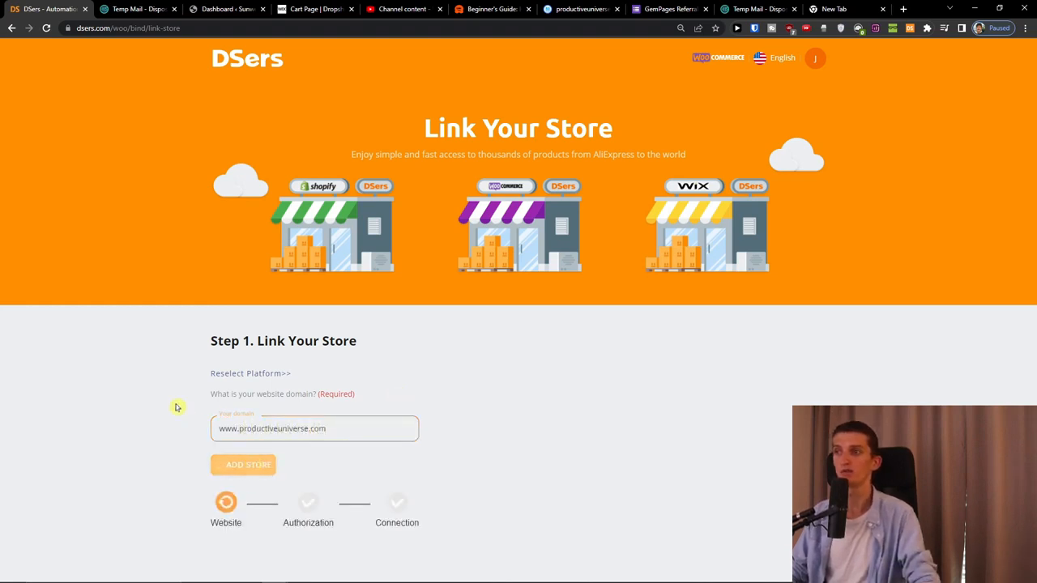
{"action": "left_click", "coordinate": [249, 463]}
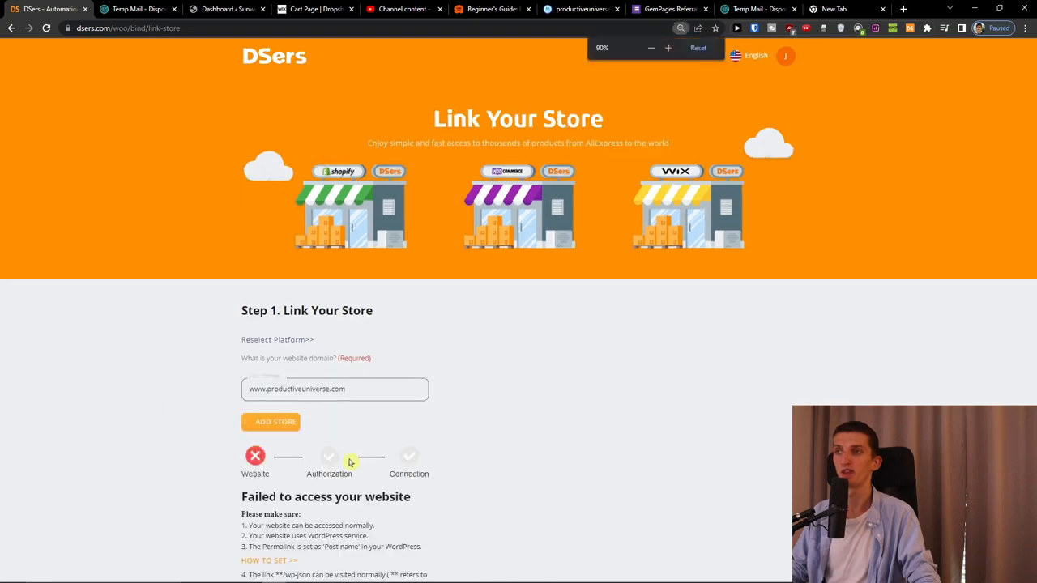
Add the DSers WooCommerce store connection helper extension to Chrome and check it in Extensions
{"action": "left_click", "coordinate": [269, 422]}
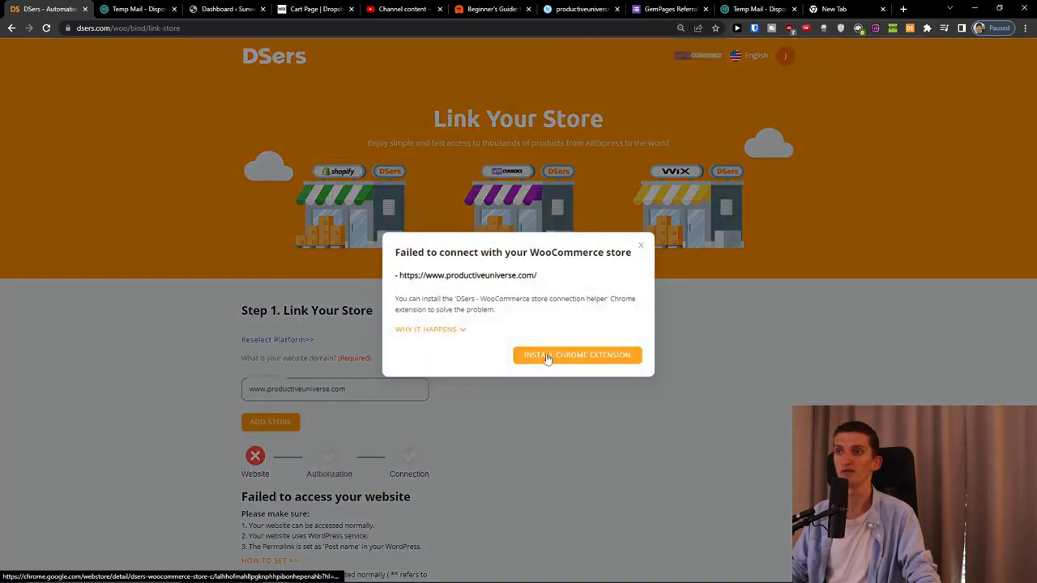
{"action": "left_click", "coordinate": [577, 355]}
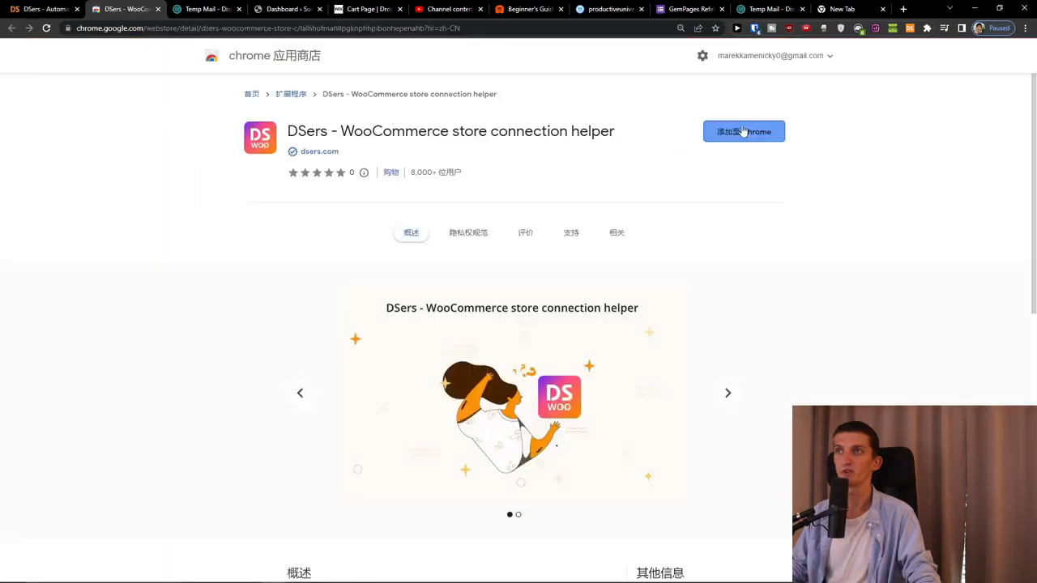
{"action": "left_click", "coordinate": [46, 10]}
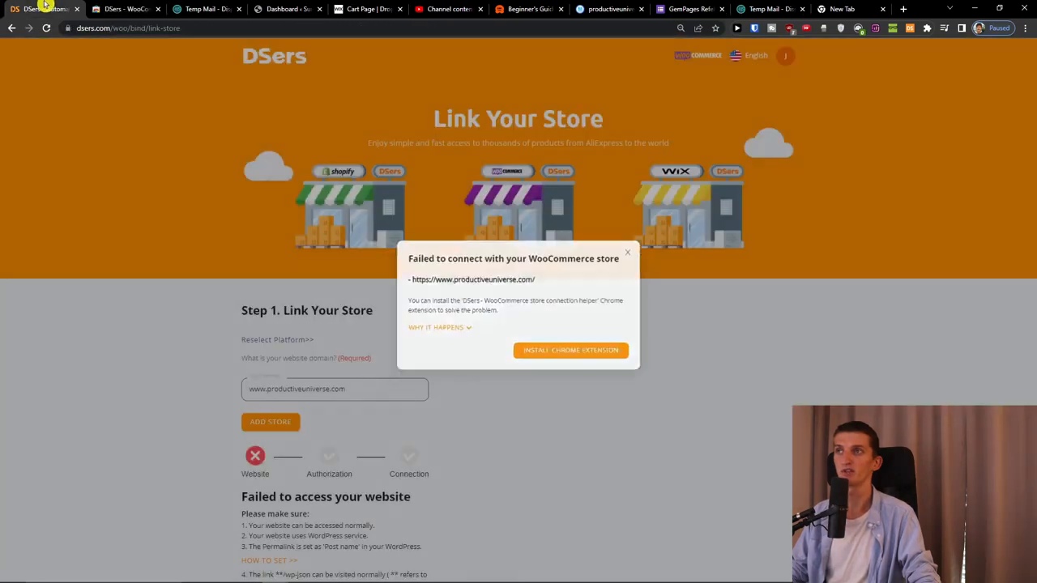
{"action": "left_click", "coordinate": [570, 350]}
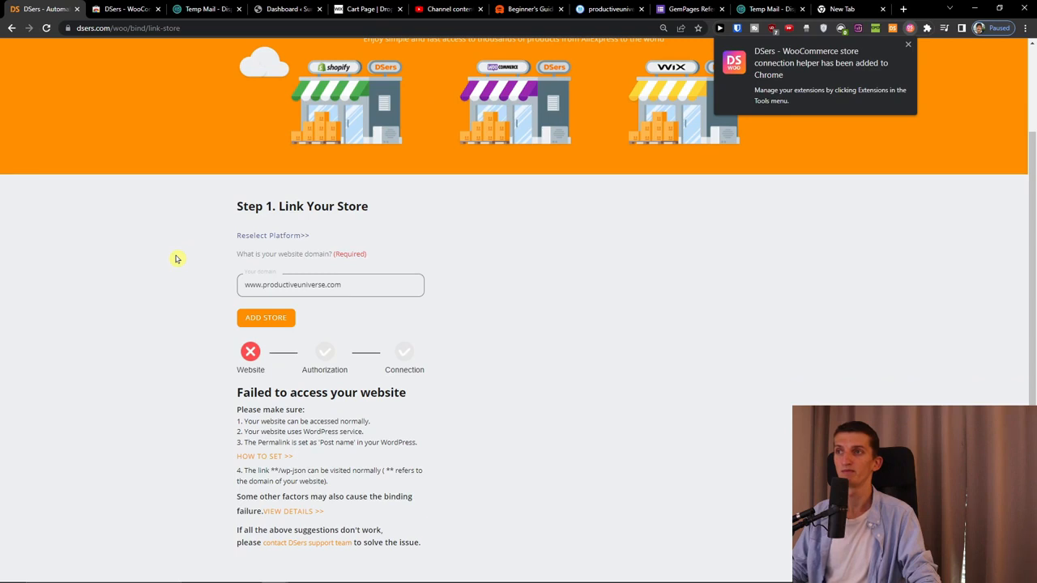
{"action": "mouse_move", "coordinate": [873, 113]}
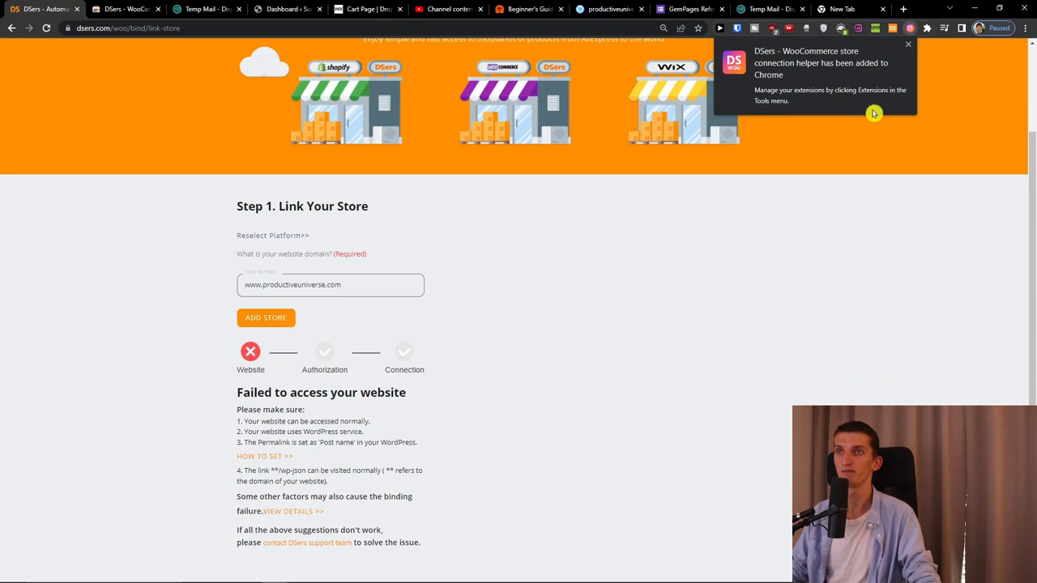
{"action": "left_click", "coordinate": [926, 28]}
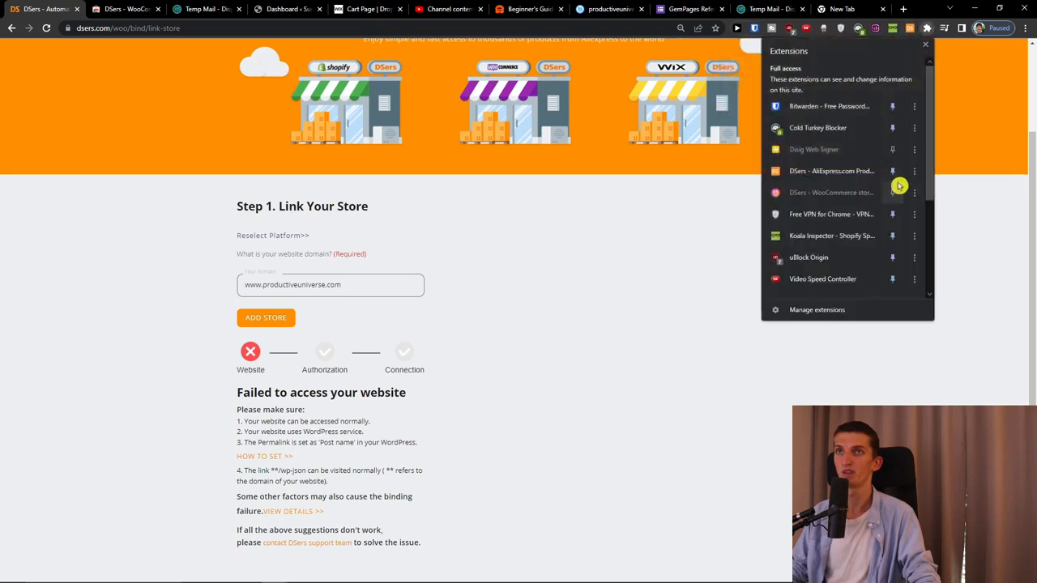
{"action": "left_click", "coordinate": [913, 191]}
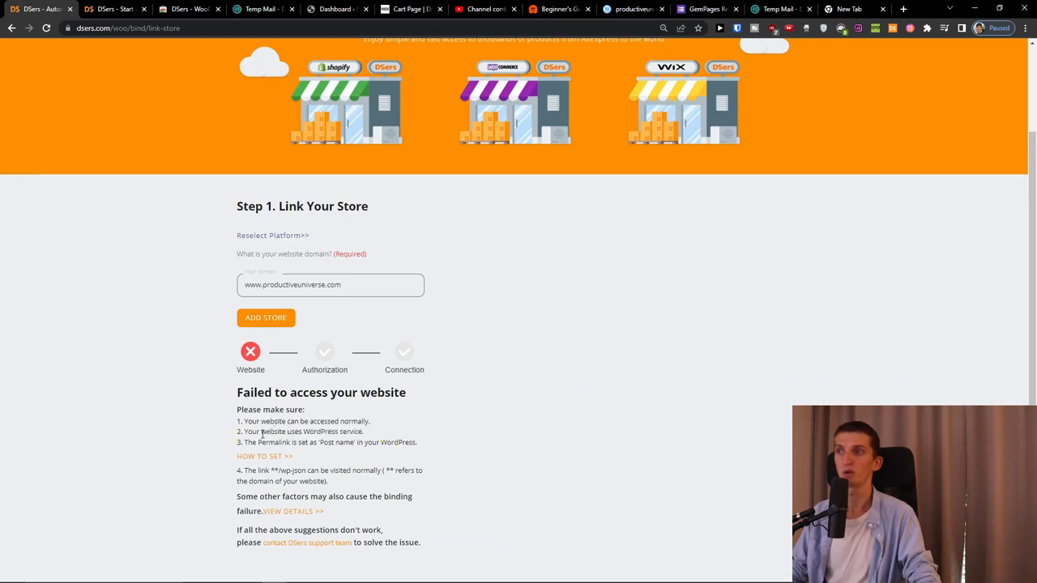
{"action": "mouse_move", "coordinate": [217, 477]}
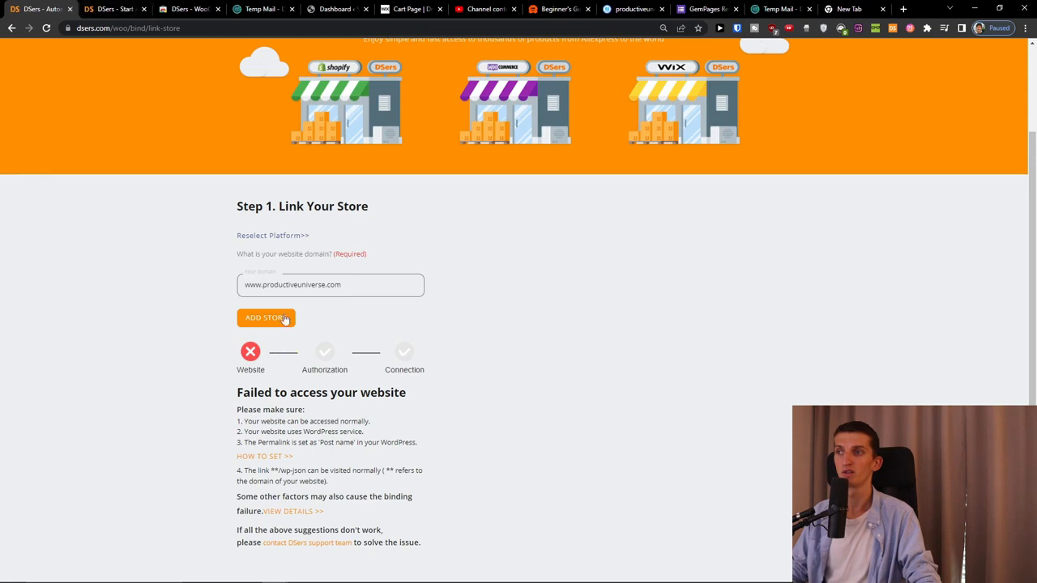
Retry adding the productiveuniverse.com store domain
{"action": "left_click", "coordinate": [266, 316]}
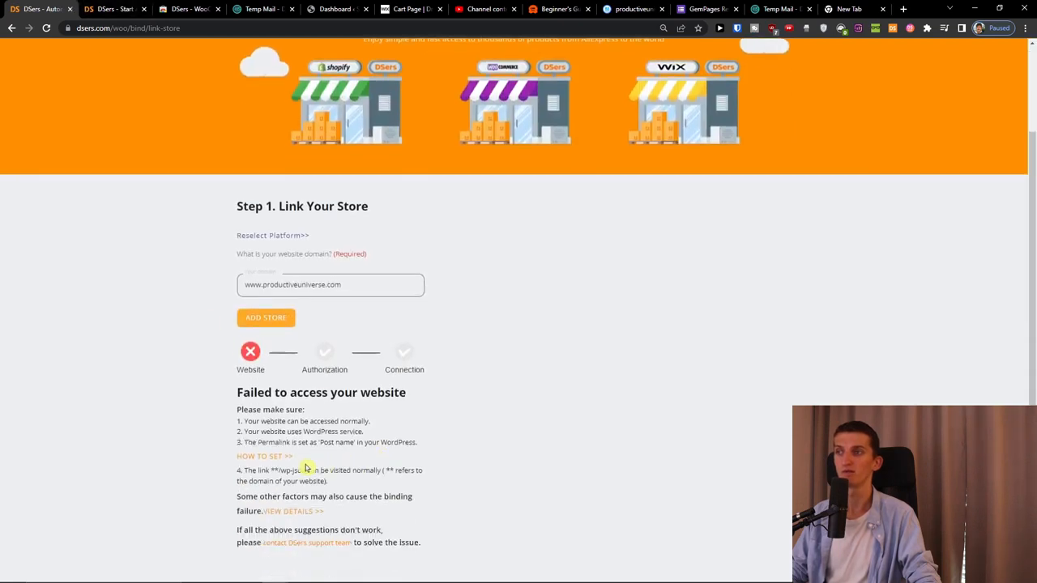
{"action": "mouse_move", "coordinate": [303, 517]}
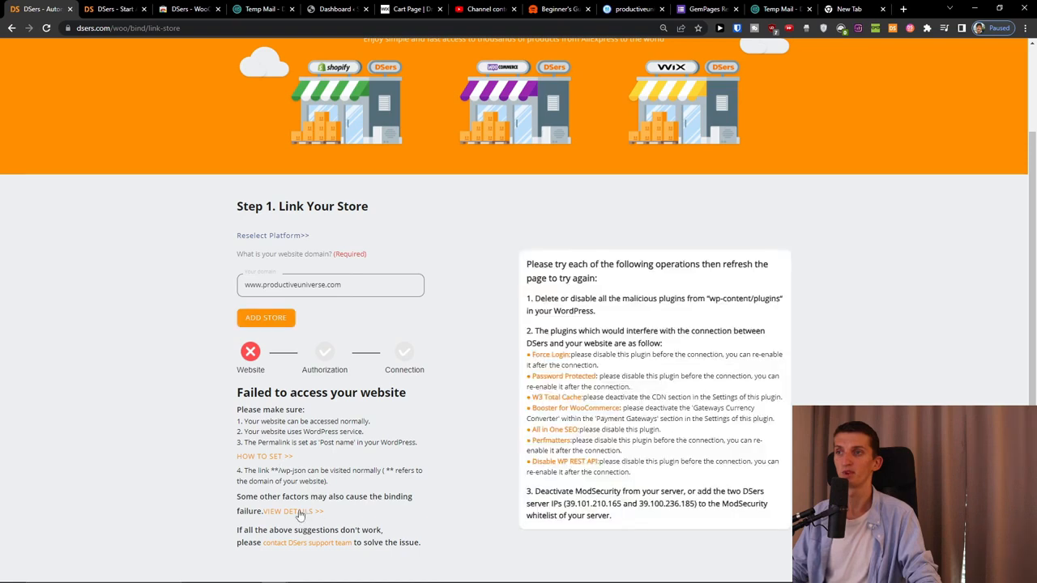
{"action": "mouse_move", "coordinate": [288, 476]}
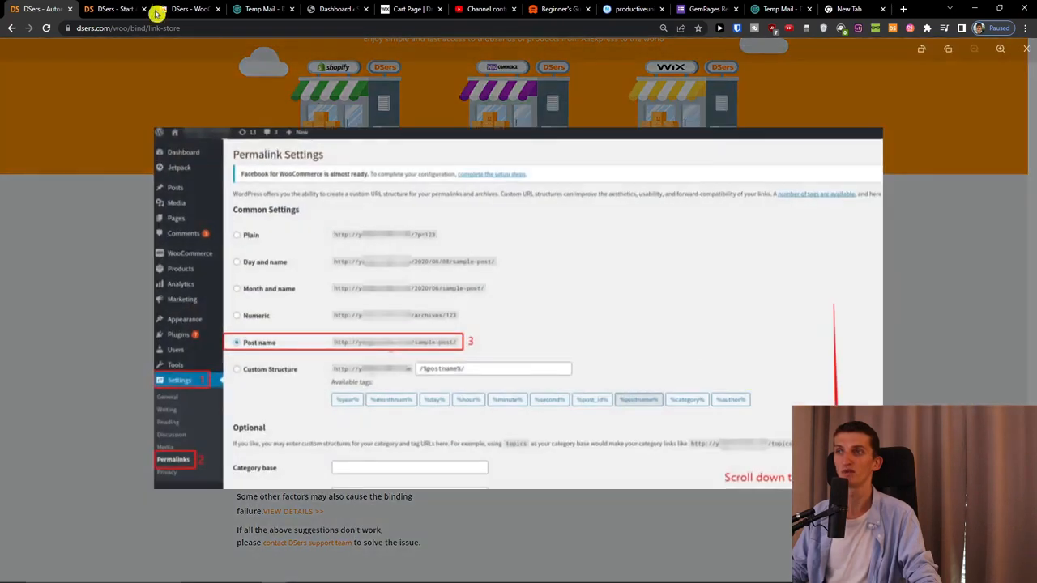
Go to Settings > Permalinks in the WordPress admin
{"action": "left_click", "coordinate": [337, 10]}
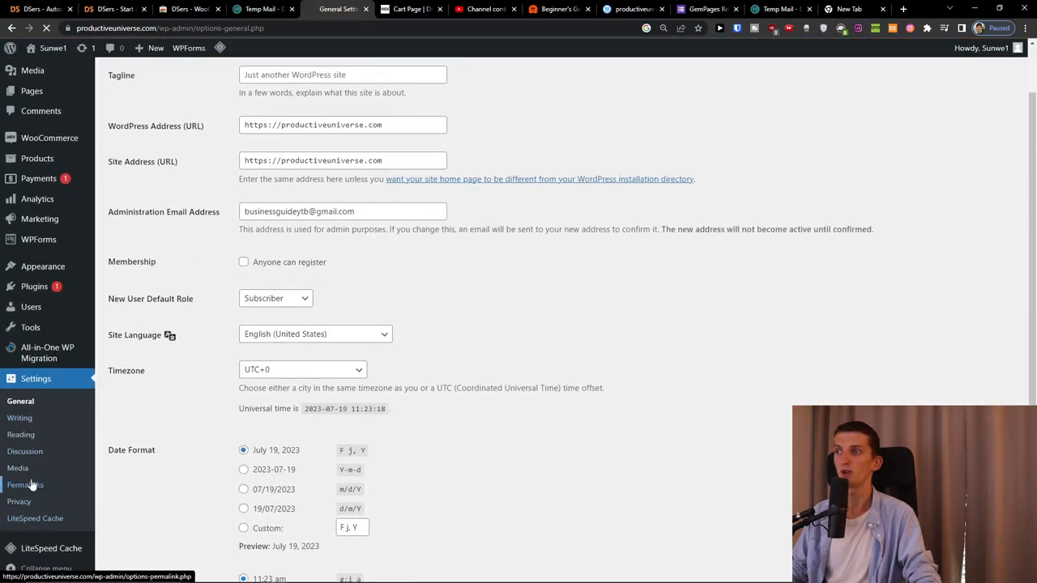
{"action": "left_click", "coordinate": [26, 484]}
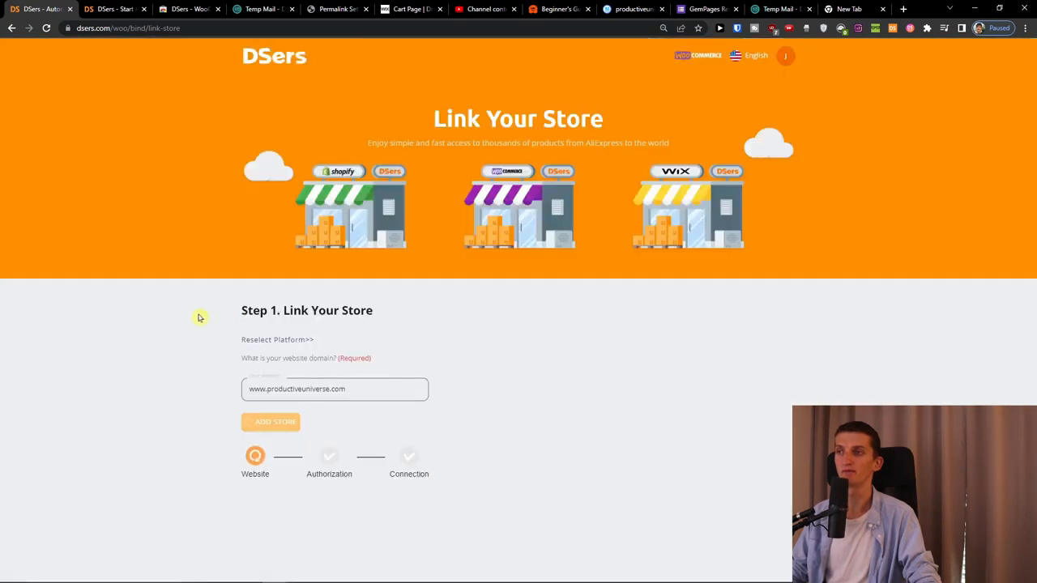
Resubmit the store and approve the WooCommerce authorization for DSers
{"action": "left_click", "coordinate": [275, 421]}
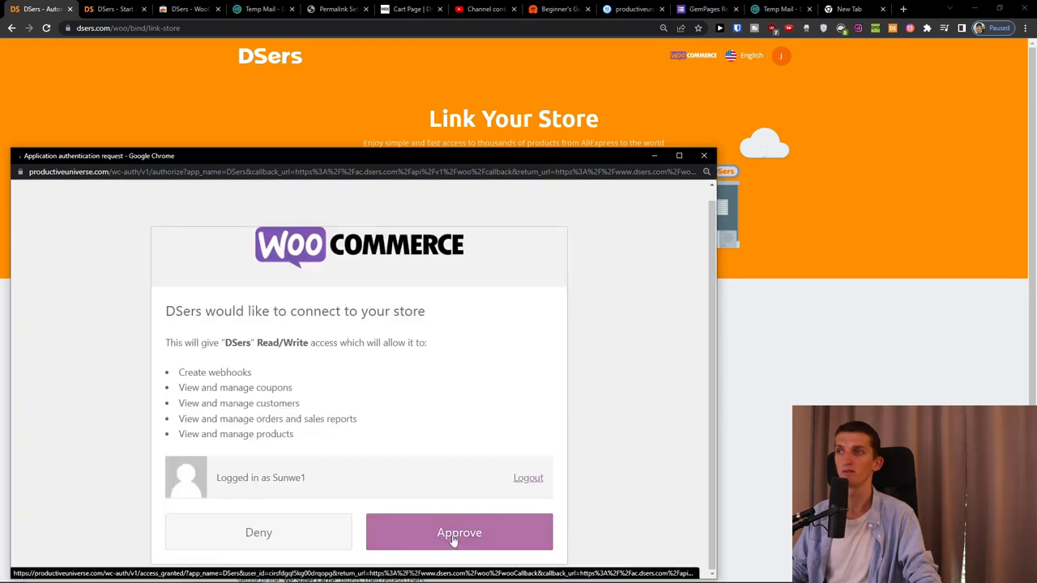
{"action": "left_click", "coordinate": [460, 531]}
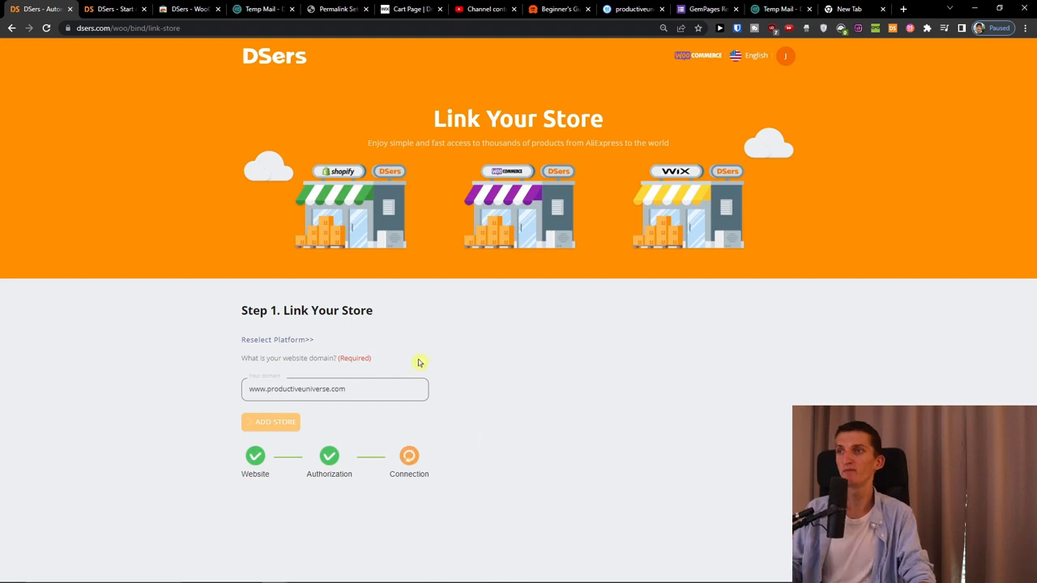
{"action": "mouse_move", "coordinate": [578, 243]}
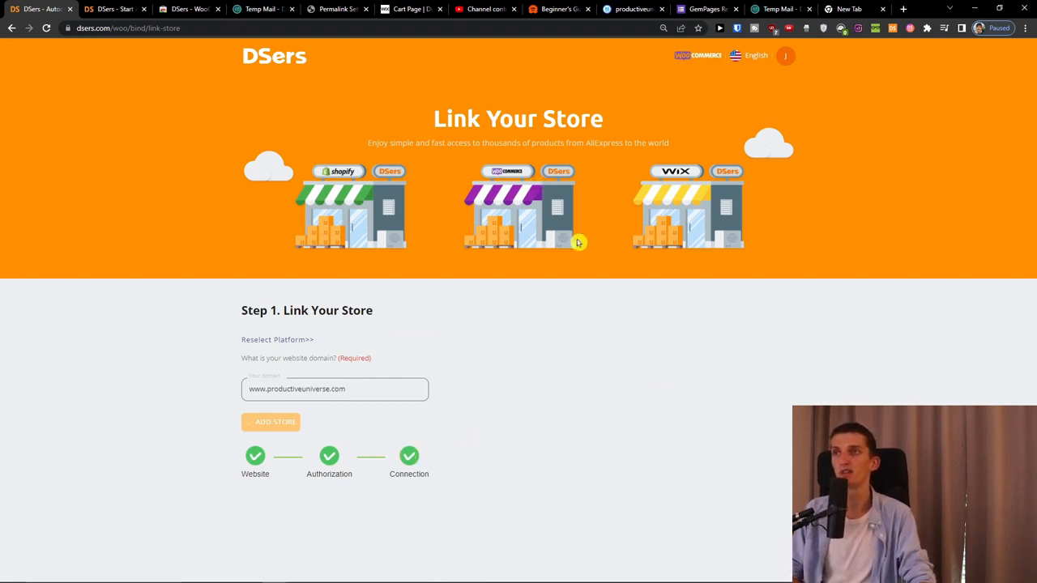
{"action": "left_click", "coordinate": [271, 421]}
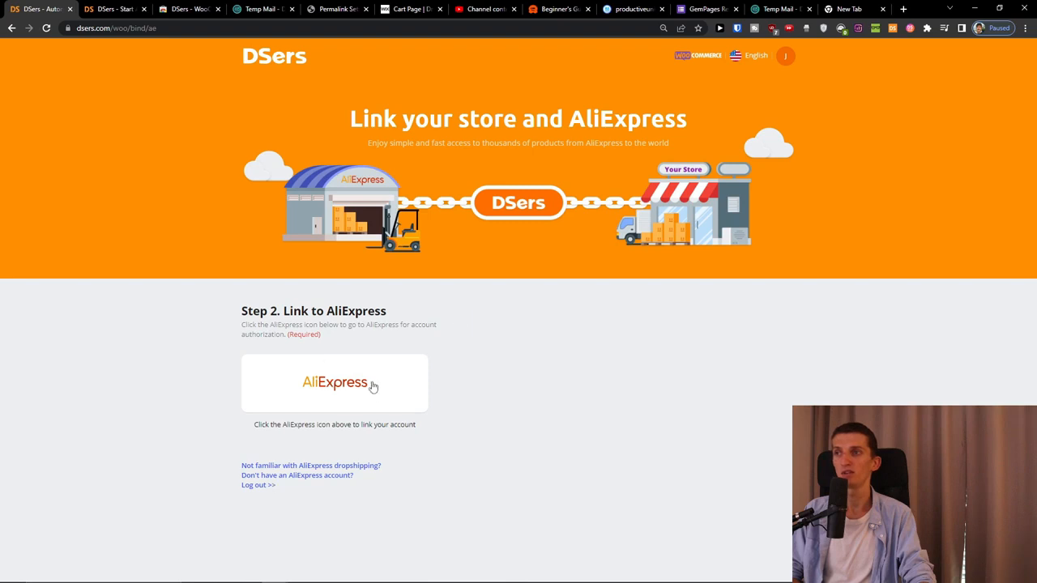
{"action": "mouse_move", "coordinate": [376, 393]}
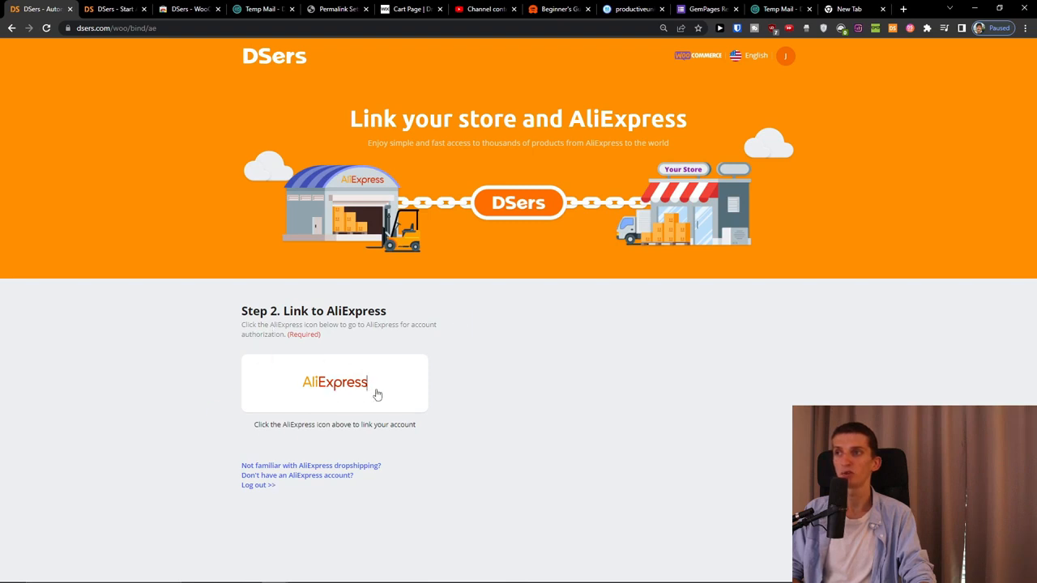
Link and authorize the AliExpress account in Step 2
{"action": "left_click", "coordinate": [334, 382]}
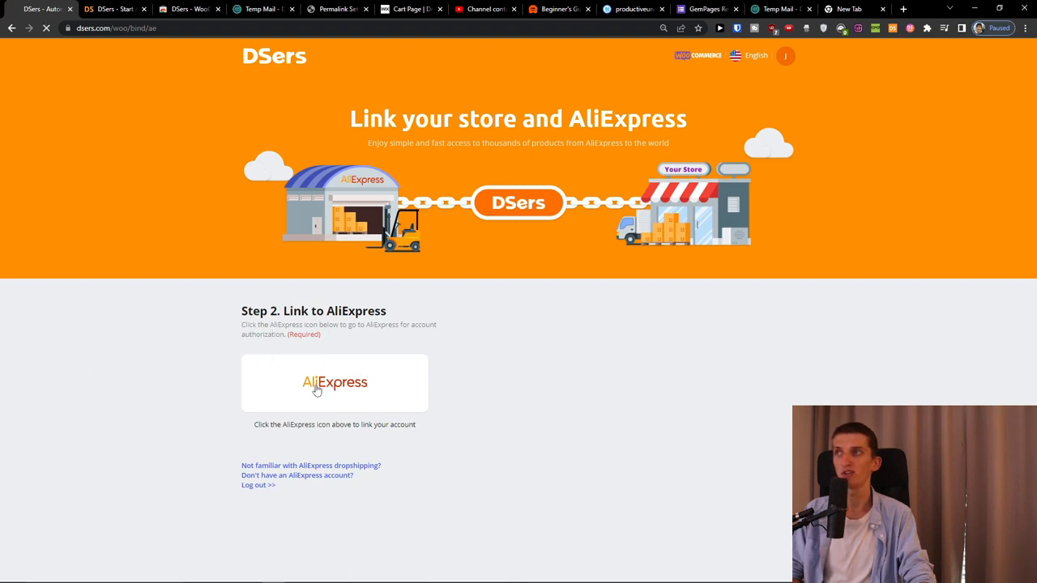
{"action": "left_click", "coordinate": [333, 383]}
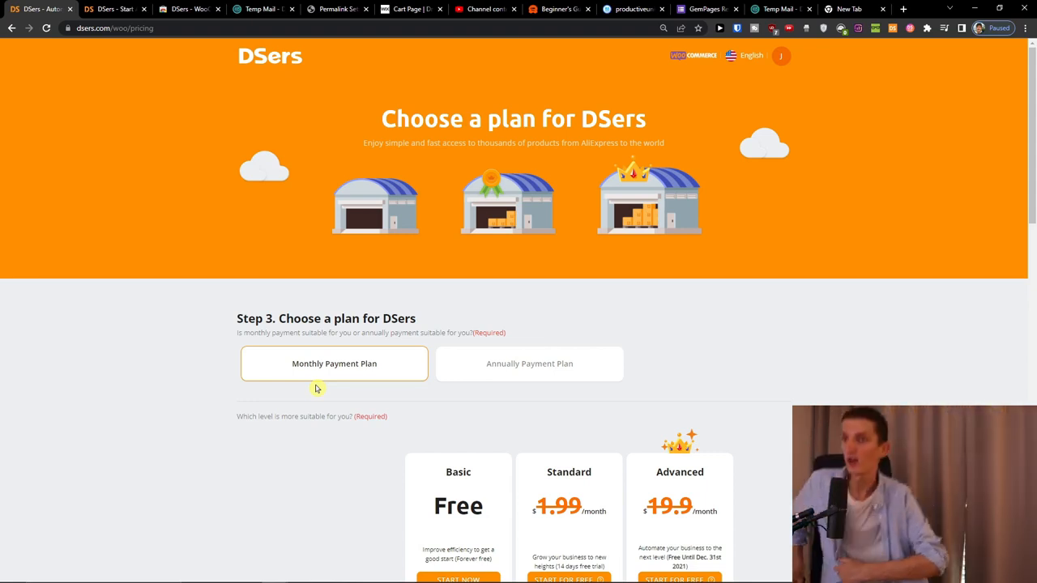
Choose START NOW under the Basic Free plan
{"action": "scroll", "scroll_direction": "down", "scroll_amount": 3}
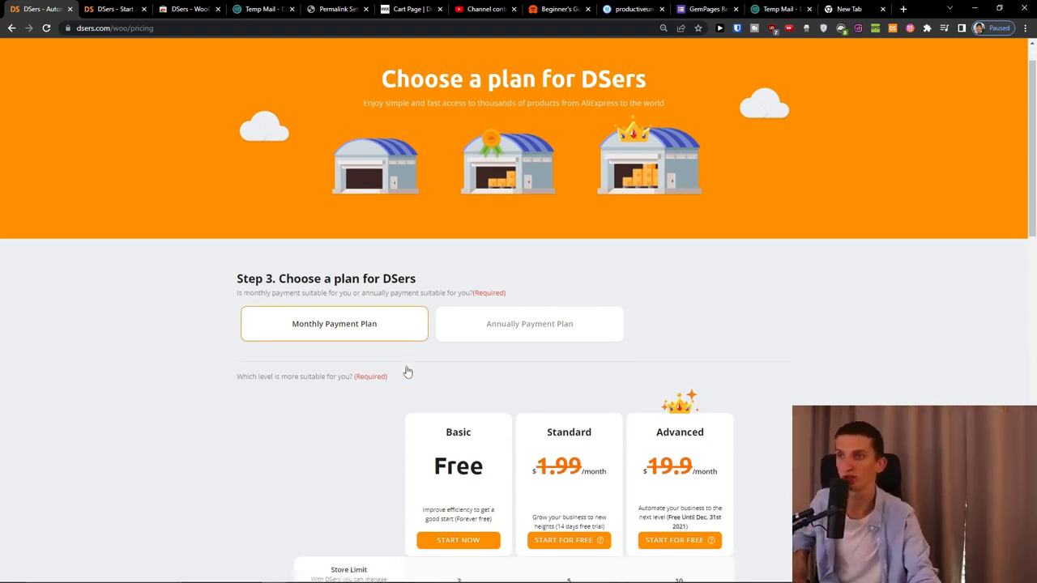
{"action": "scroll", "scroll_direction": "down", "scroll_amount": 3}
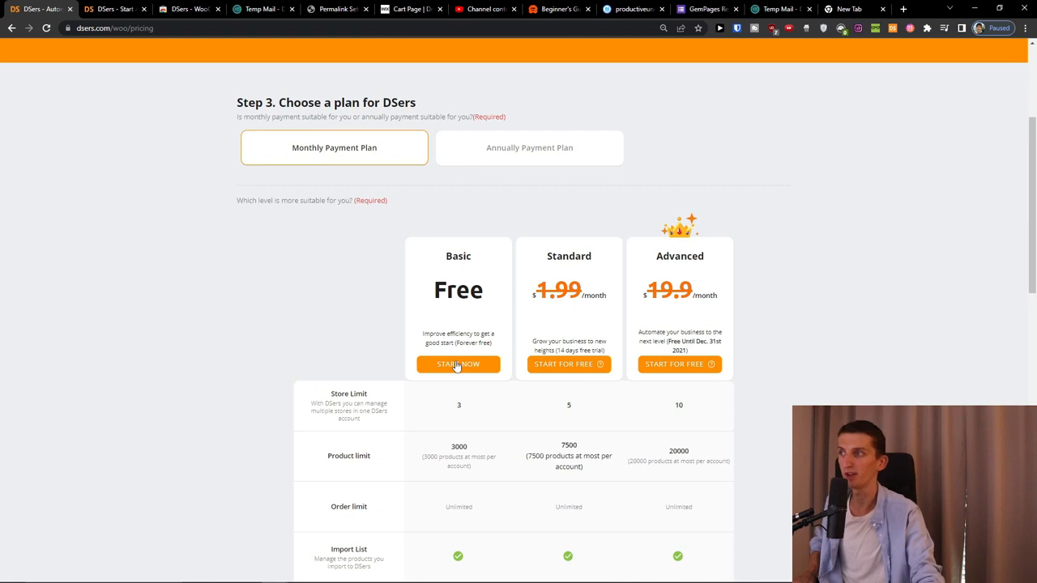
{"action": "left_click", "coordinate": [457, 363]}
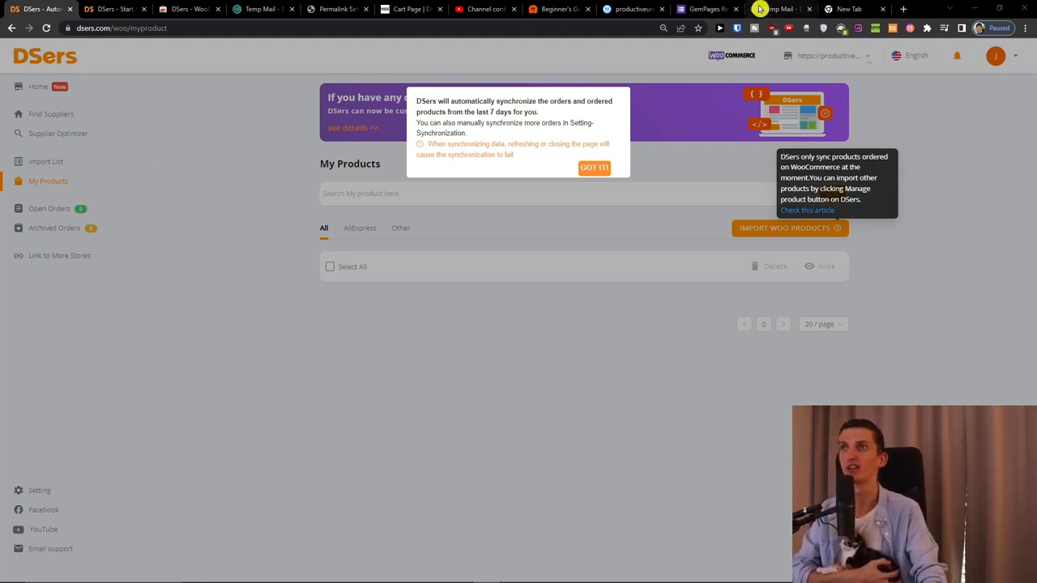
Dismiss the sync notice with GOT IT and return to the WordPress admin
{"action": "left_click", "coordinate": [592, 167]}
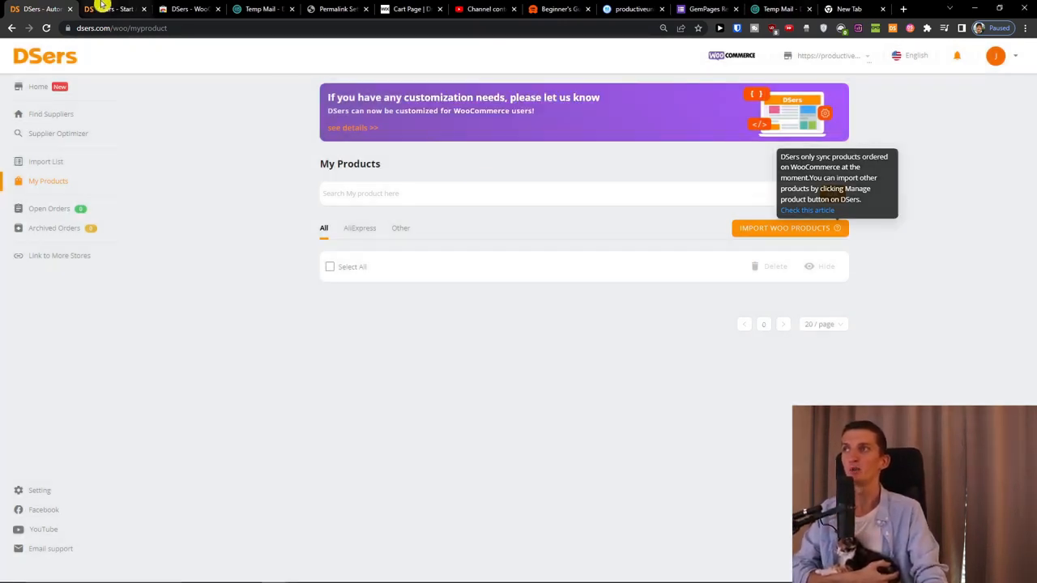
{"action": "left_click", "coordinate": [337, 10]}
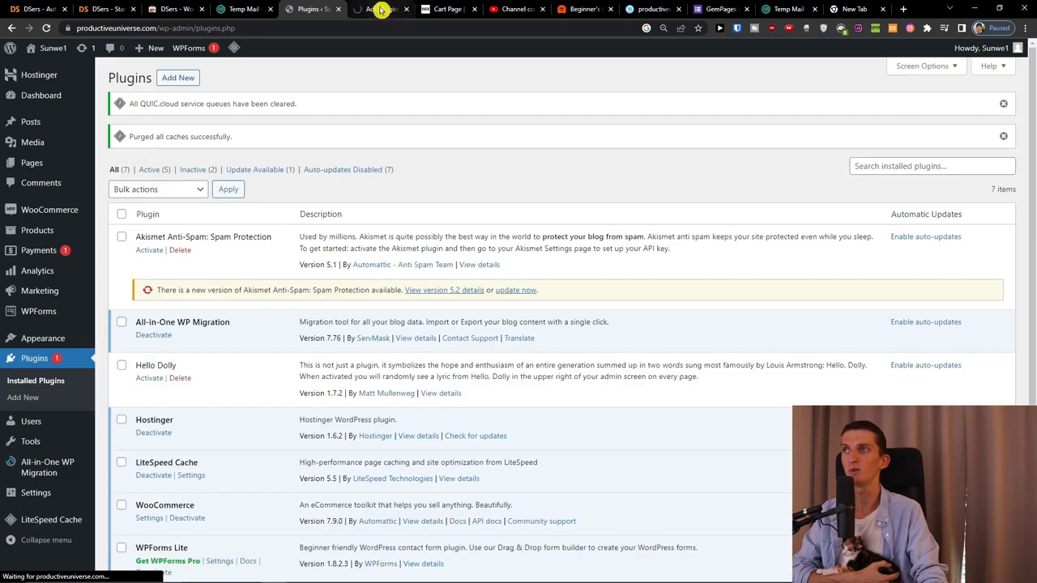
Search Plugins > Add New for 'dsers', then return to the DSers tab
{"action": "left_click", "coordinate": [178, 78]}
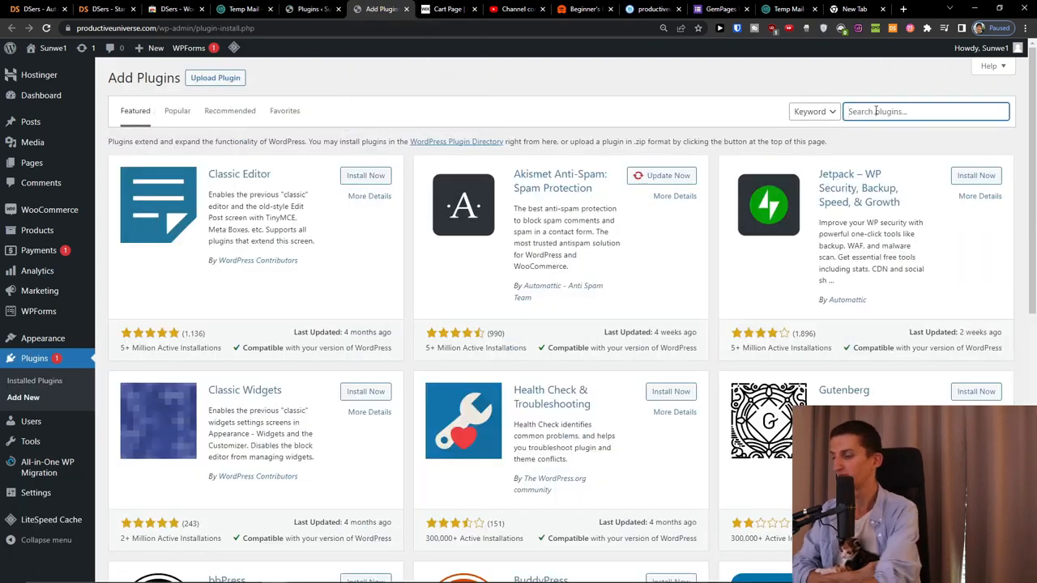
{"action": "type", "text": "dsers"}
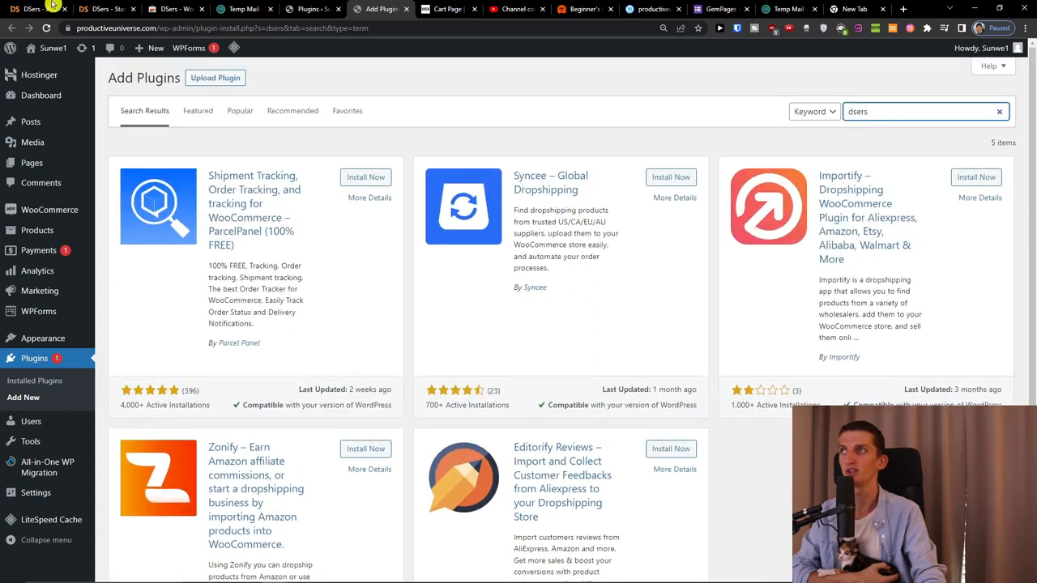
{"action": "left_click", "coordinate": [32, 10]}
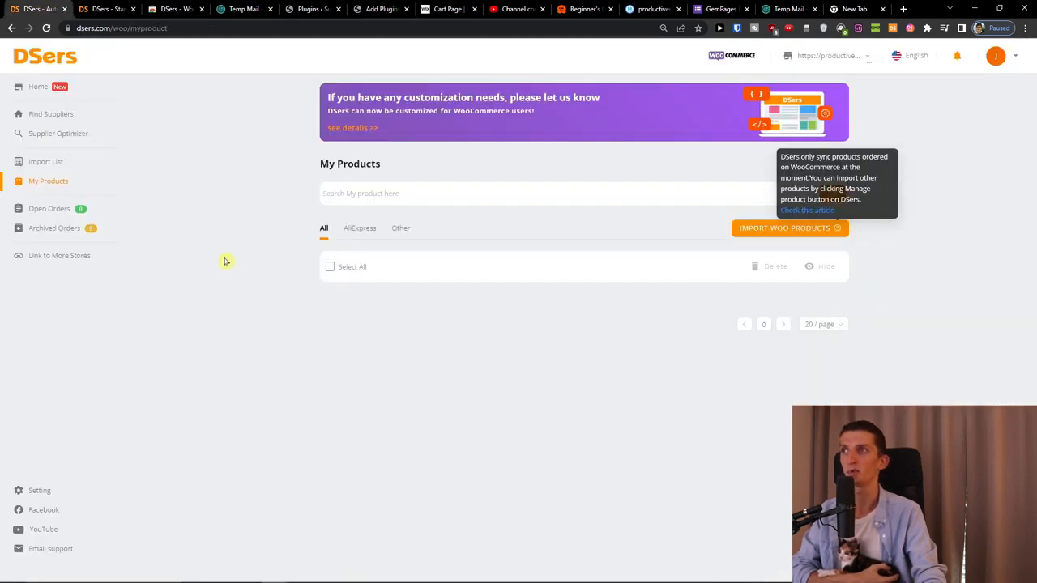
Go to Find Suppliers and bring up the Portable Cat Dog Bed AliExpress listing
{"action": "left_click", "coordinate": [52, 114]}
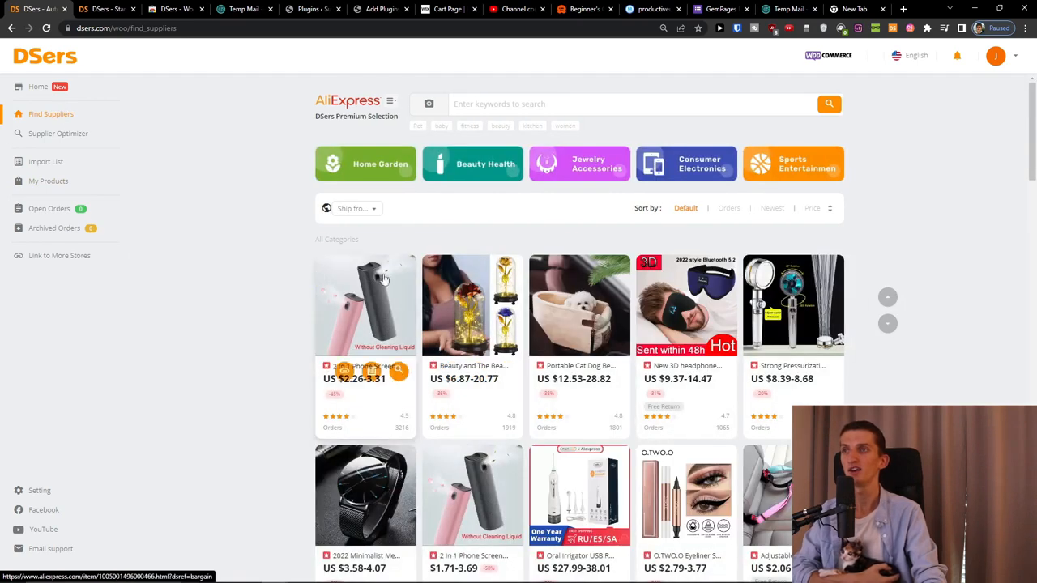
{"action": "mouse_move", "coordinate": [528, 272]}
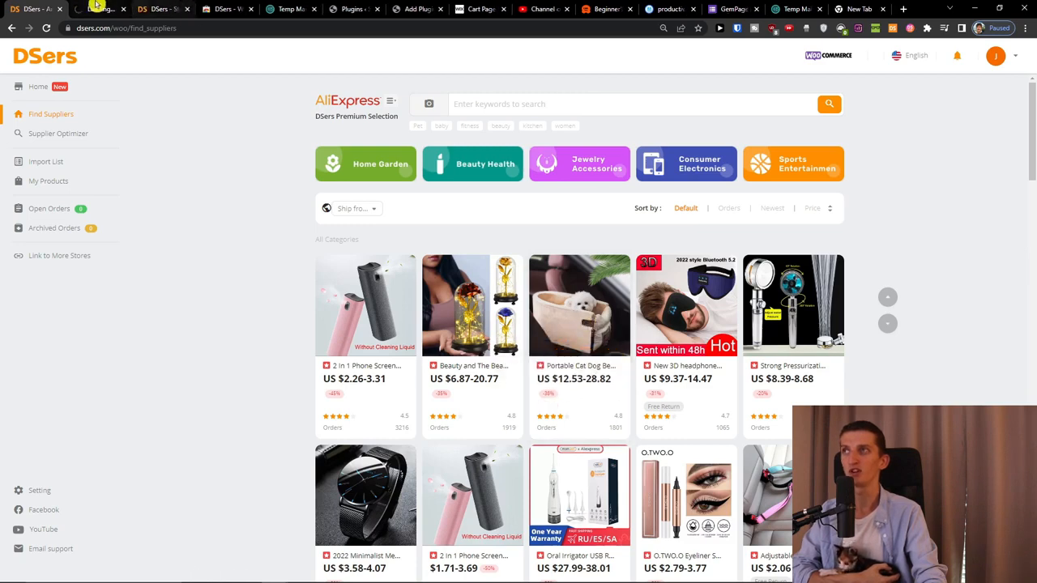
{"action": "left_click", "coordinate": [579, 304]}
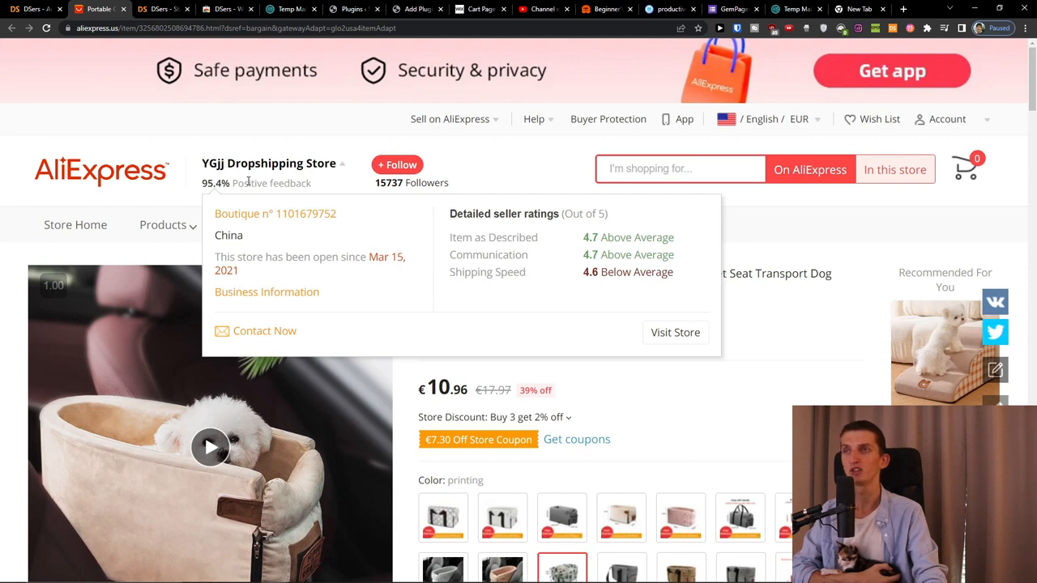
{"action": "mouse_move", "coordinate": [253, 186]}
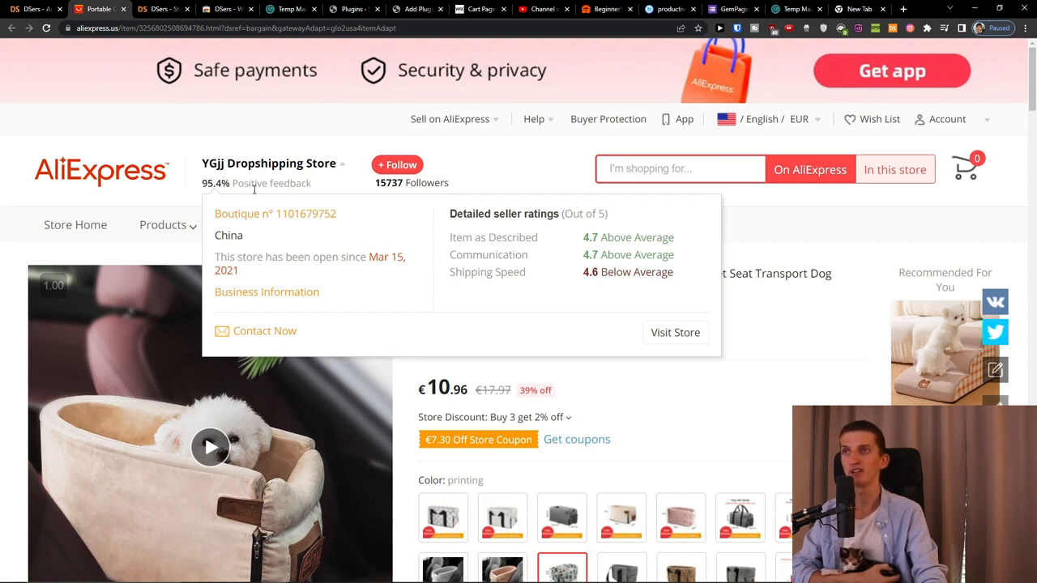
{"action": "mouse_move", "coordinate": [626, 263]}
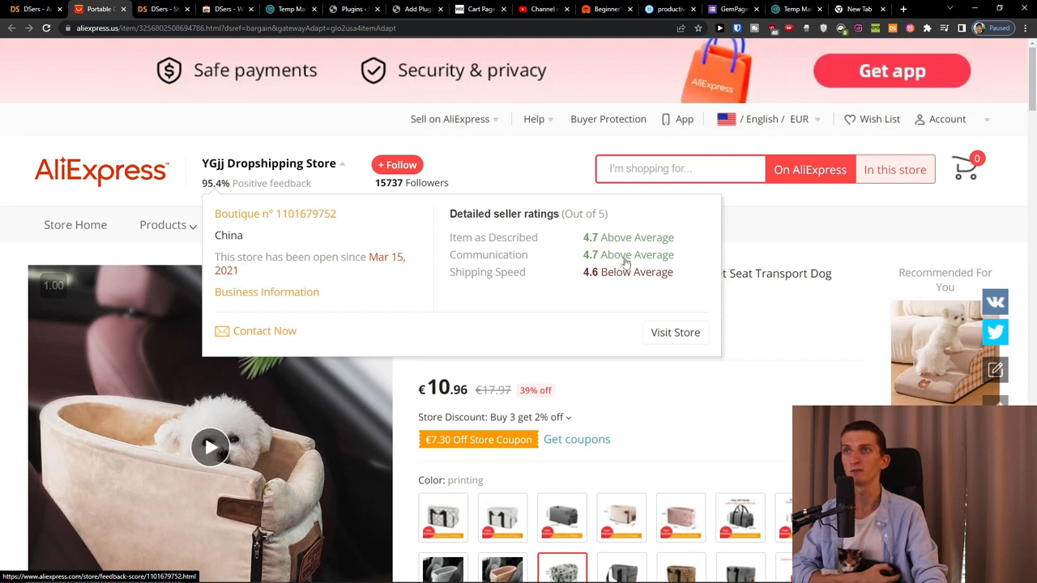
{"action": "mouse_move", "coordinate": [516, 284]}
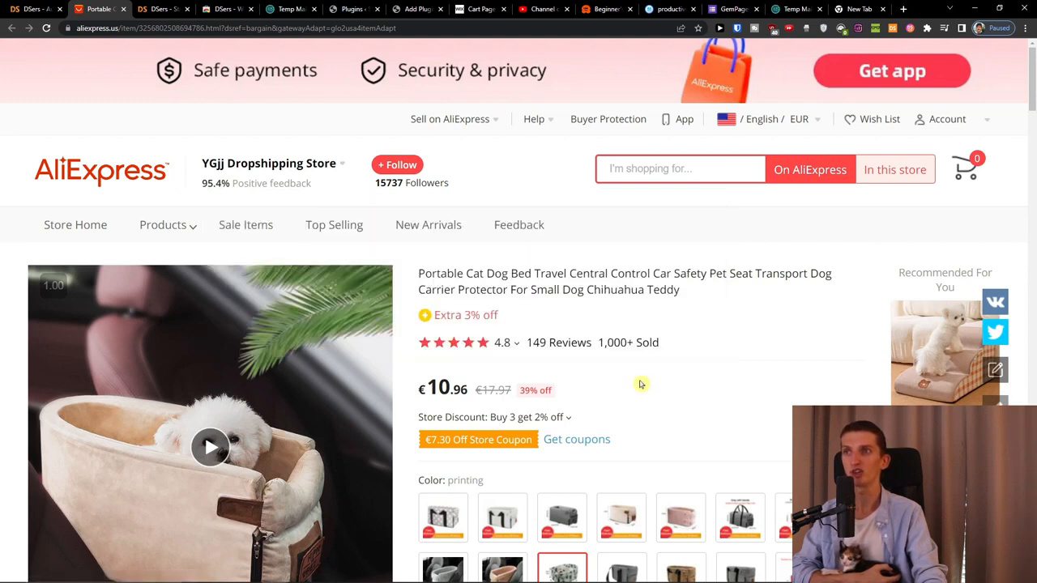
{"action": "mouse_move", "coordinate": [565, 363]}
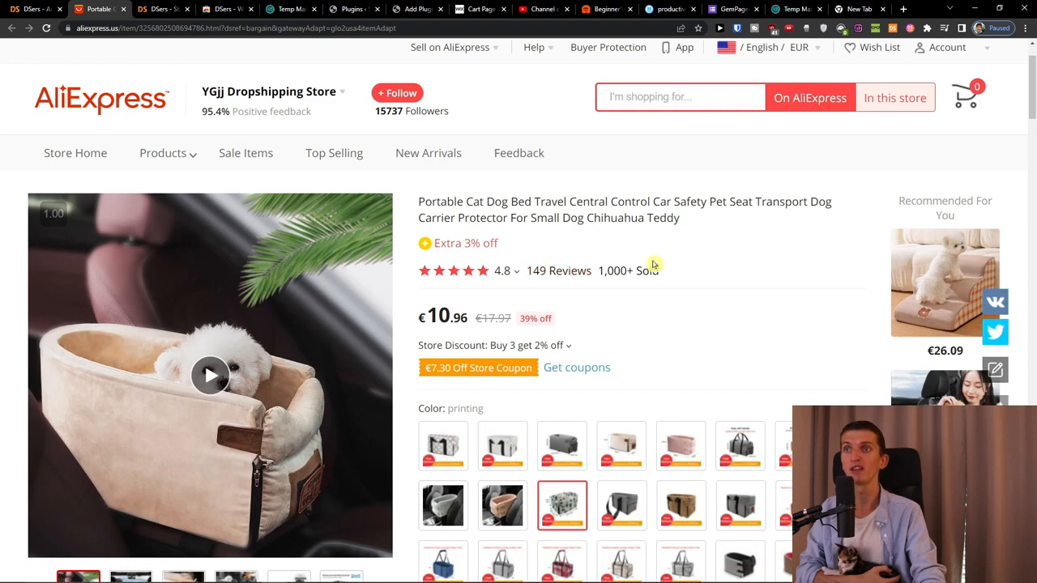
{"action": "mouse_move", "coordinate": [425, 194]}
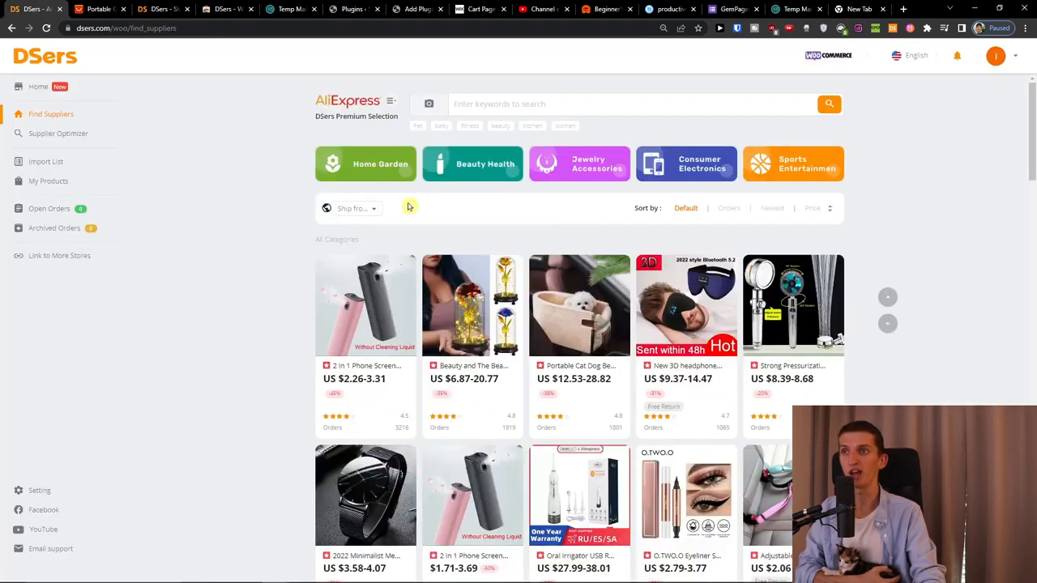
Scroll the supplier grid and bring up the 2 in 1 Phone Screen Cleaner listing
{"action": "scroll", "scroll_direction": "down", "scroll_amount": 3}
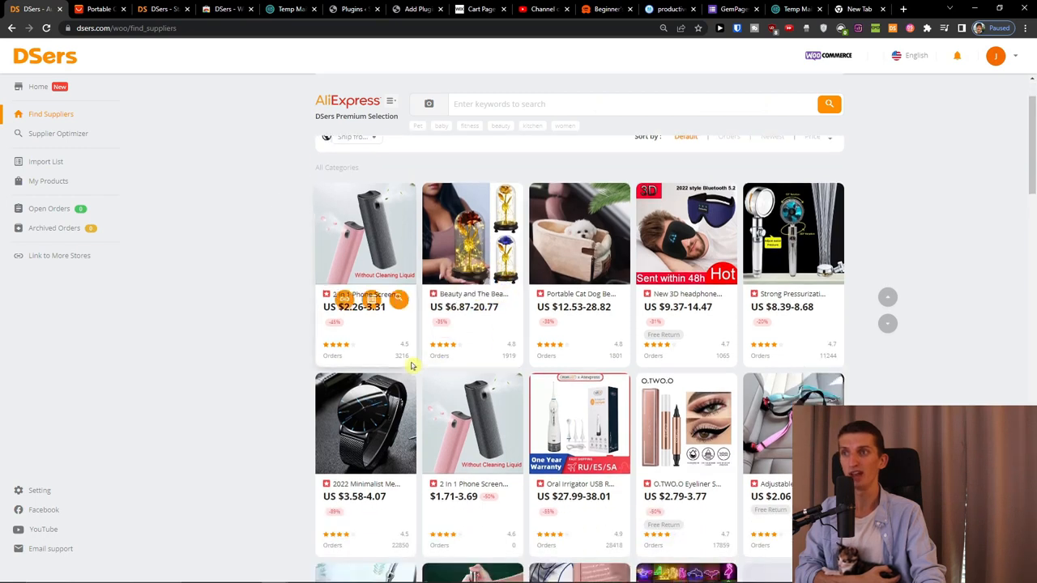
{"action": "mouse_move", "coordinate": [365, 240]}
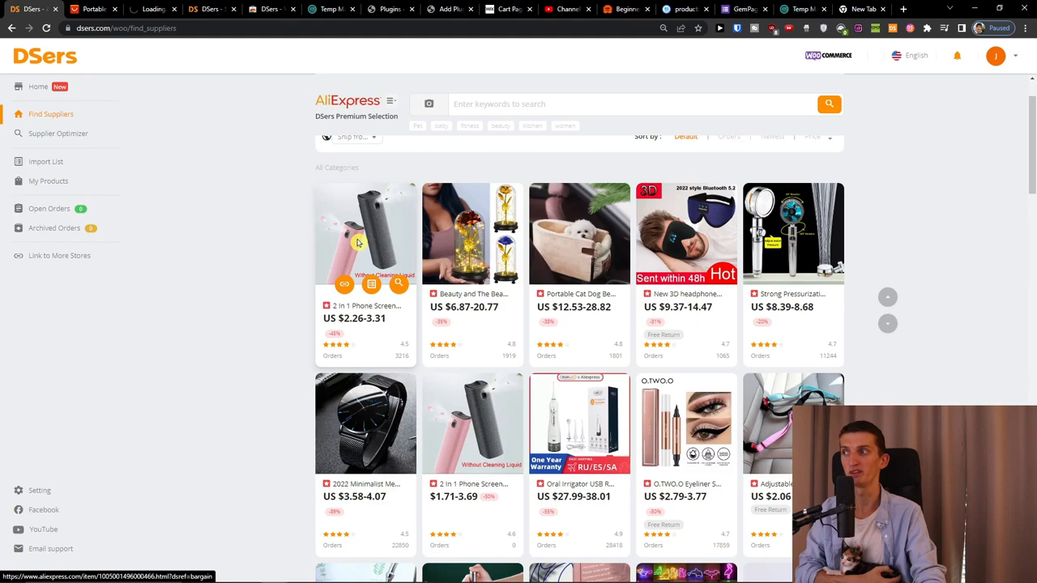
{"action": "left_click", "coordinate": [364, 233]}
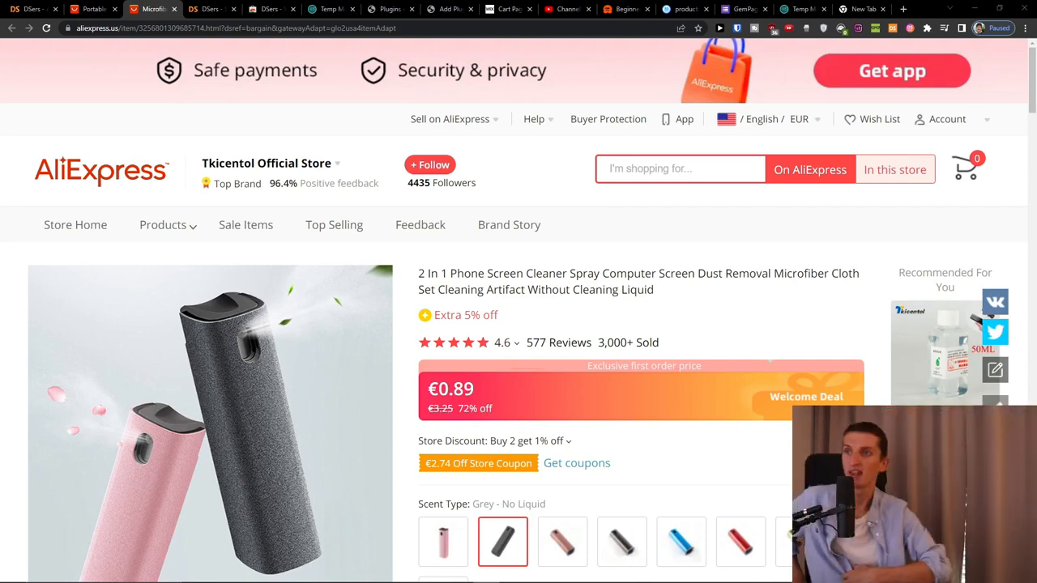
{"action": "mouse_move", "coordinate": [564, 434]}
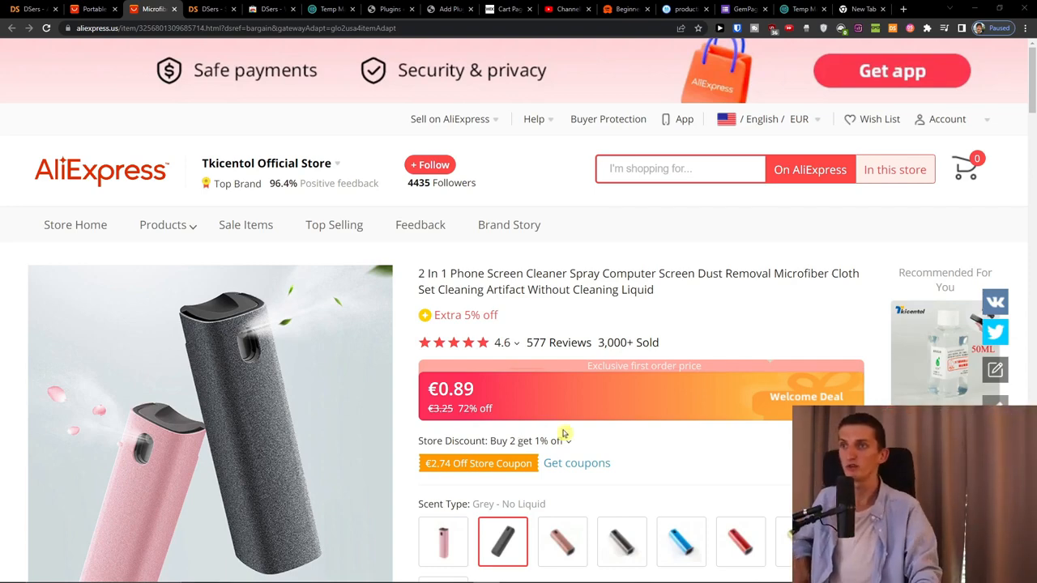
Review the cleaner listing's price, scents and photos and import it with DSers
{"action": "scroll", "scroll_direction": "down", "scroll_amount": 3}
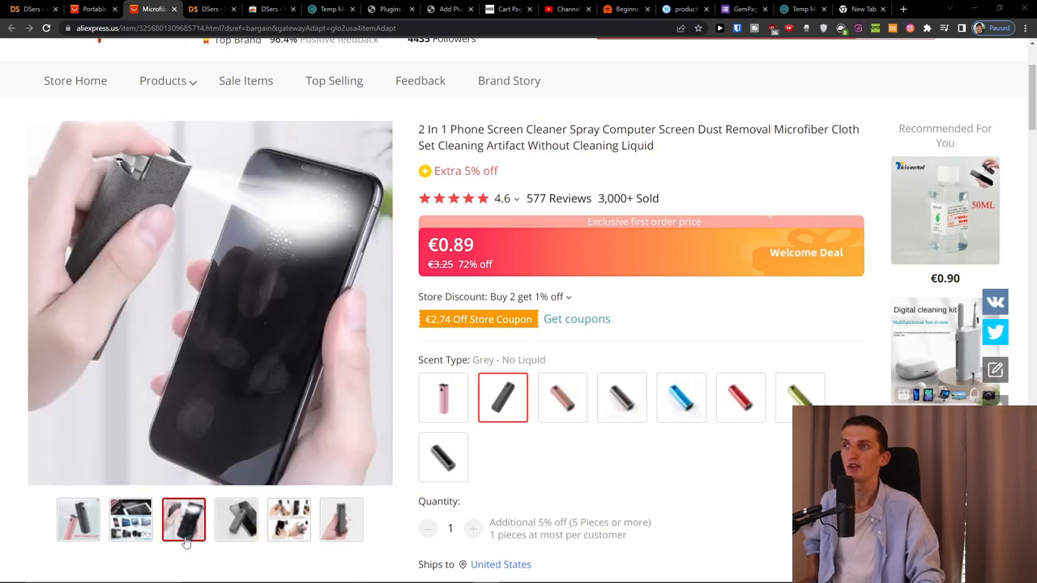
{"action": "left_click", "coordinate": [237, 518]}
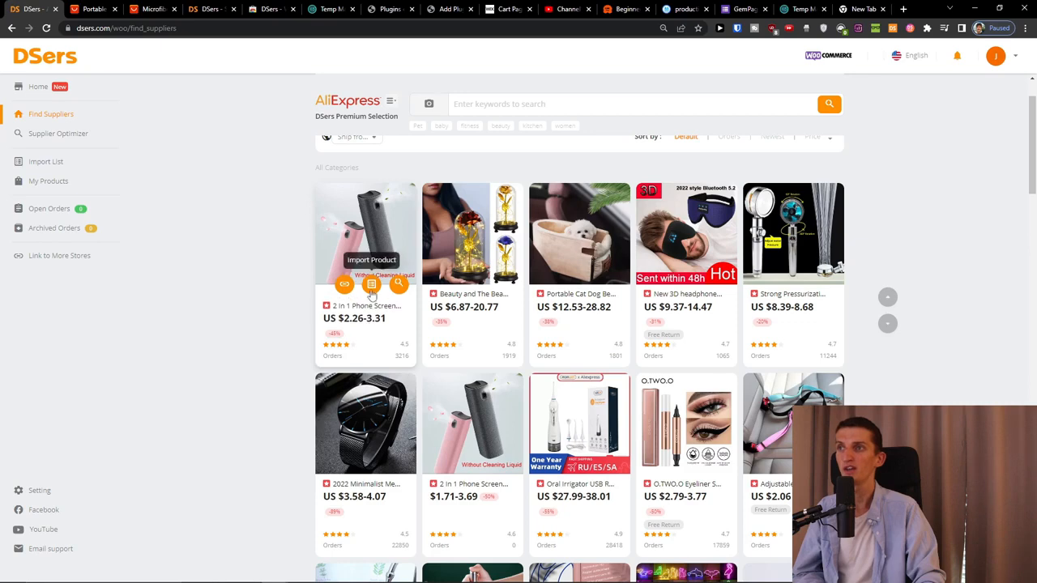
{"action": "mouse_move", "coordinate": [149, 295]}
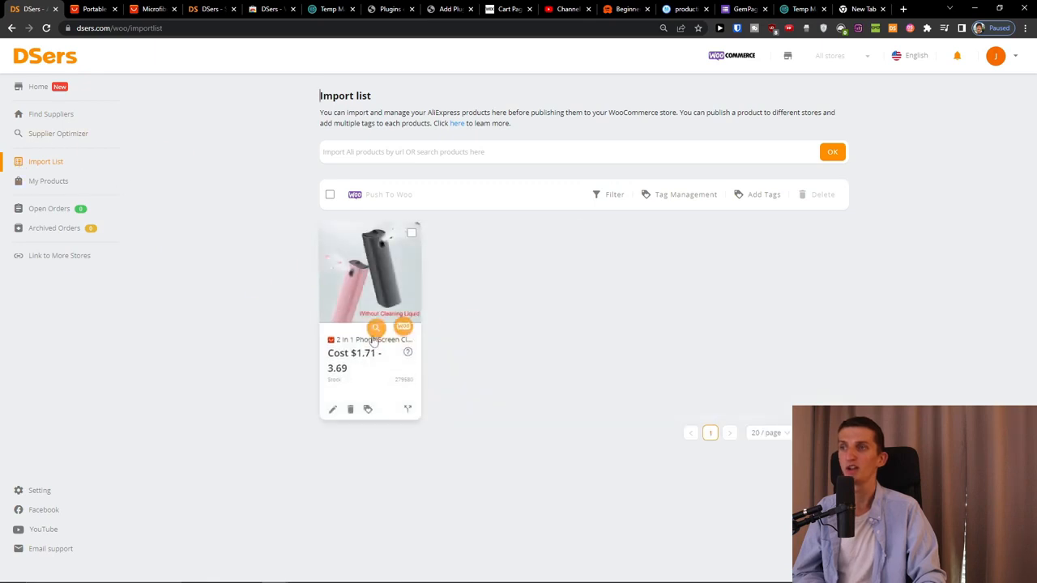
Zoom the page and start editing the imported phone screen cleaner's product details
{"action": "key", "text": "ctrl+plus"}
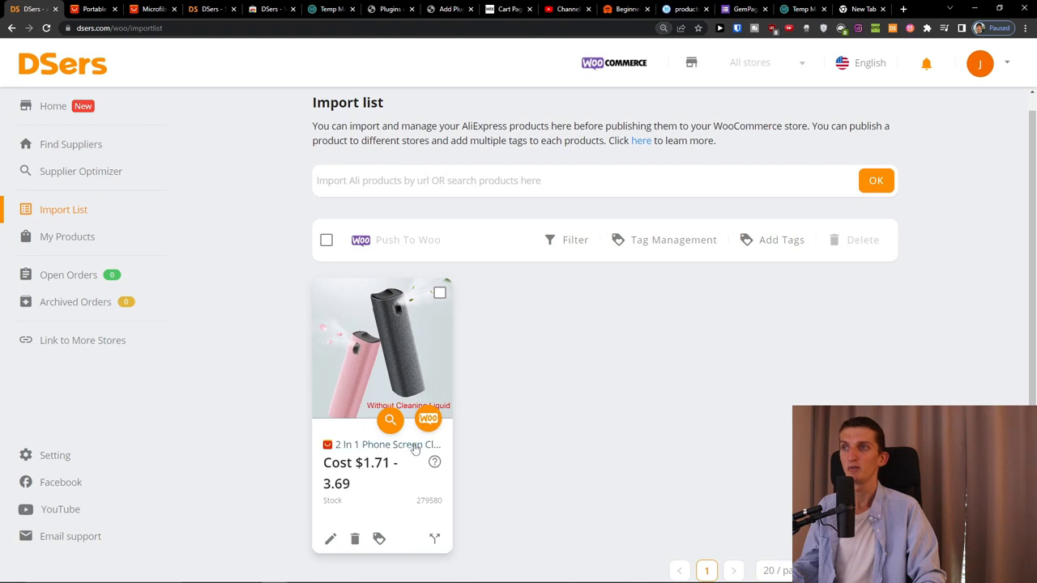
{"action": "mouse_move", "coordinate": [331, 538]}
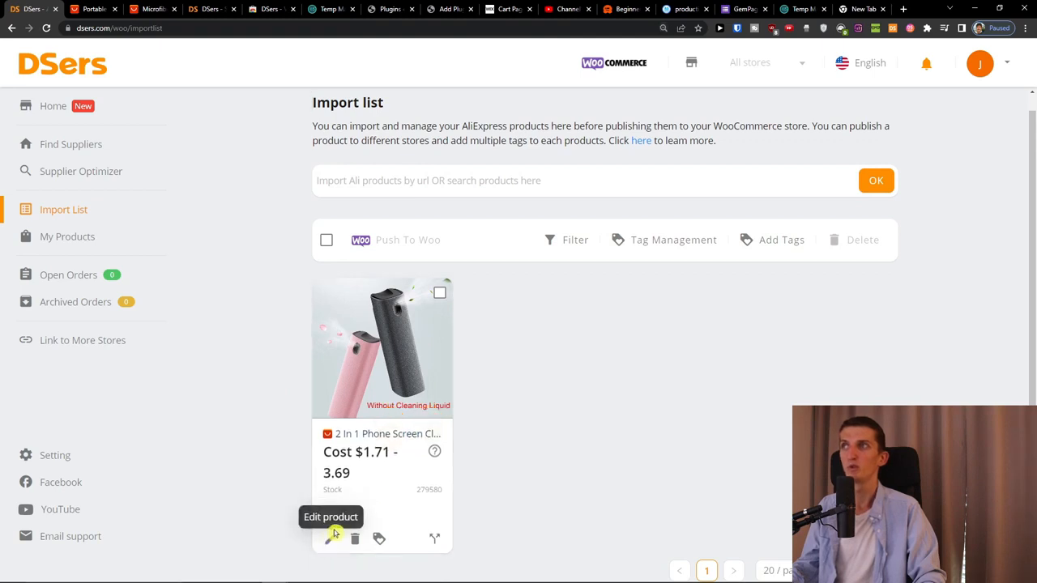
{"action": "mouse_move", "coordinate": [431, 418]}
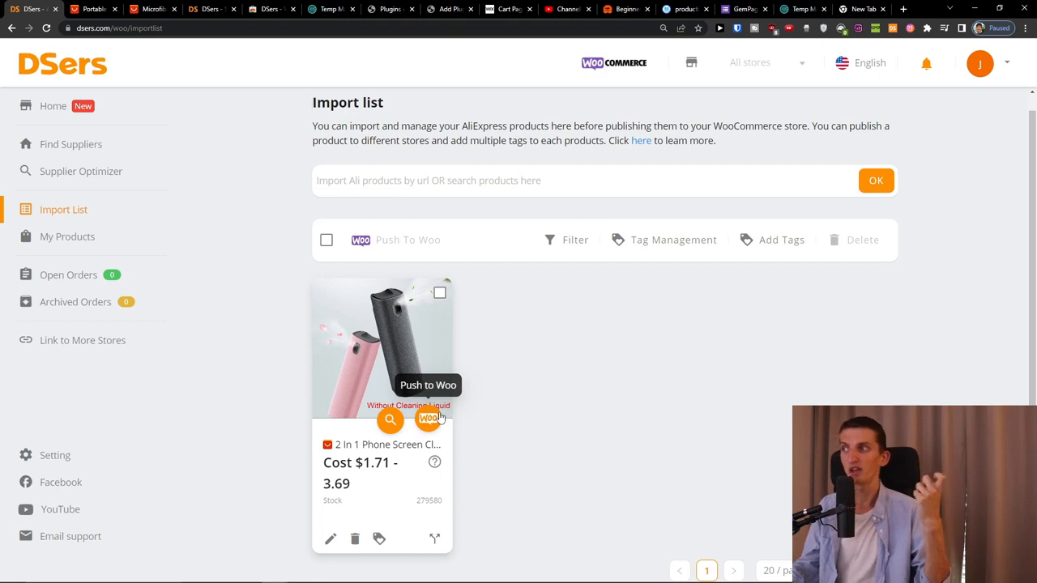
{"action": "mouse_move", "coordinate": [379, 494]}
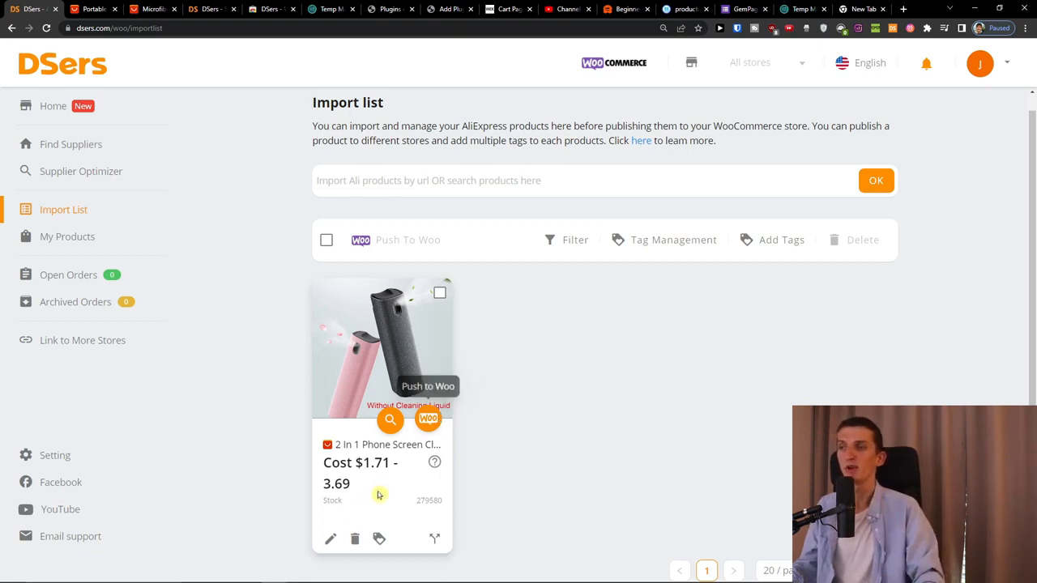
{"action": "mouse_move", "coordinate": [331, 538]}
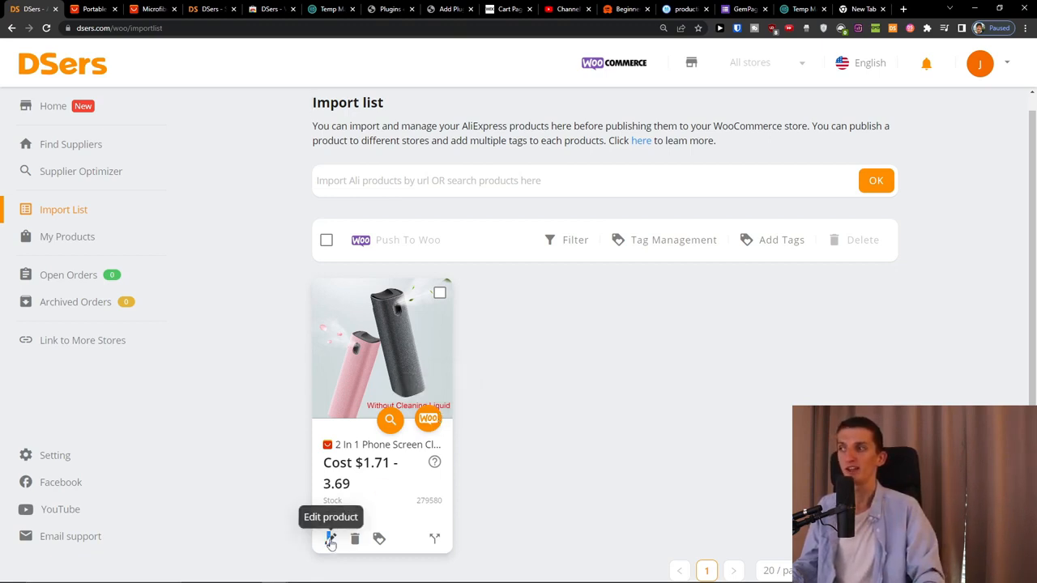
{"action": "left_click", "coordinate": [331, 537]}
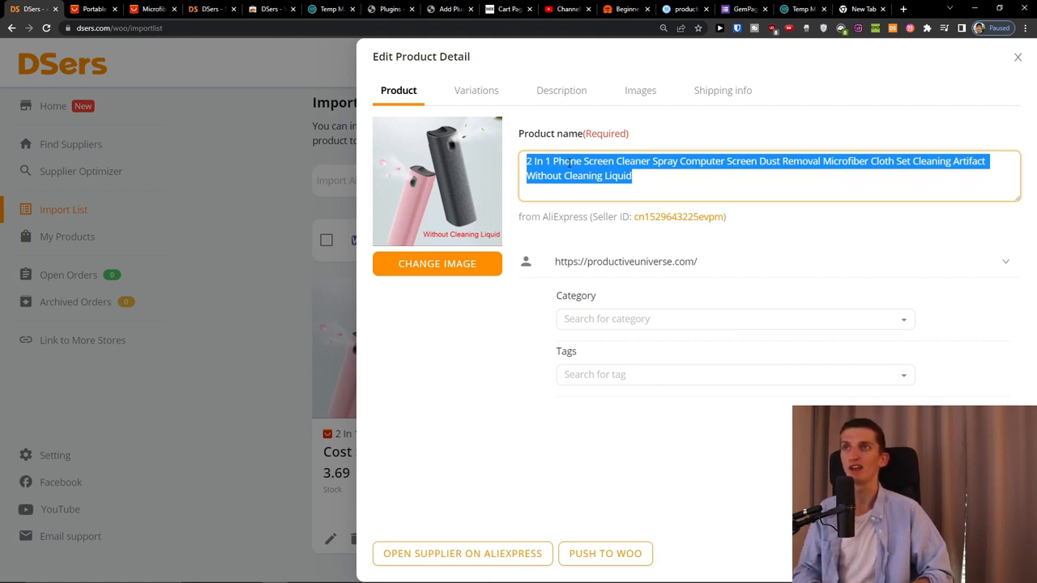
Shorten the product name to 'Phone Screen Cleaner Without liquid' and show the variations list
{"action": "left_click", "coordinate": [657, 160]}
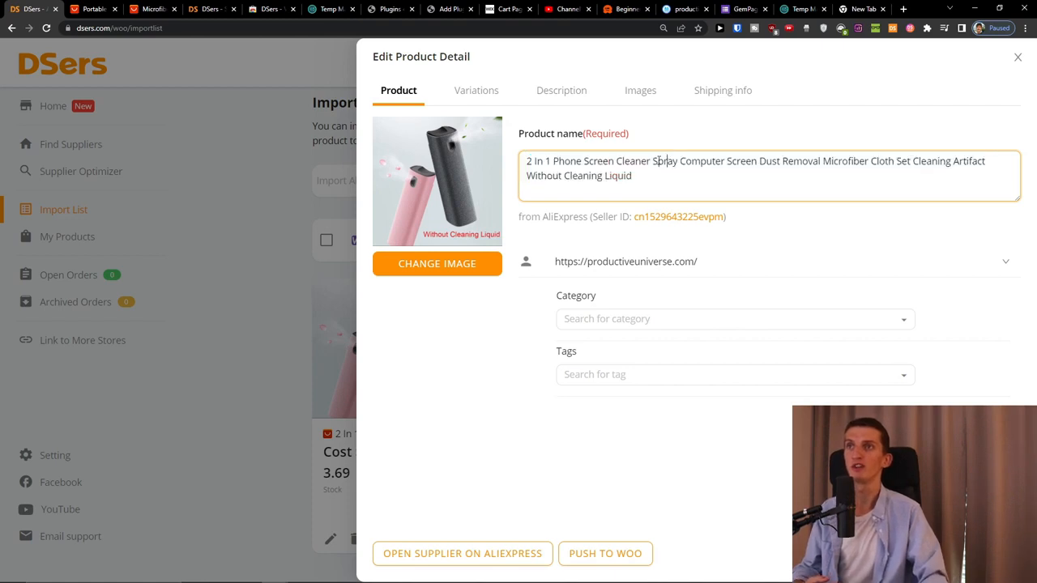
{"action": "left_click_drag", "start_coordinate": [655, 160], "coordinate": [632, 174]}
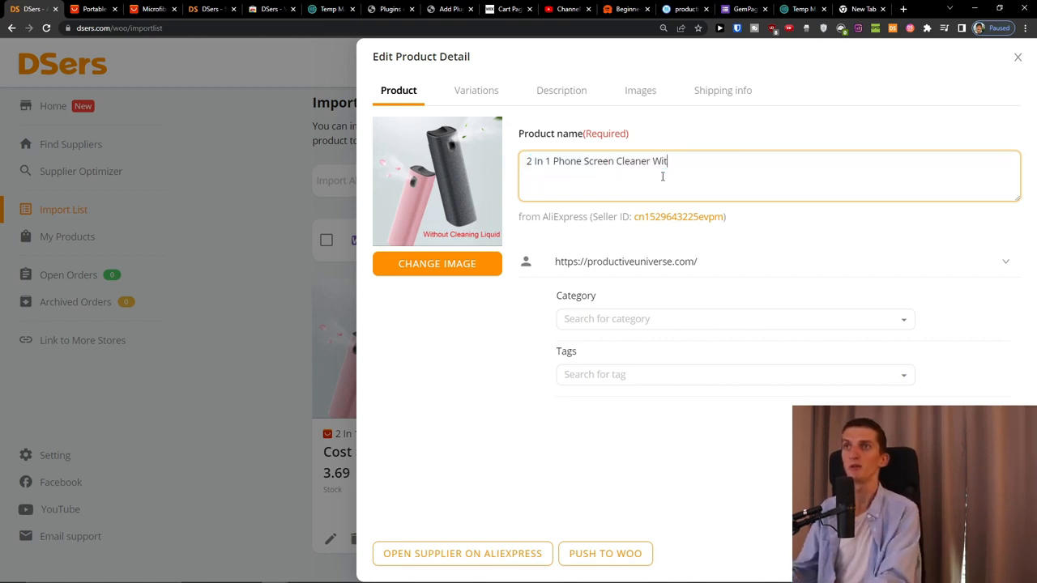
{"action": "type", "text": "hout liquid"}
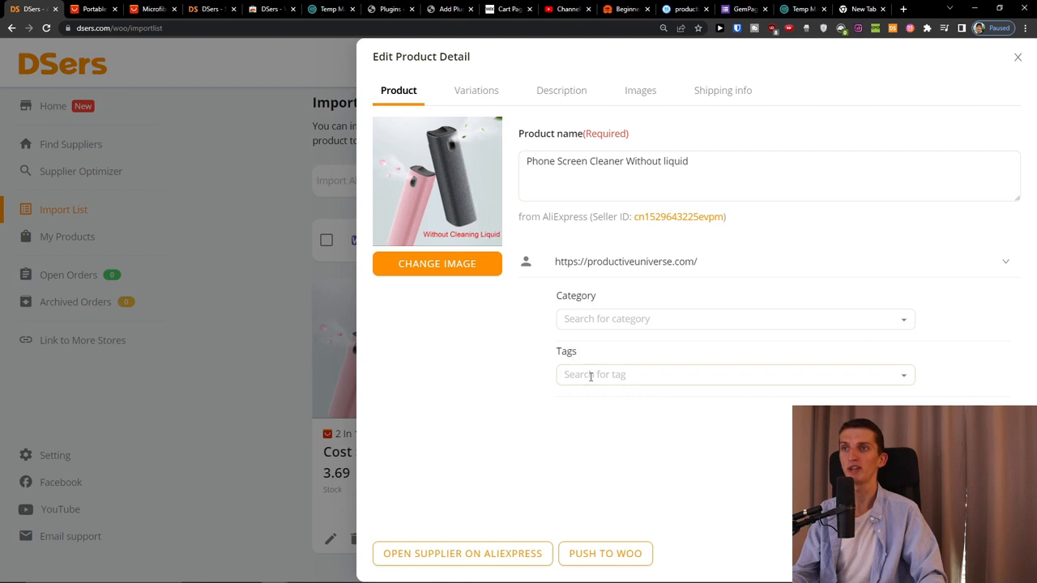
{"action": "left_click", "coordinate": [477, 90]}
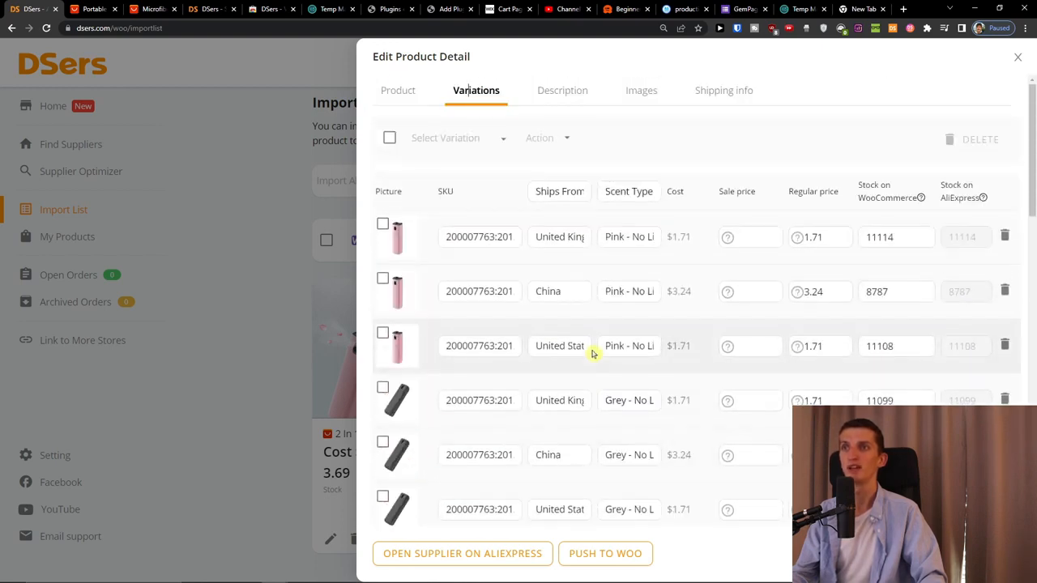
Enter a sale price of 5 for the first three pink no-liquid variants
{"action": "double_click", "coordinate": [559, 191]}
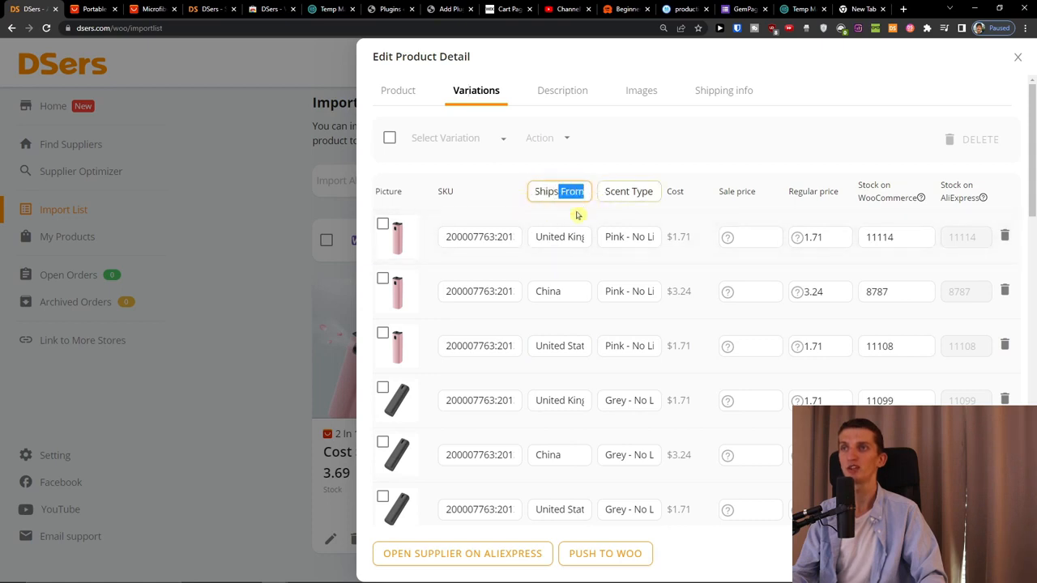
{"action": "scroll", "scroll_direction": "down", "scroll_amount": 3}
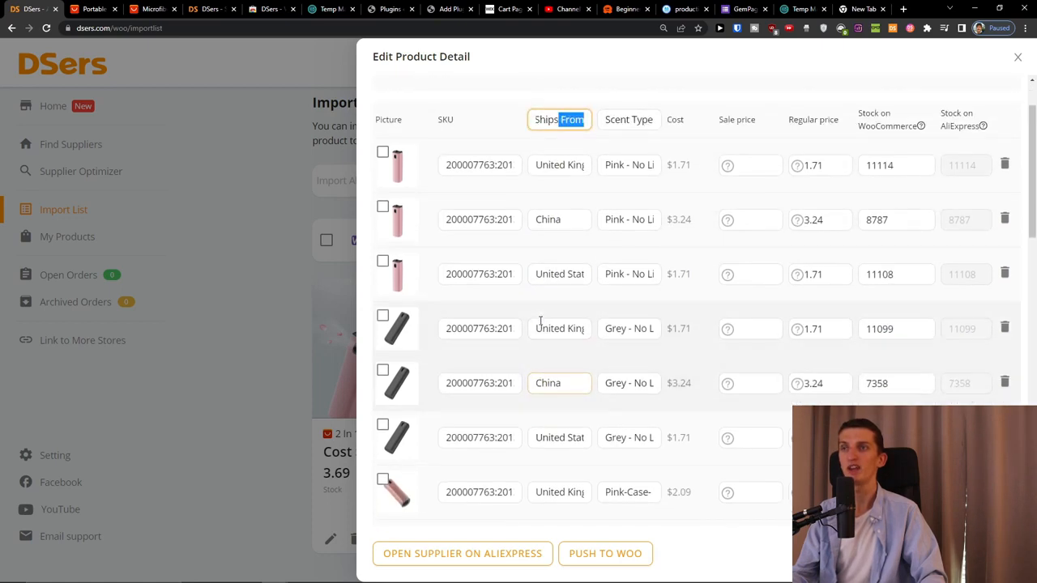
{"action": "scroll", "scroll_direction": "up", "scroll_amount": 3}
{"action": "type", "text": "5"}
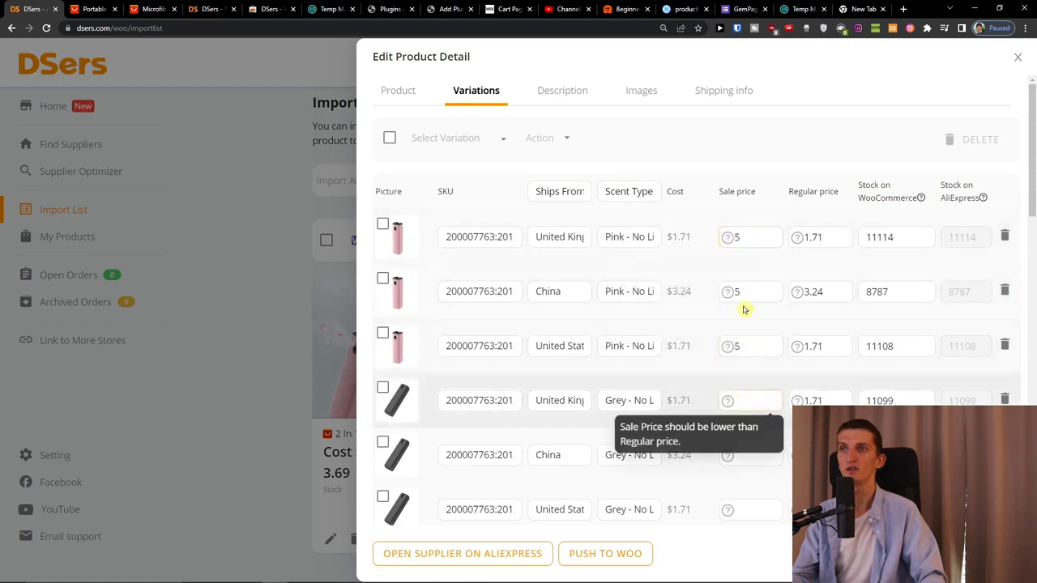
{"action": "mouse_move", "coordinate": [510, 149]}
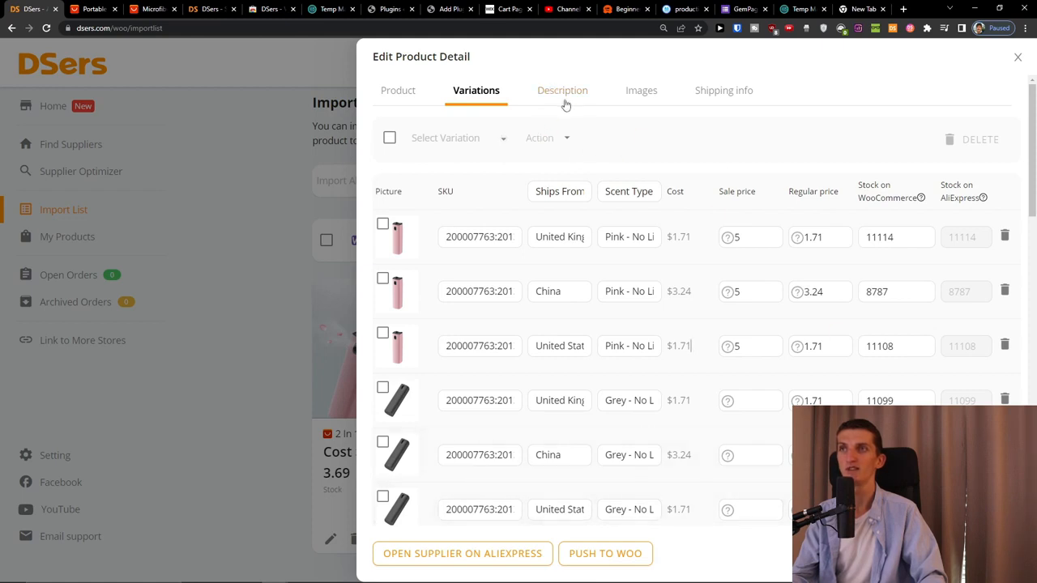
{"action": "left_click", "coordinate": [562, 91]}
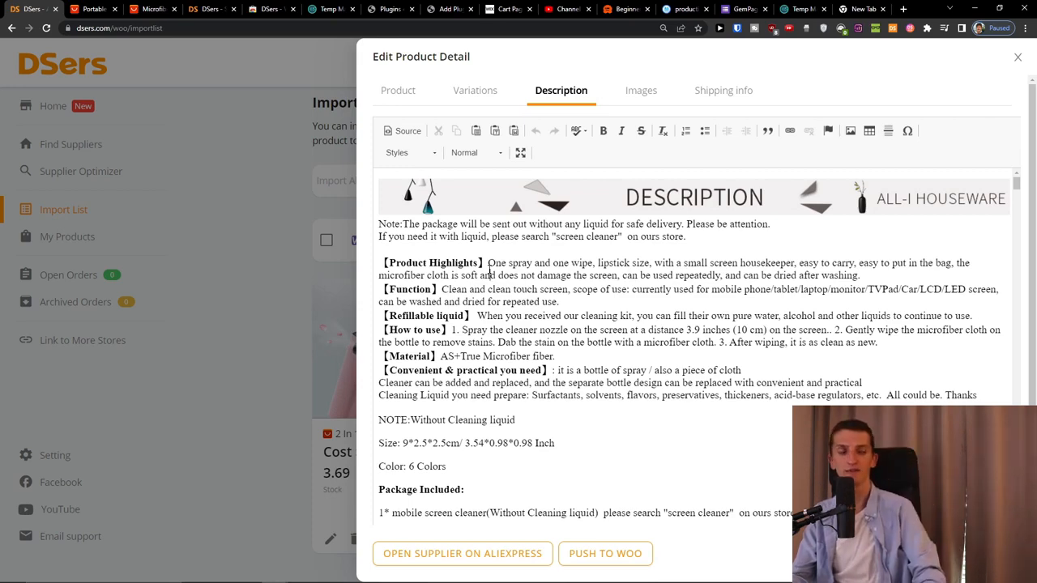
{"action": "left_click", "coordinate": [722, 91]}
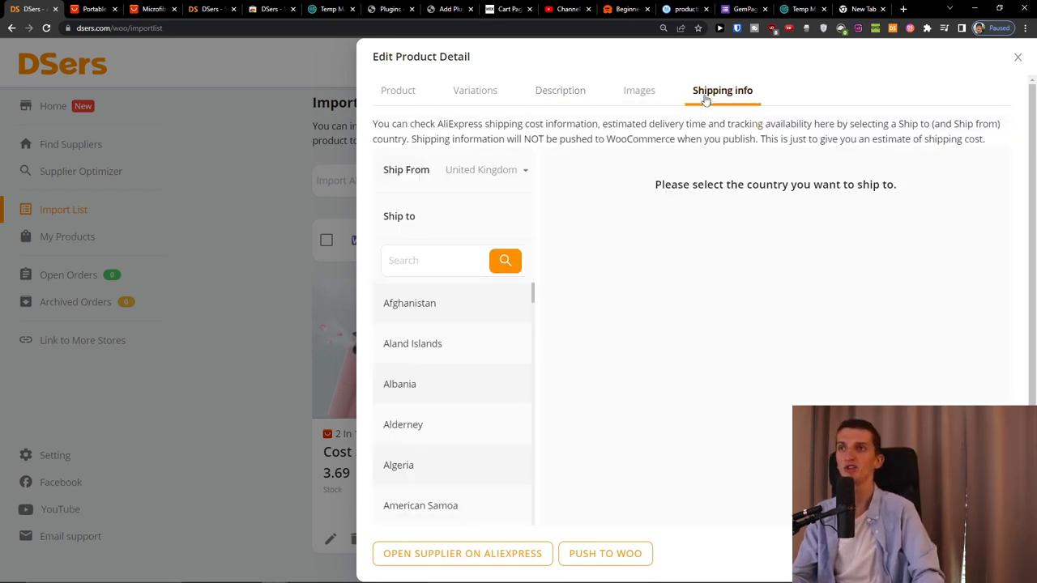
{"action": "left_click", "coordinate": [437, 259]}
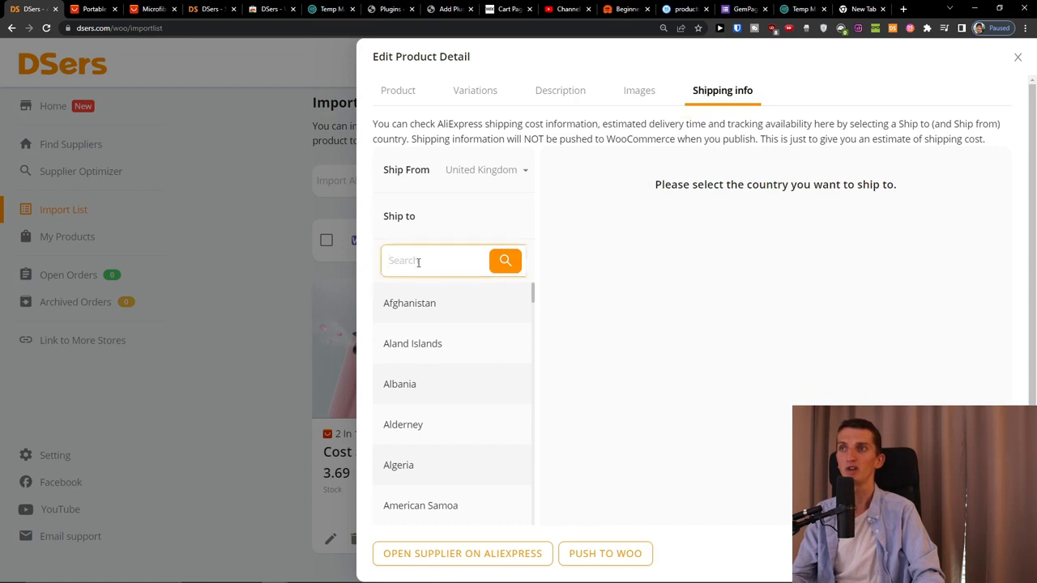
{"action": "type", "text": "uni"}
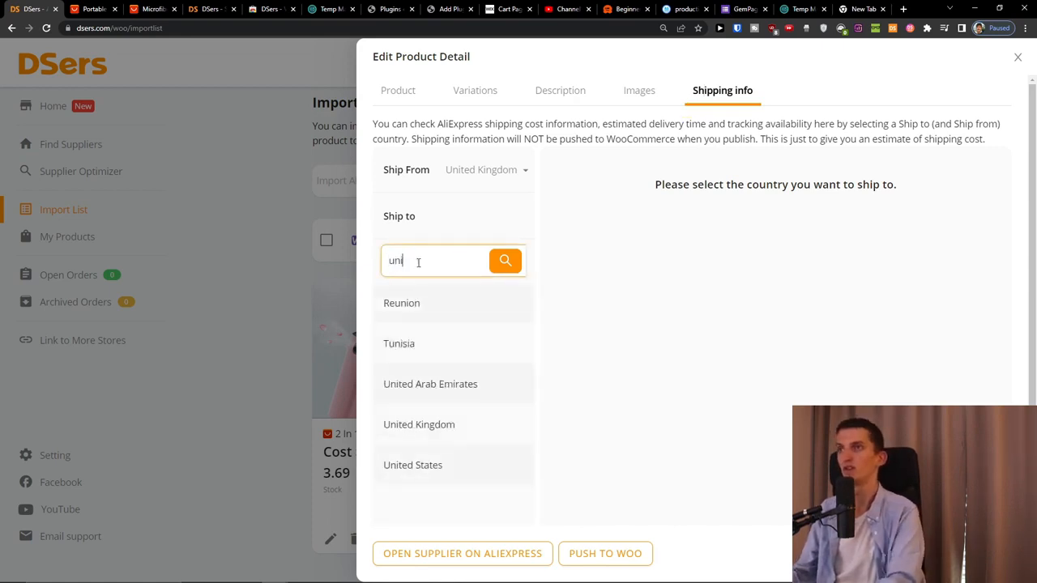
{"action": "left_click", "coordinate": [411, 464]}
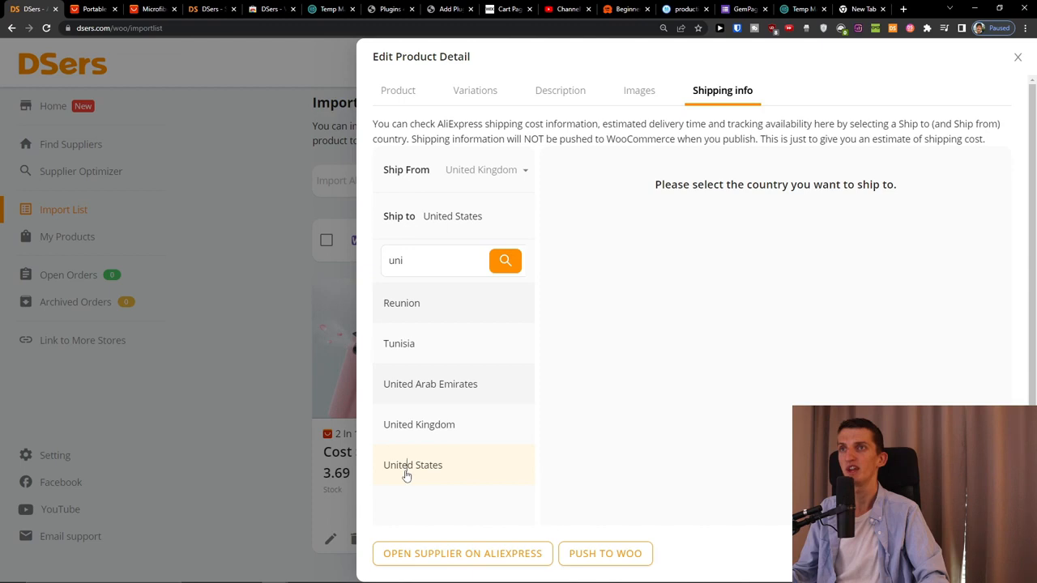
{"action": "left_click", "coordinate": [411, 463]}
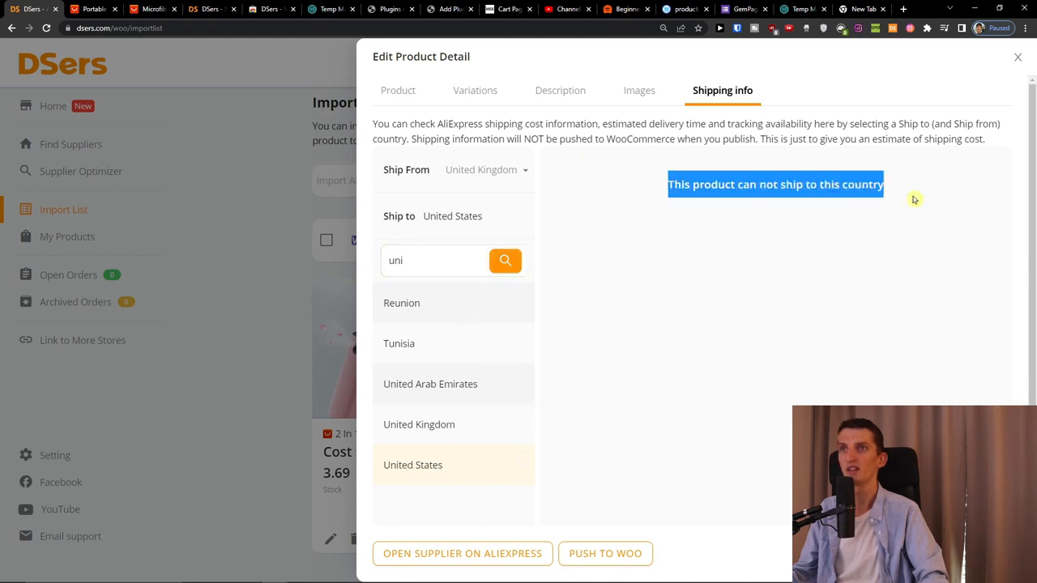
{"action": "left_click", "coordinate": [402, 303]}
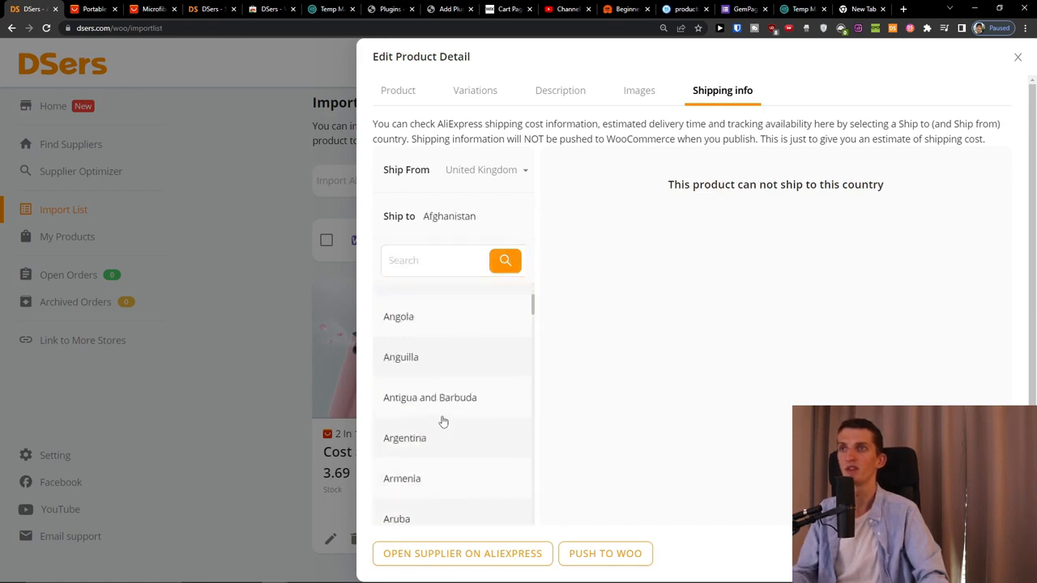
{"action": "left_click", "coordinate": [639, 91]}
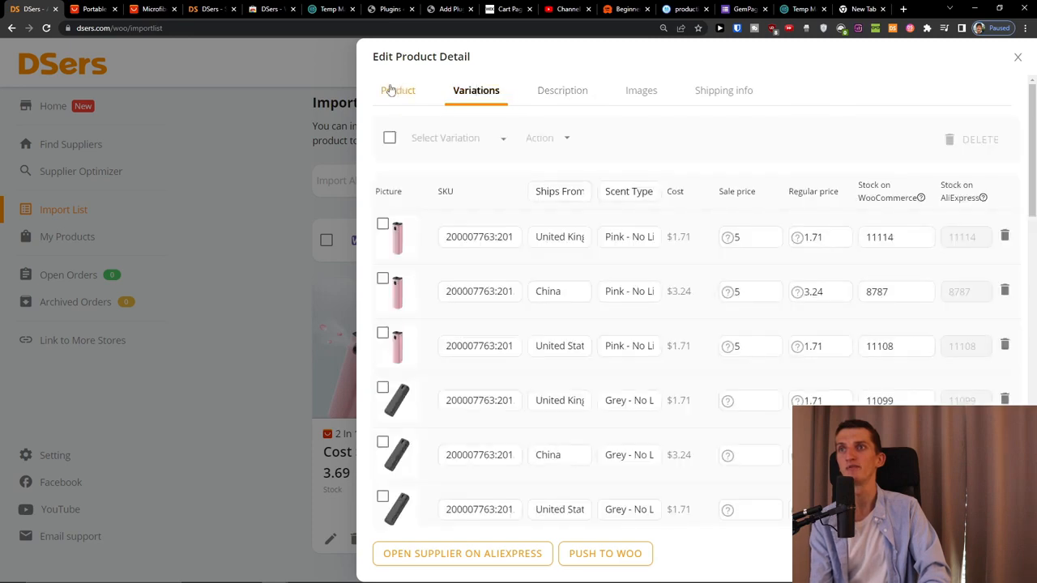
Review the product photos, briefly opening the cover image editor, then show the description text
{"action": "left_click", "coordinate": [398, 90]}
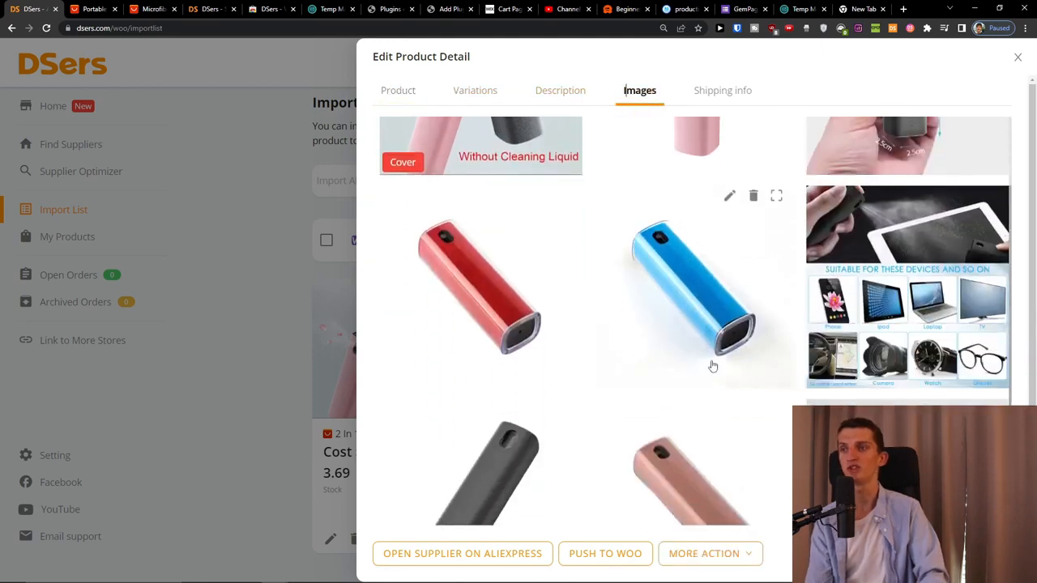
{"action": "scroll", "scroll_direction": "up", "scroll_amount": 3}
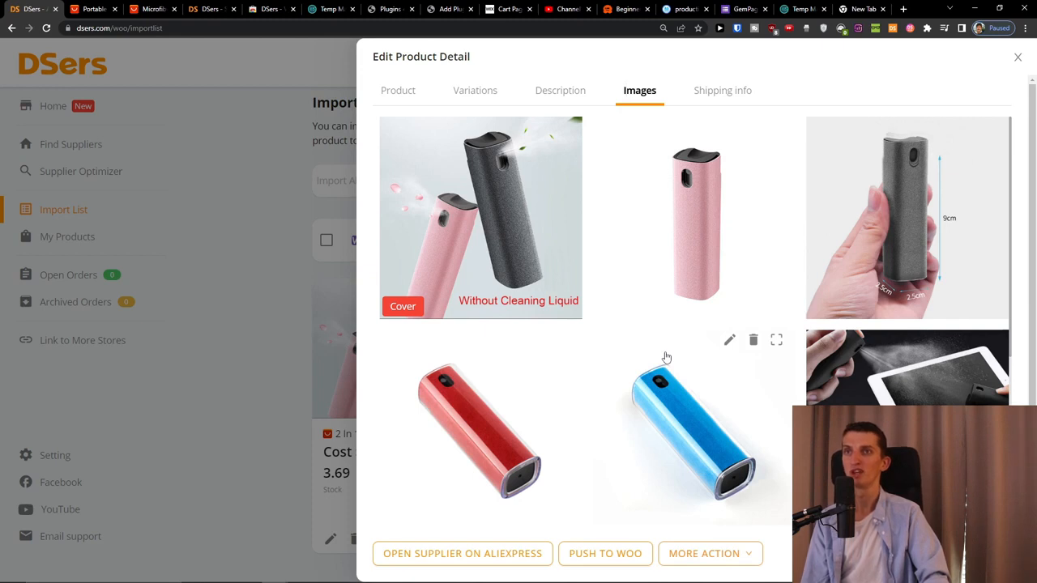
{"action": "mouse_move", "coordinate": [607, 221]}
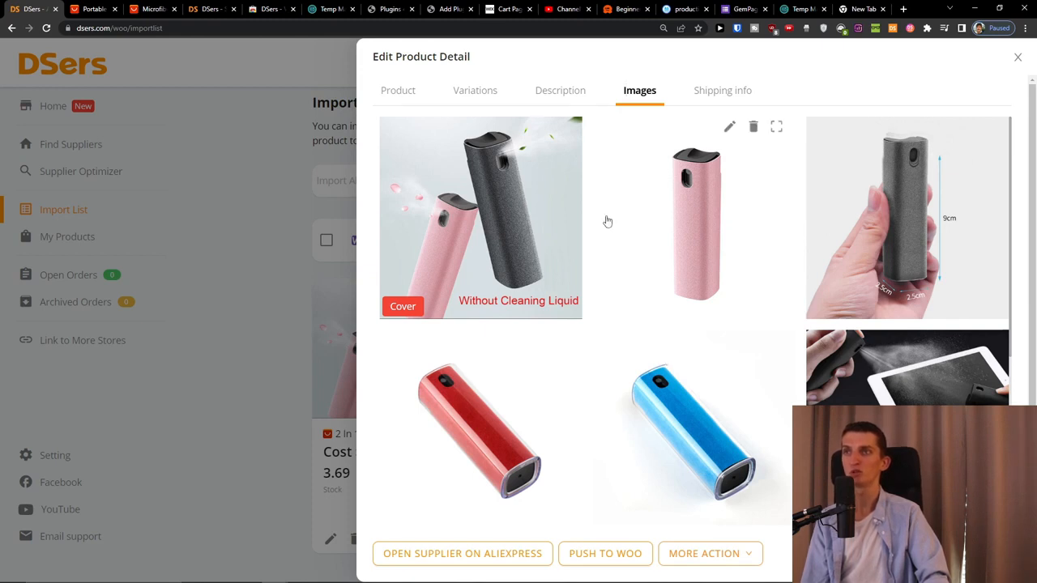
{"action": "mouse_move", "coordinate": [561, 91]}
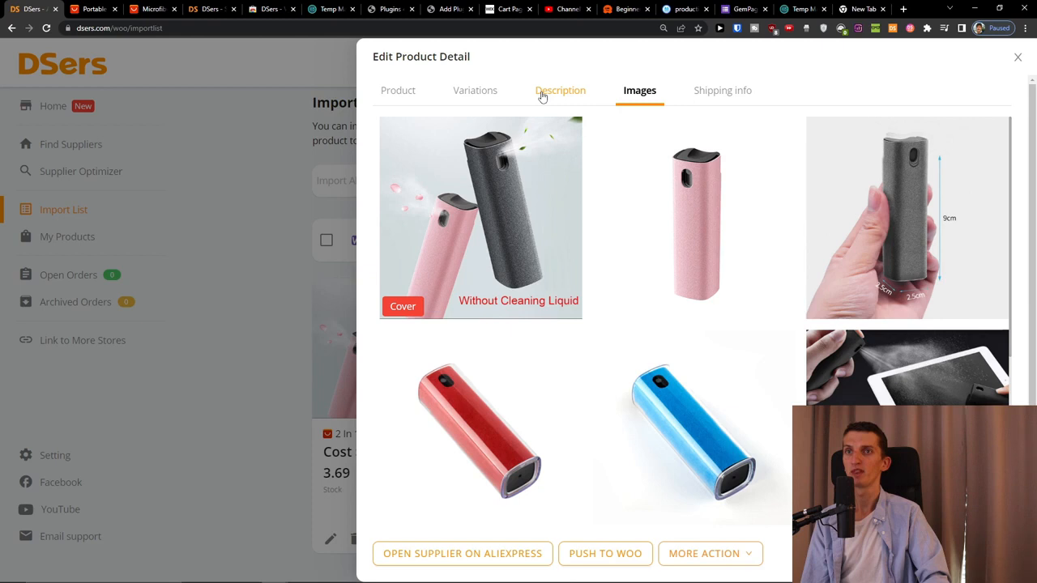
{"action": "mouse_move", "coordinate": [486, 178]}
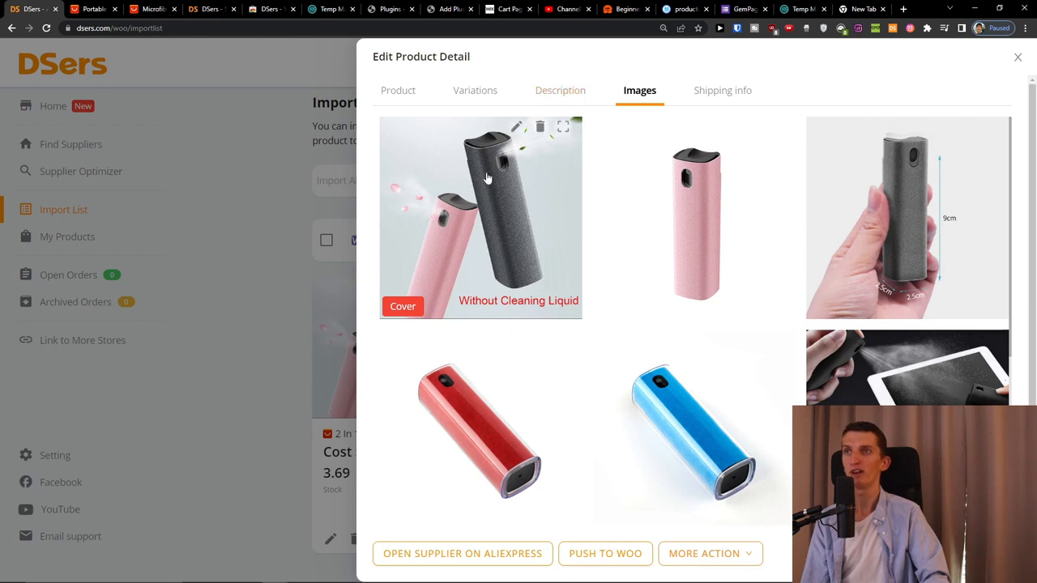
{"action": "left_click", "coordinate": [517, 126]}
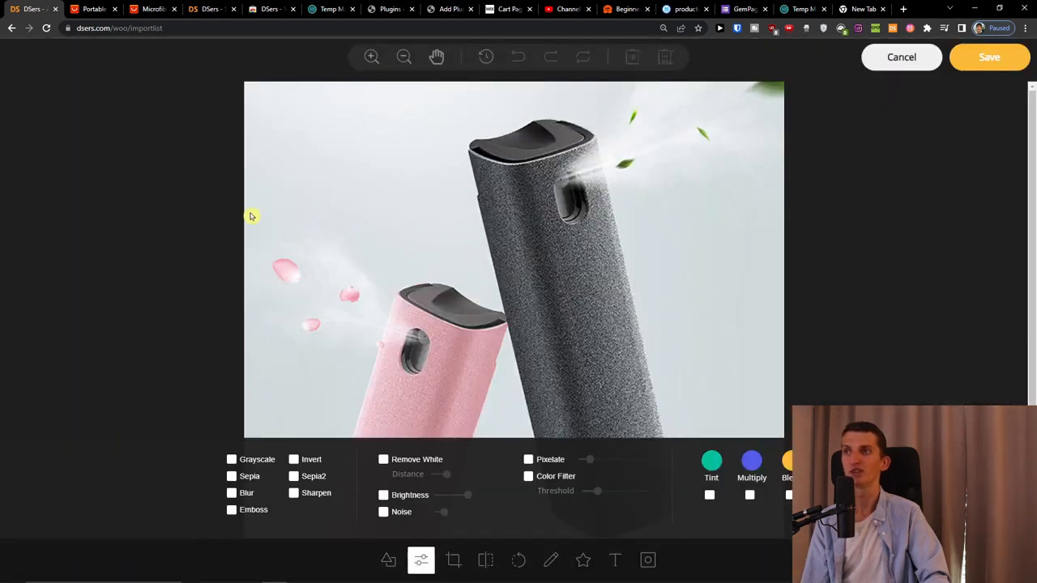
{"action": "left_click", "coordinate": [901, 56]}
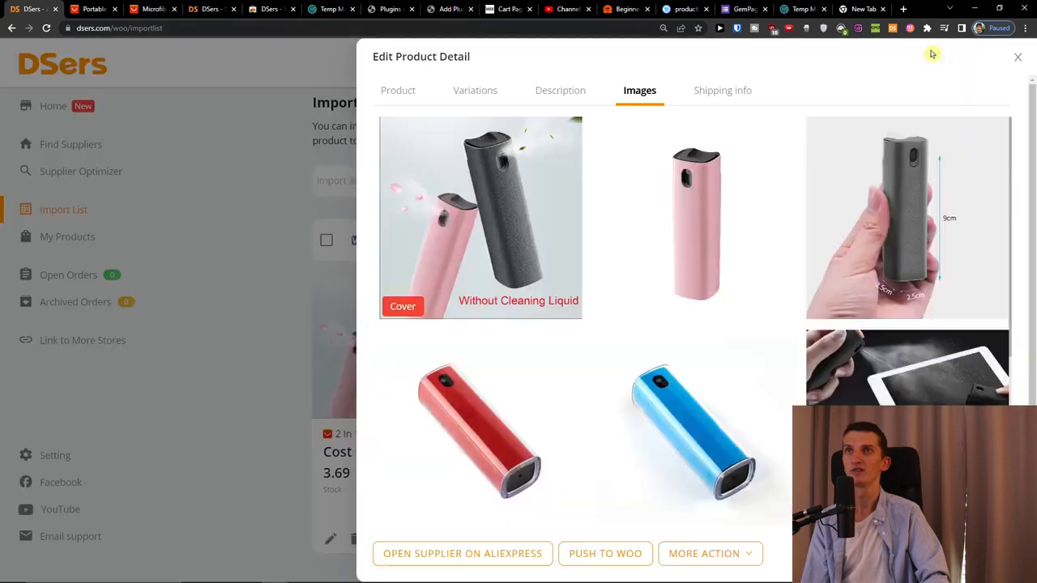
{"action": "mouse_move", "coordinate": [823, 130]}
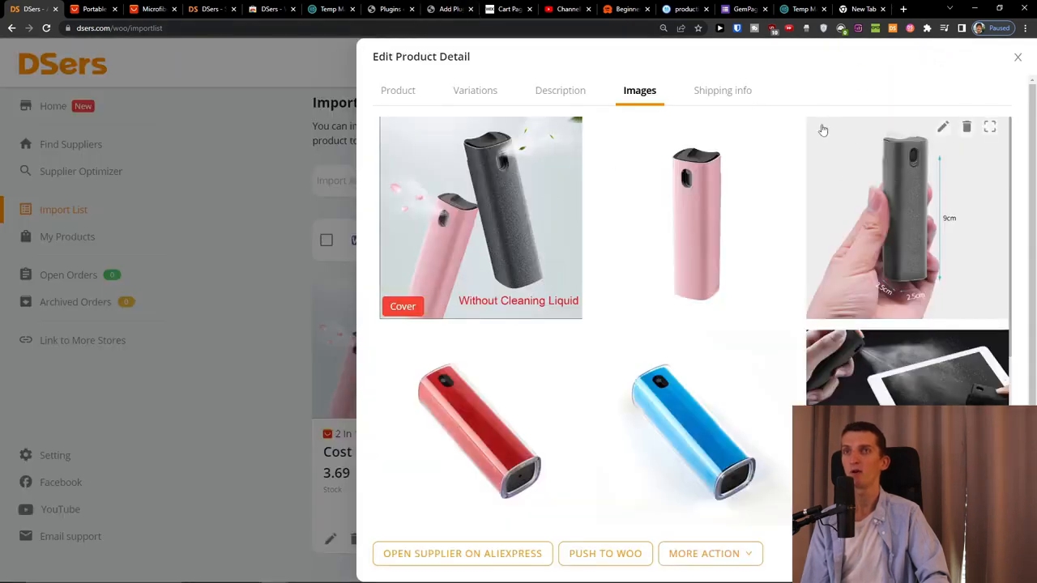
{"action": "left_click", "coordinate": [561, 90]}
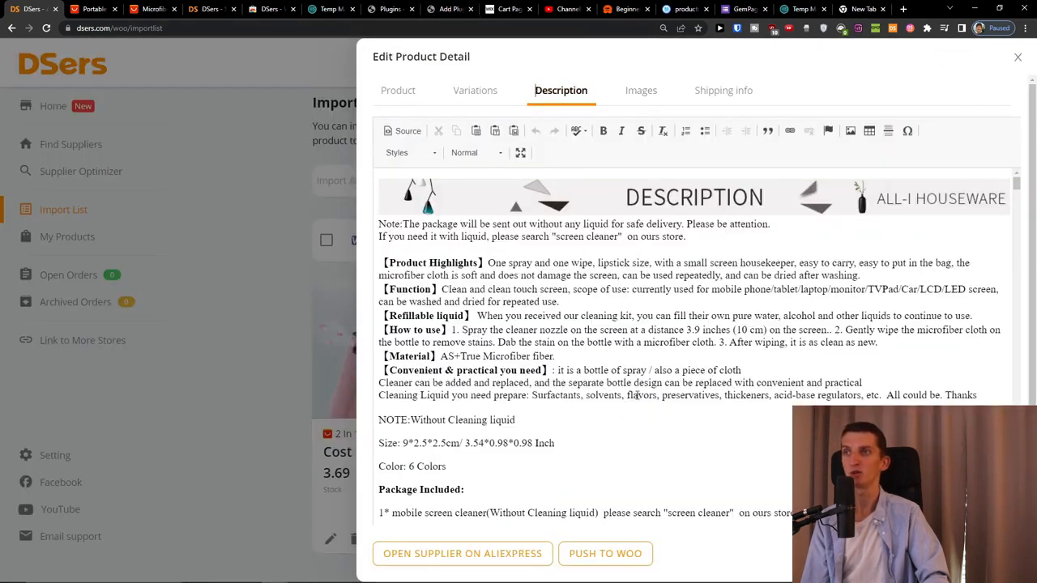
Set the pink variants to sale price 2 and regular price 5, then close the editor
{"action": "left_click", "coordinate": [399, 90]}
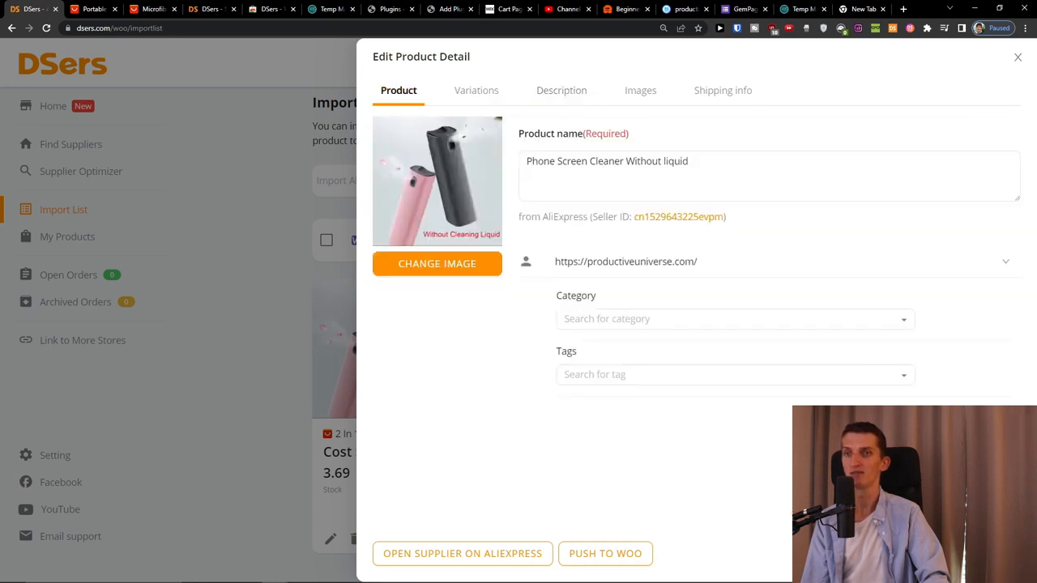
{"action": "left_click", "coordinate": [477, 91]}
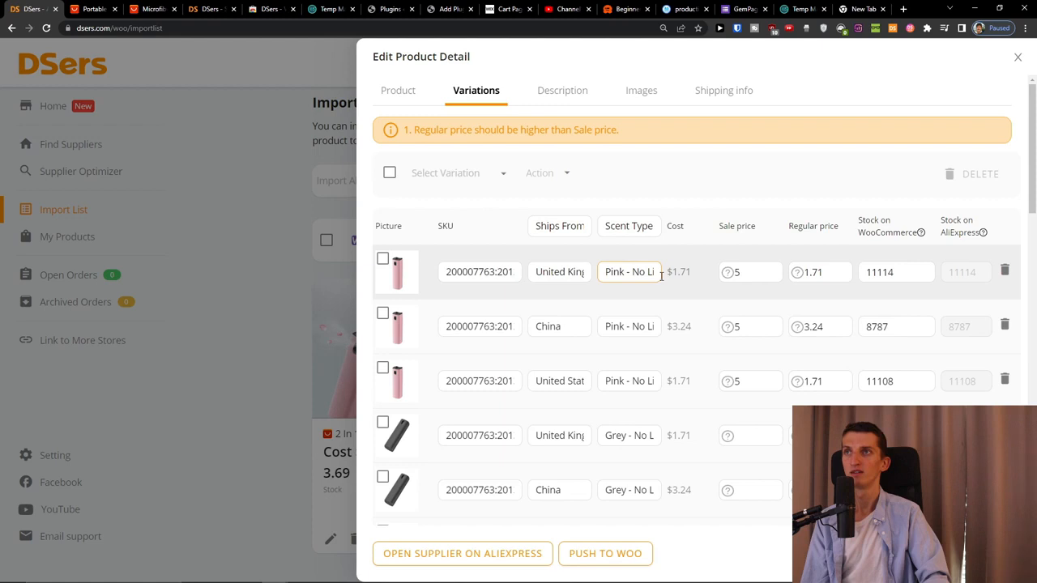
{"action": "left_click", "coordinate": [818, 272]}
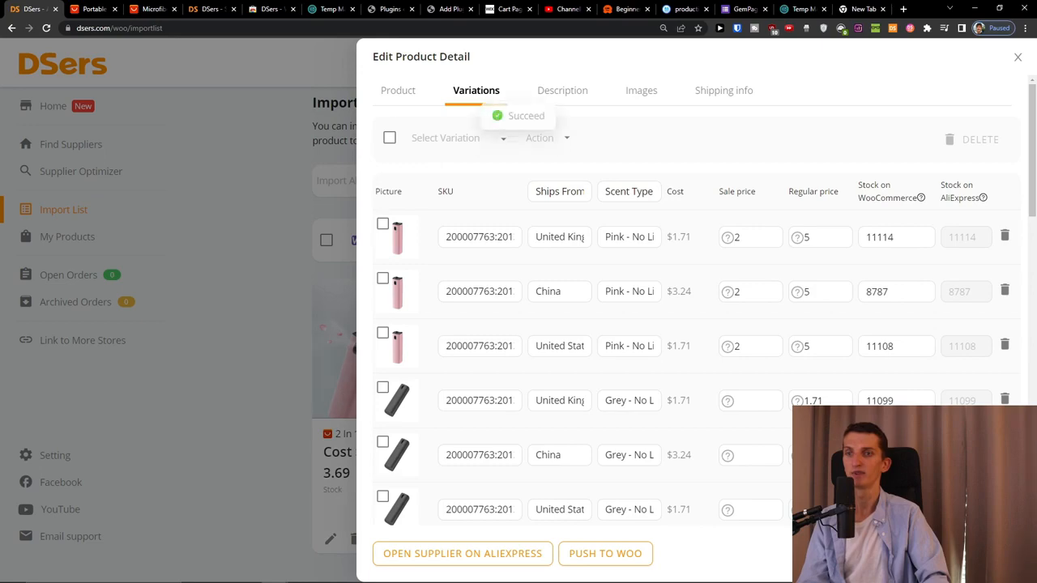
{"action": "left_click", "coordinate": [1017, 57]}
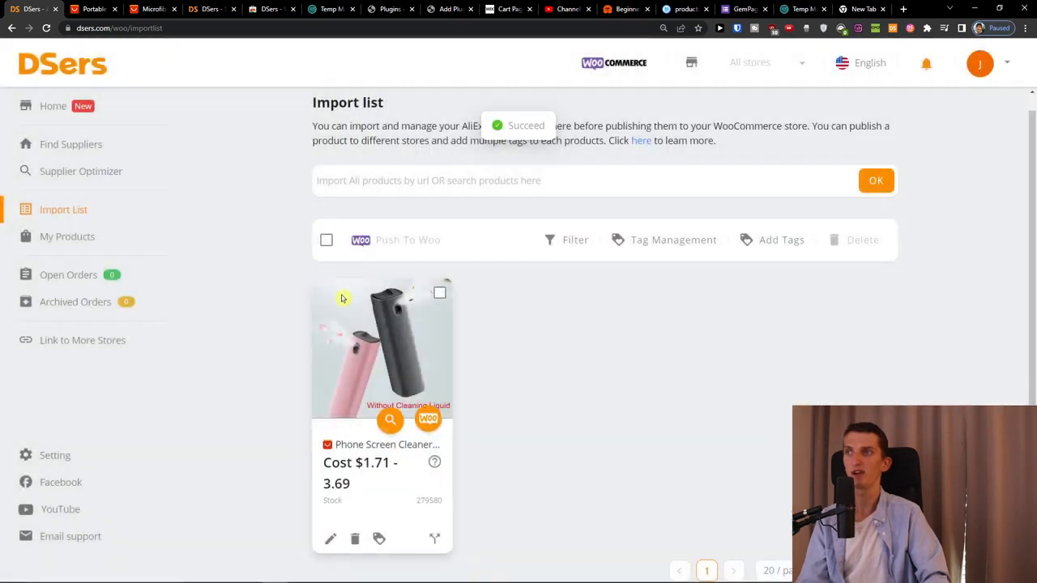
Select the phone screen cleaner card, push it to WooCommerce and confirm the caution warning
{"action": "left_click", "coordinate": [439, 291]}
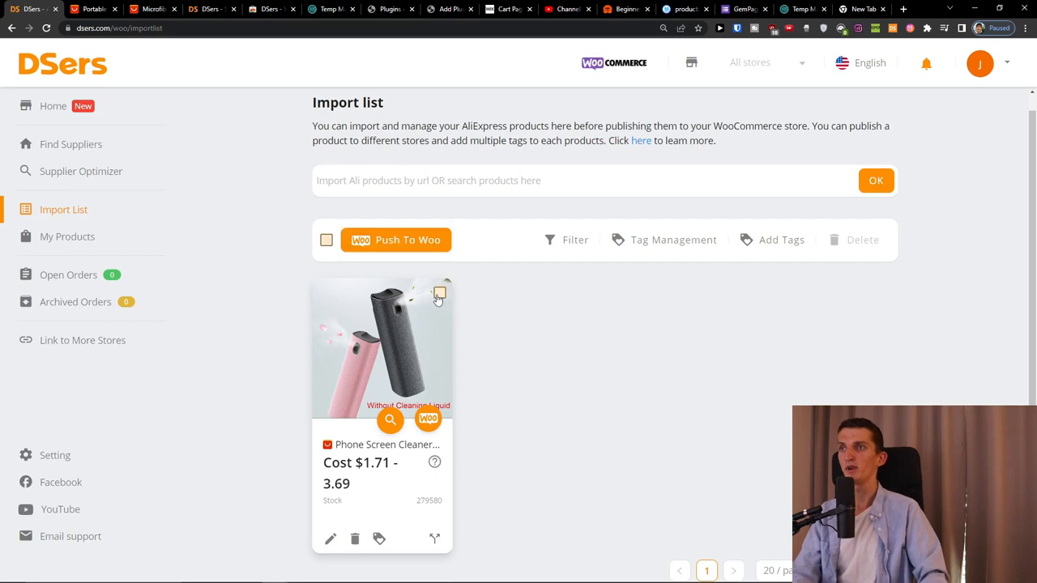
{"action": "left_click", "coordinate": [428, 418]}
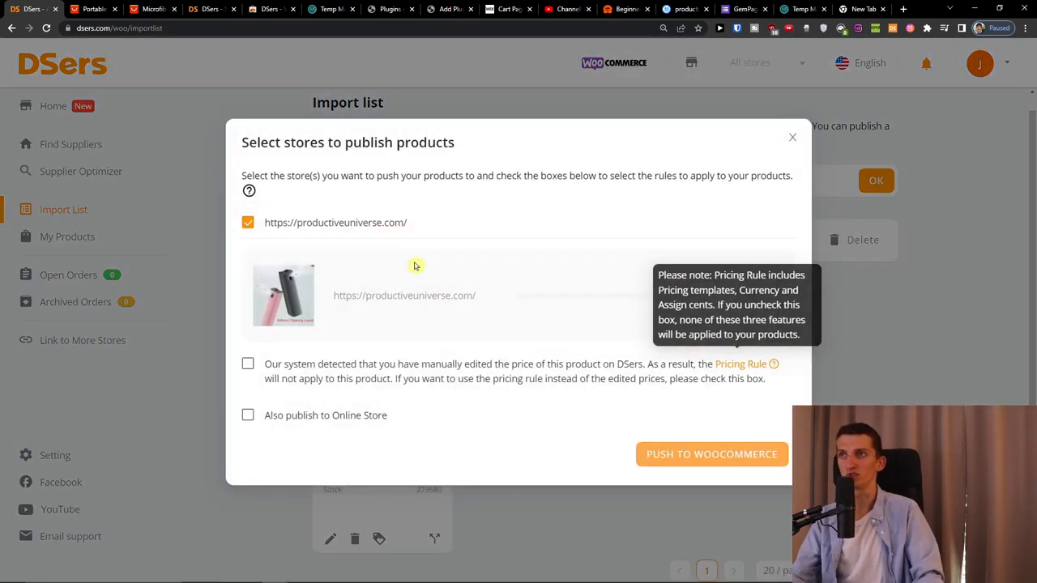
{"action": "mouse_move", "coordinate": [450, 380]}
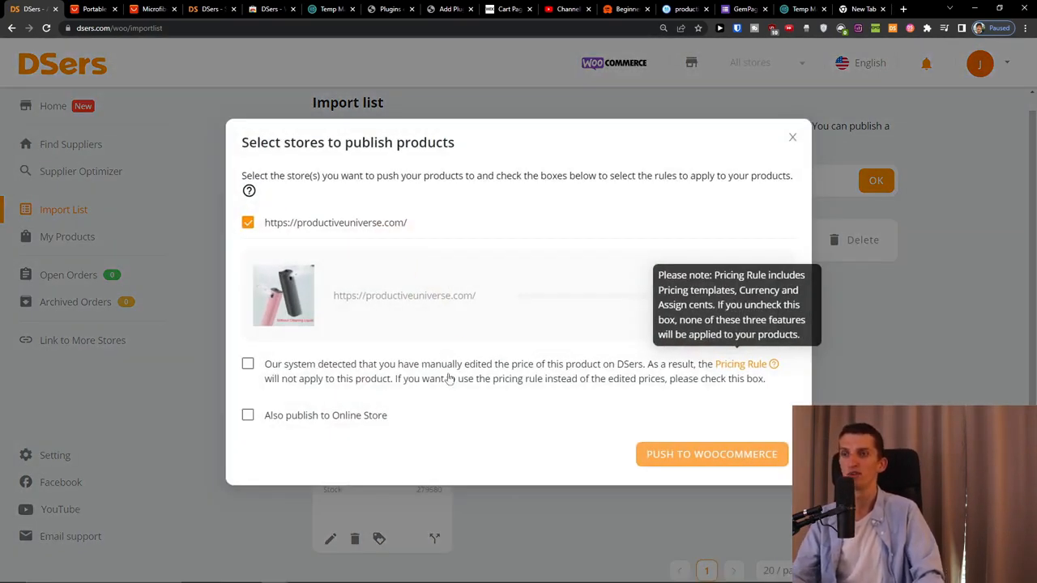
{"action": "mouse_move", "coordinate": [508, 402]}
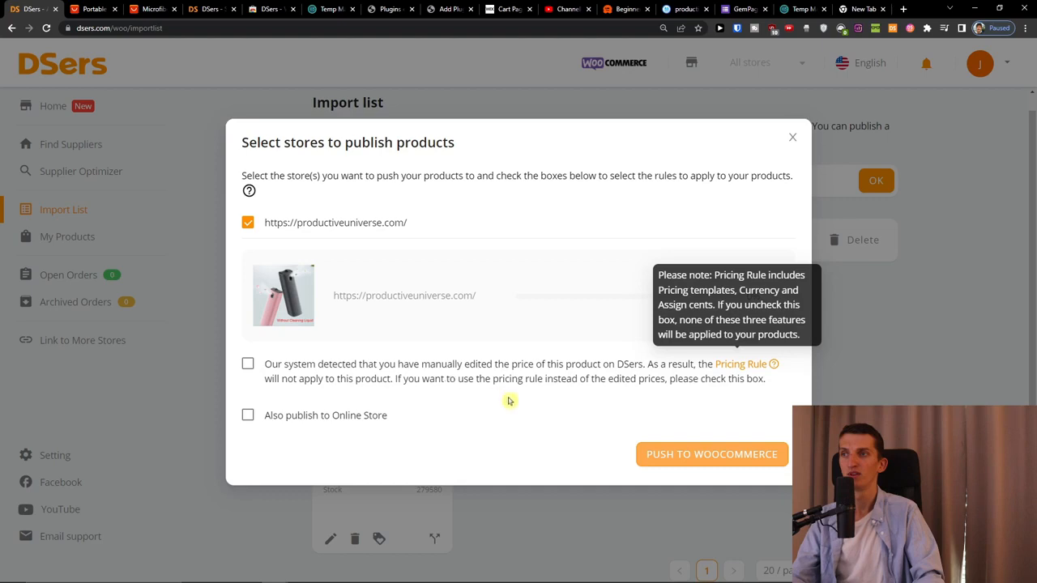
{"action": "left_click", "coordinate": [248, 363]}
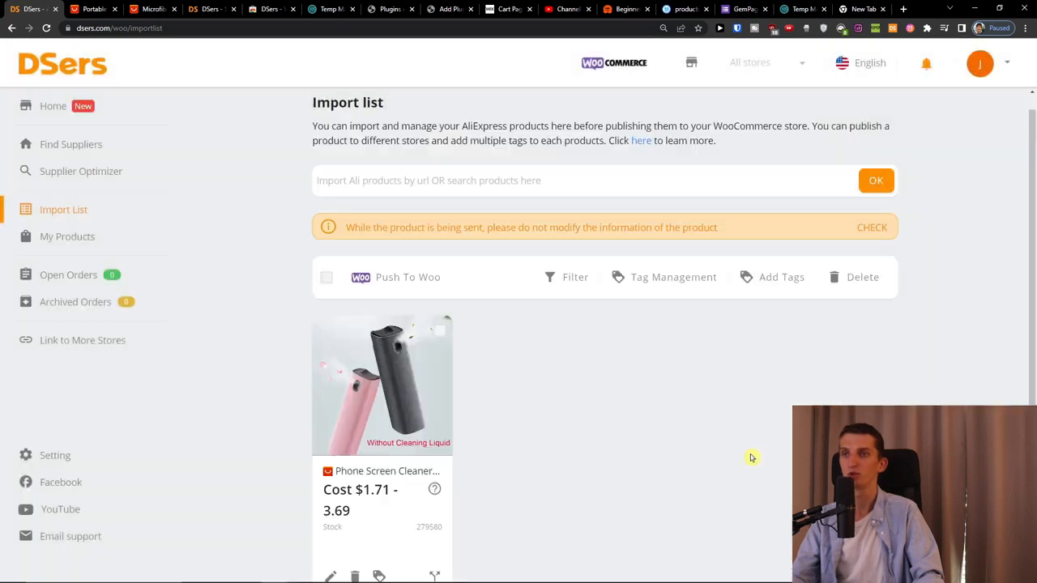
{"action": "left_click", "coordinate": [408, 275]}
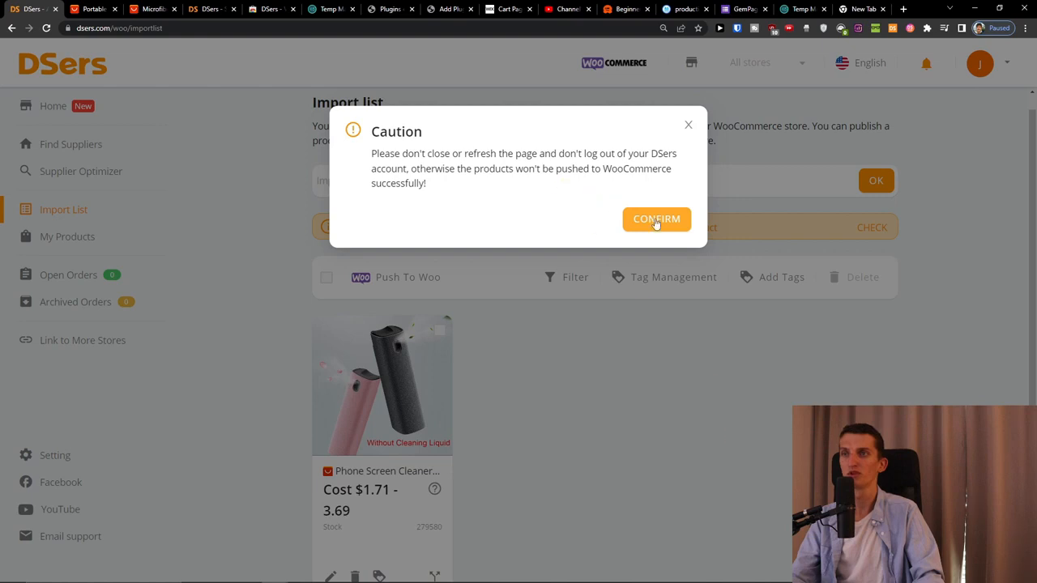
{"action": "left_click", "coordinate": [656, 219]}
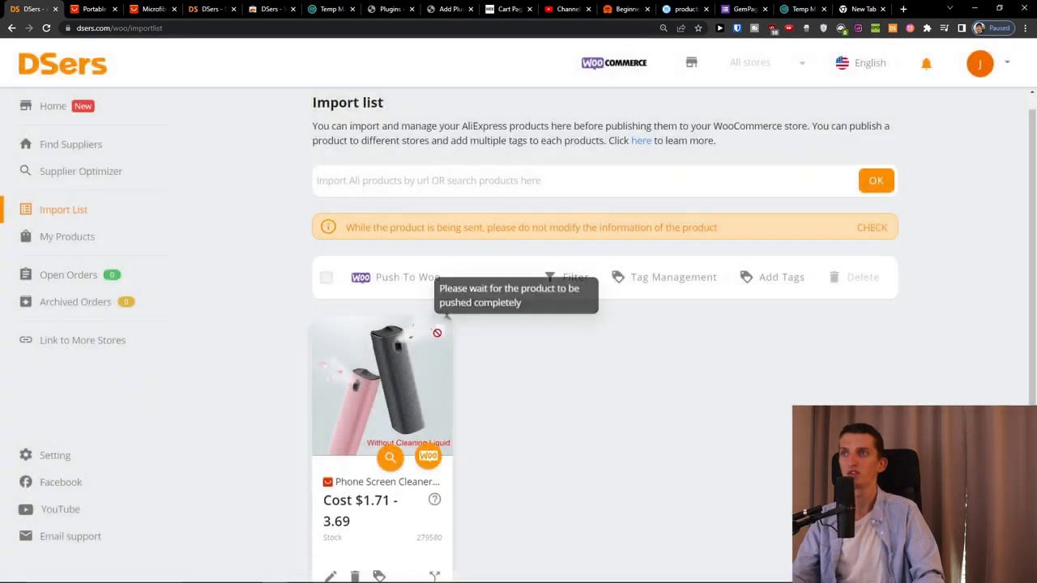
{"action": "mouse_move", "coordinate": [515, 336]}
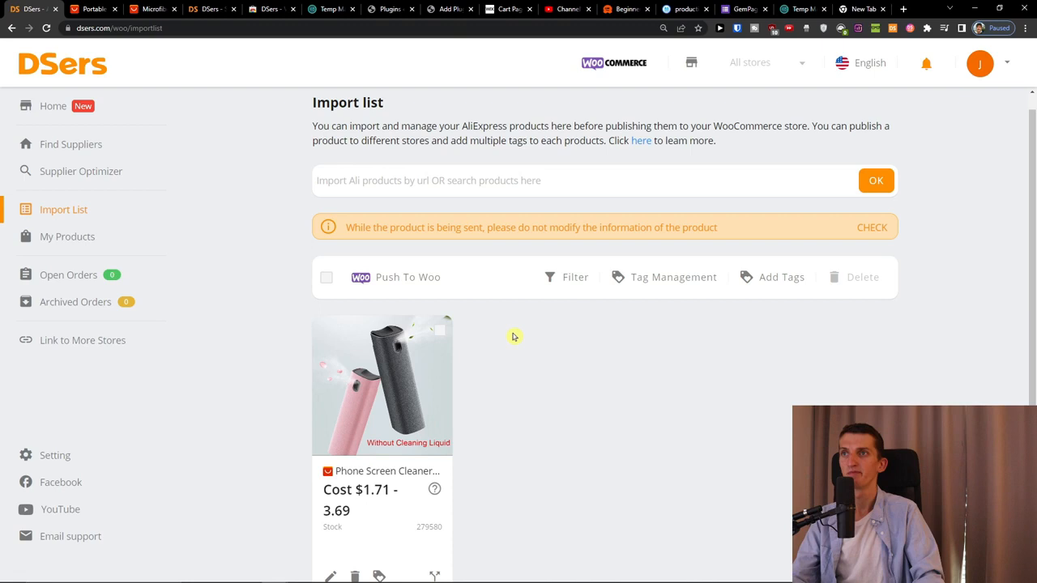
{"action": "scroll", "scroll_direction": "down", "scroll_amount": 3}
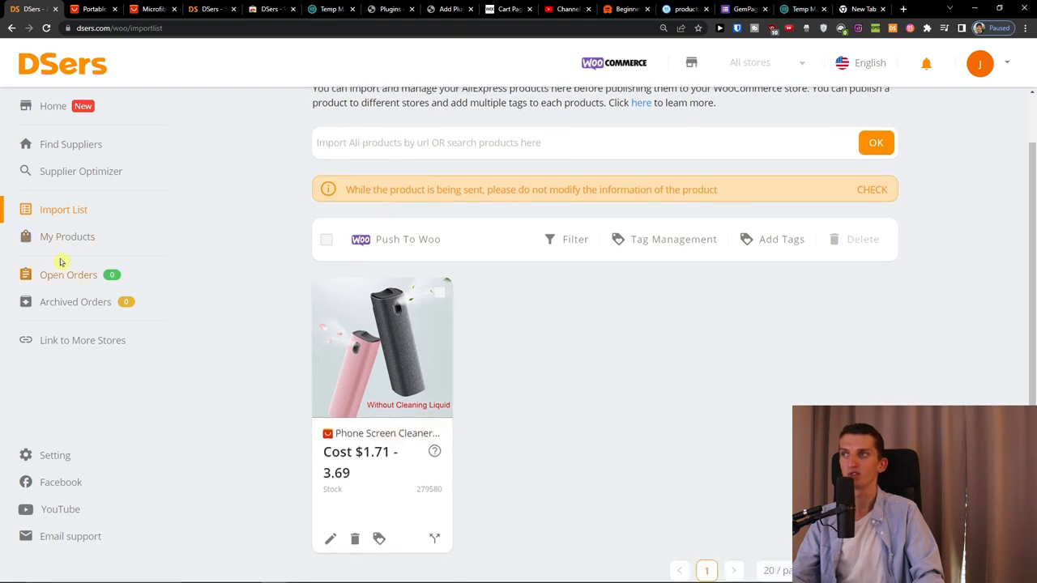
In My Products, dismiss the Select products dialog and view the cleaner's WooCommerce Edit Product page
{"action": "left_click", "coordinate": [68, 236]}
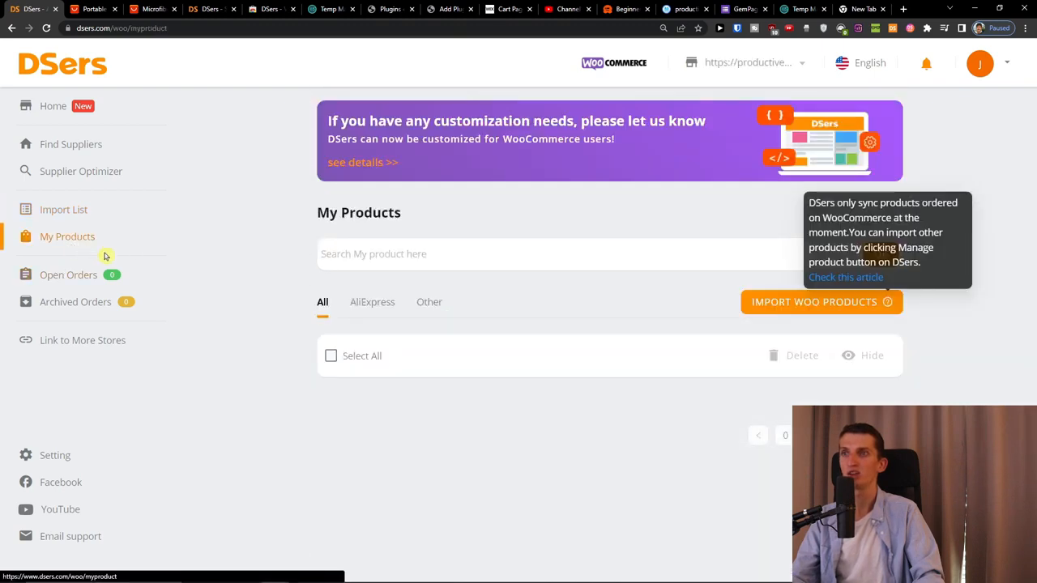
{"action": "mouse_move", "coordinate": [63, 209]}
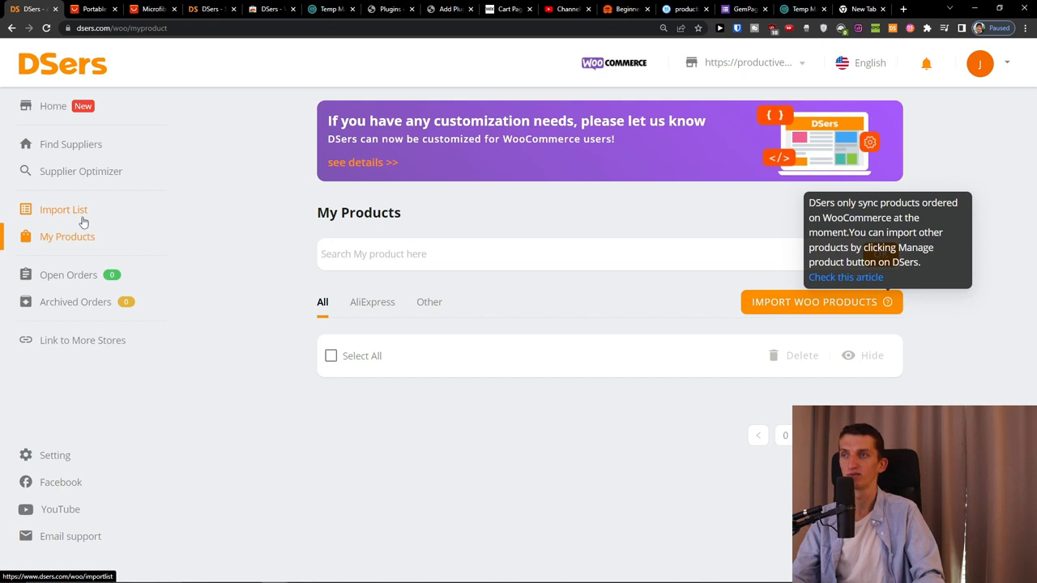
{"action": "left_click", "coordinate": [64, 209]}
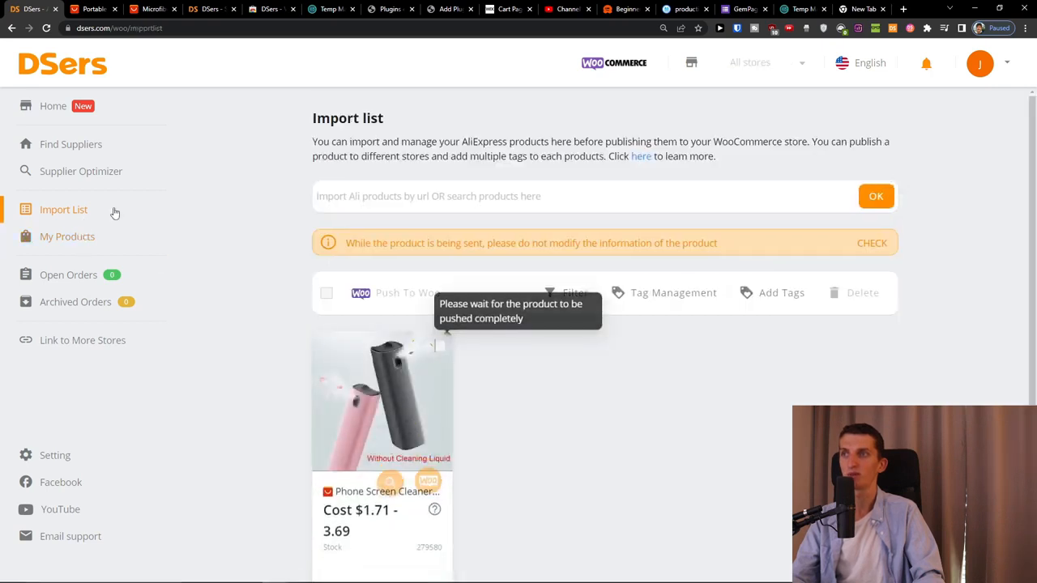
{"action": "left_click", "coordinate": [68, 236]}
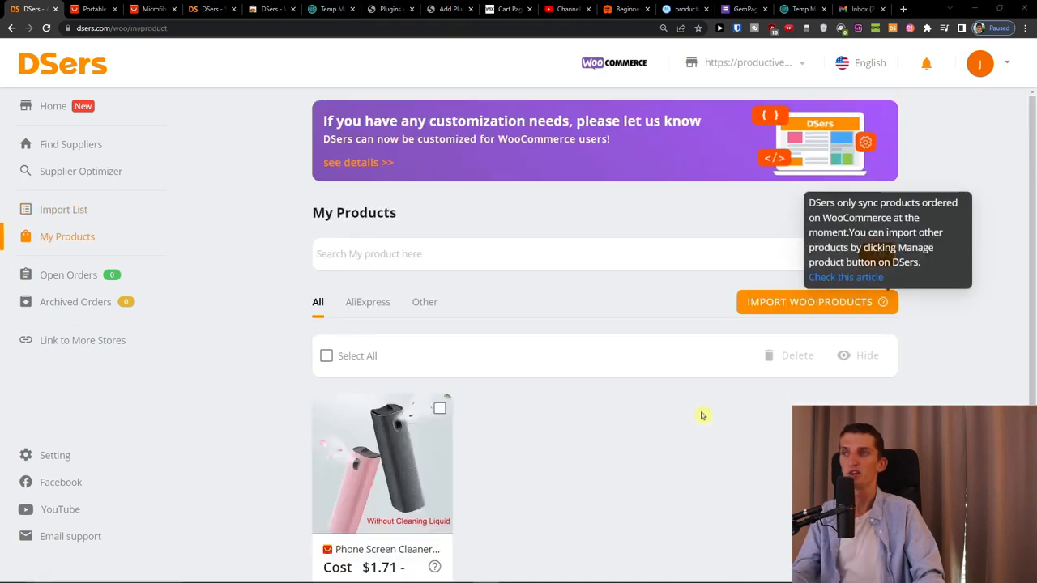
{"action": "scroll", "scroll_direction": "down", "scroll_amount": 3}
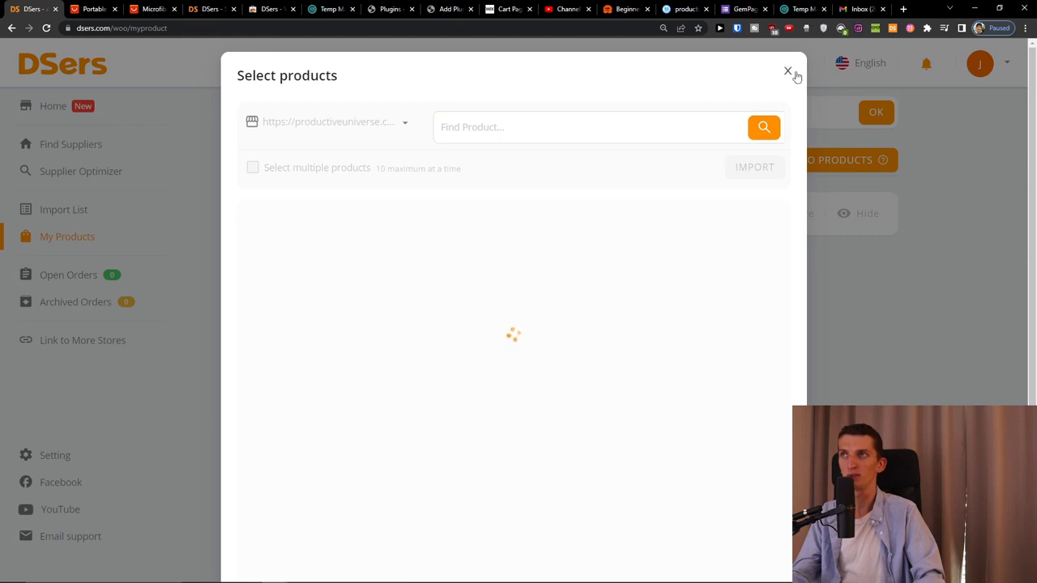
{"action": "left_click", "coordinate": [787, 71]}
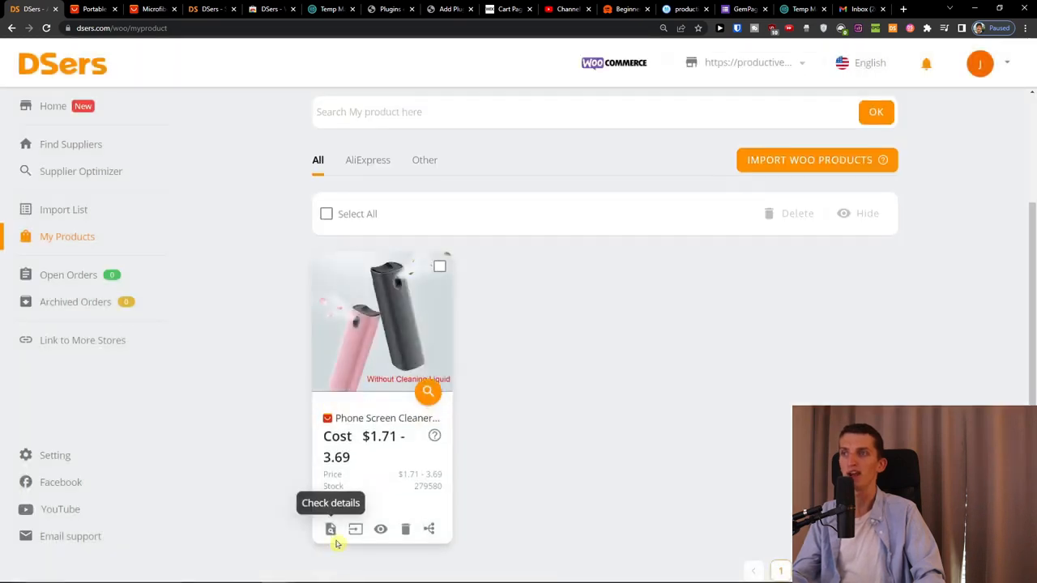
{"action": "mouse_move", "coordinate": [355, 528]}
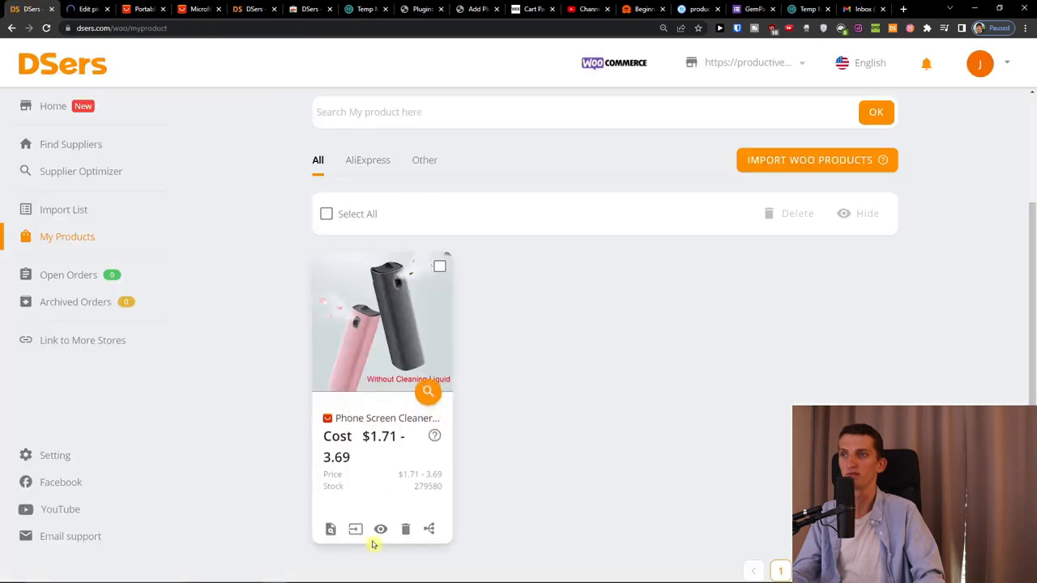
{"action": "mouse_move", "coordinate": [330, 529]}
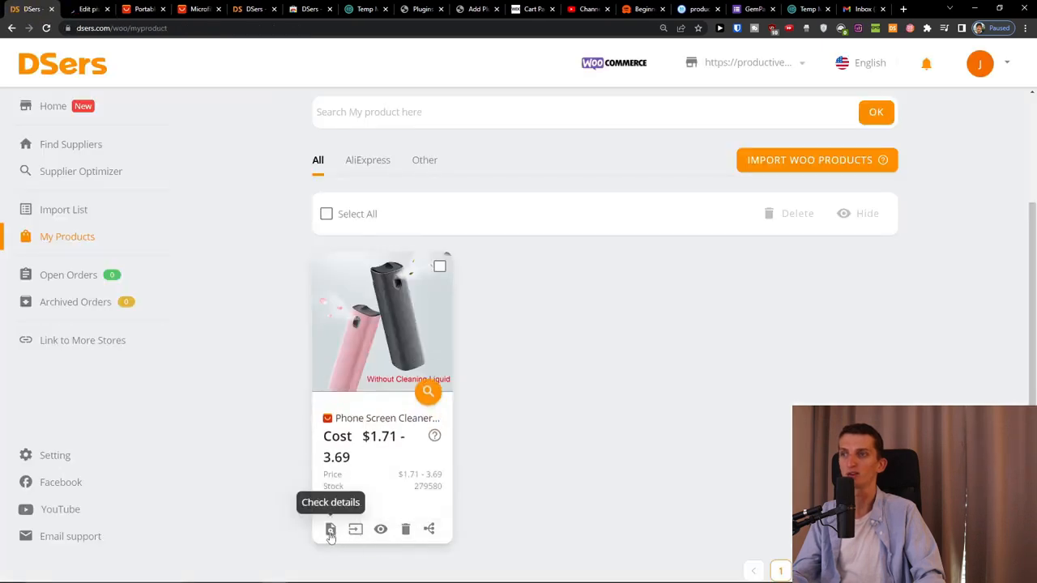
{"action": "left_click", "coordinate": [331, 528]}
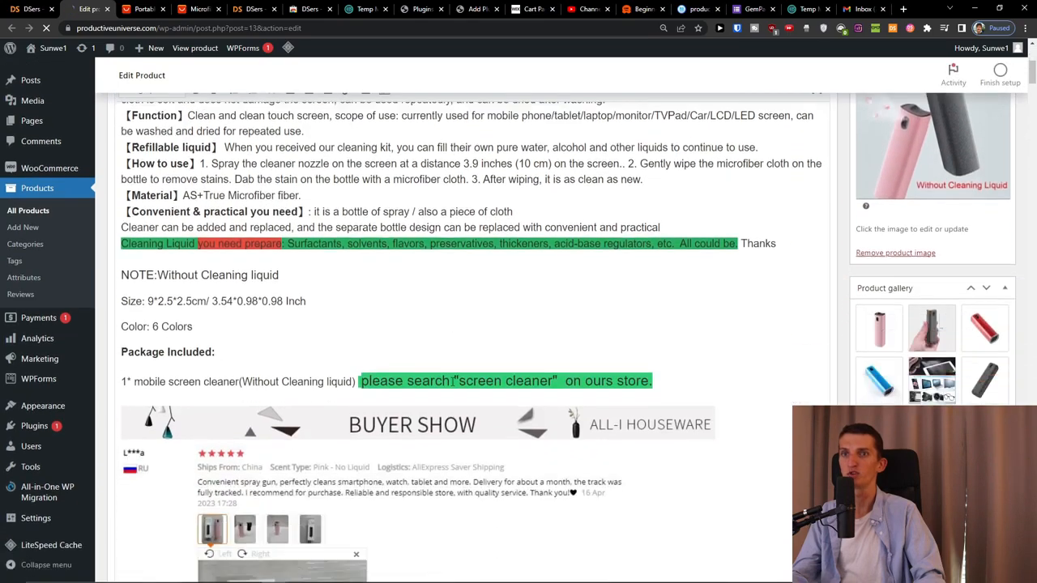
Preview the Phone Screen Cleaner product page in the store from the Publish box
{"action": "scroll", "scroll_direction": "up", "scroll_amount": 3}
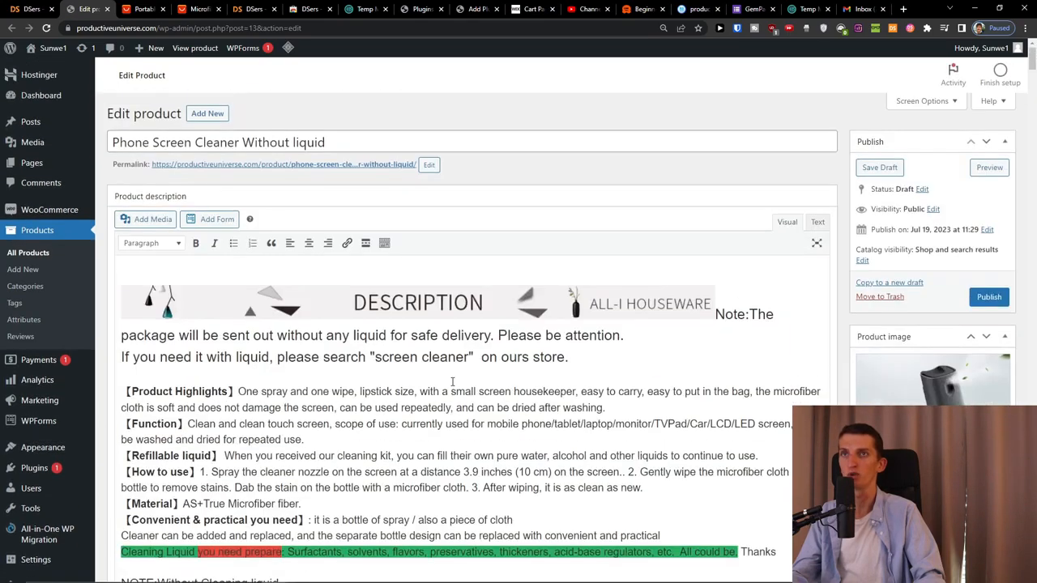
{"action": "left_click", "coordinate": [988, 167]}
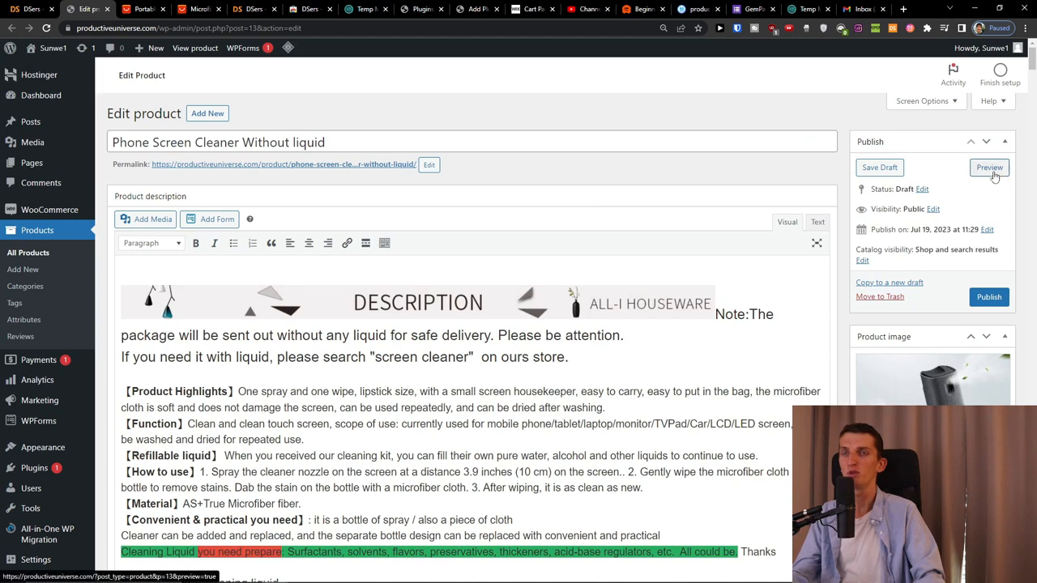
{"action": "left_click", "coordinate": [988, 167]}
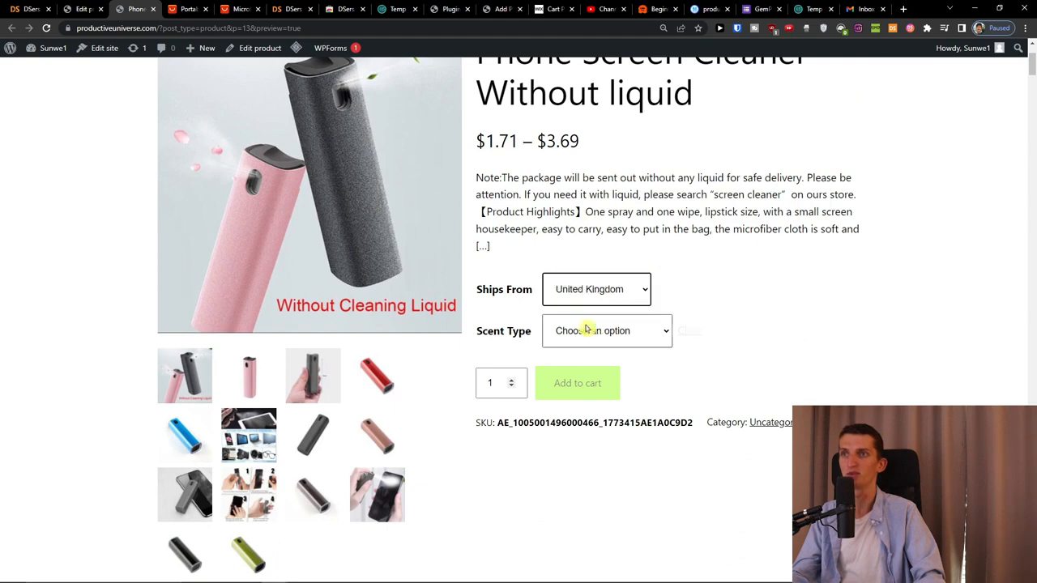
Try the Scent Type options (Pink – No Liquid, Grey-Case) and choose Grey – No Liquid
{"action": "left_click", "coordinate": [606, 330]}
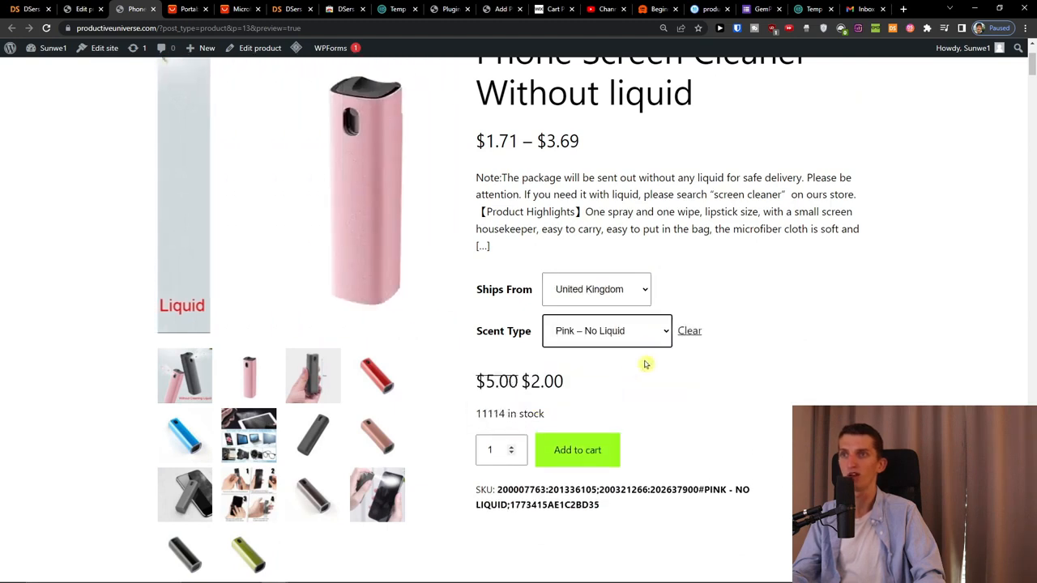
{"action": "left_click", "coordinate": [606, 330]}
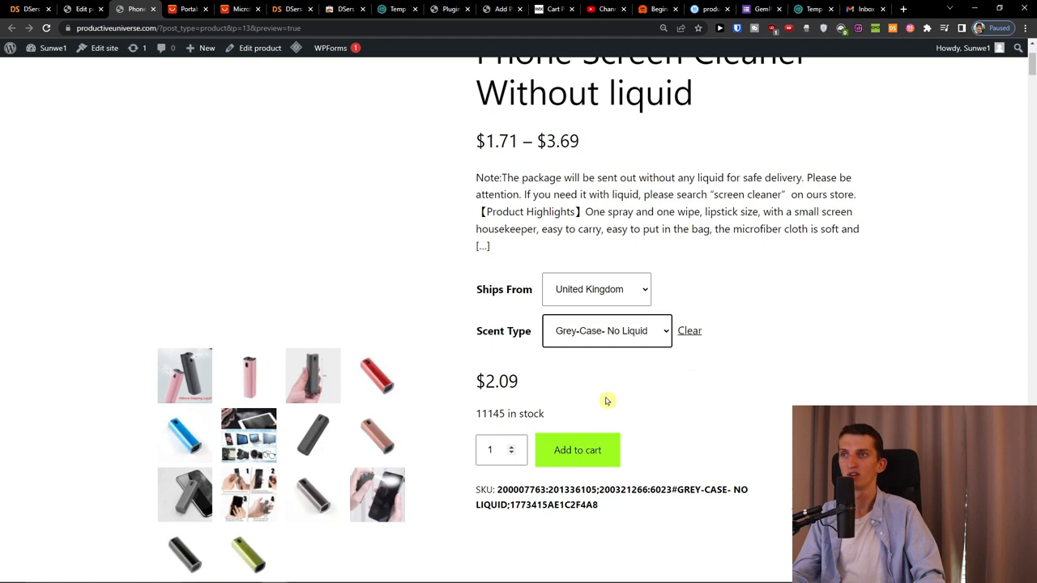
{"action": "left_click", "coordinate": [605, 330]}
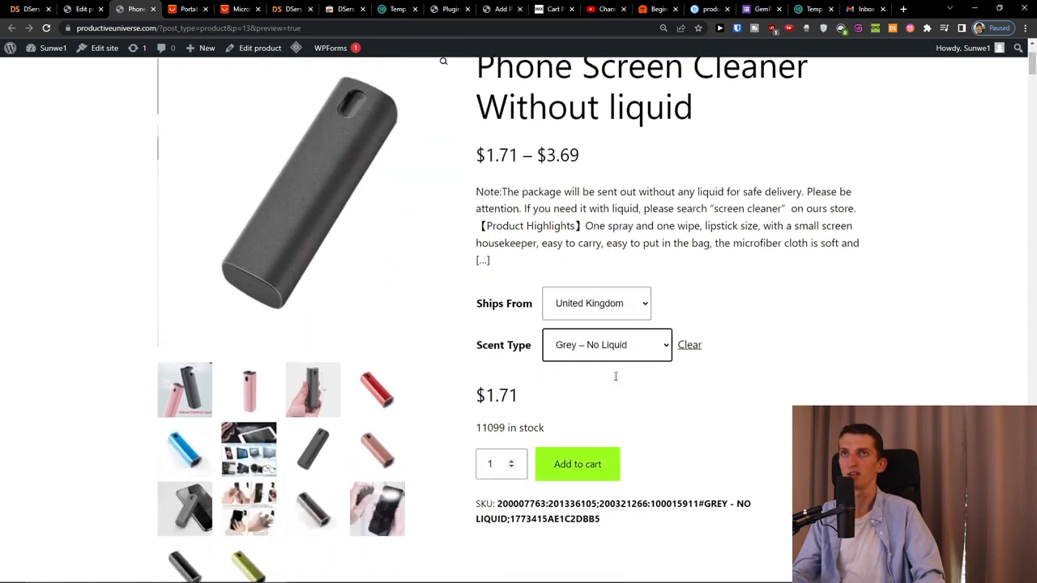
Add the Grey – No Liquid variant to the cart and view the cart showing $1.71
{"action": "left_click", "coordinate": [577, 463]}
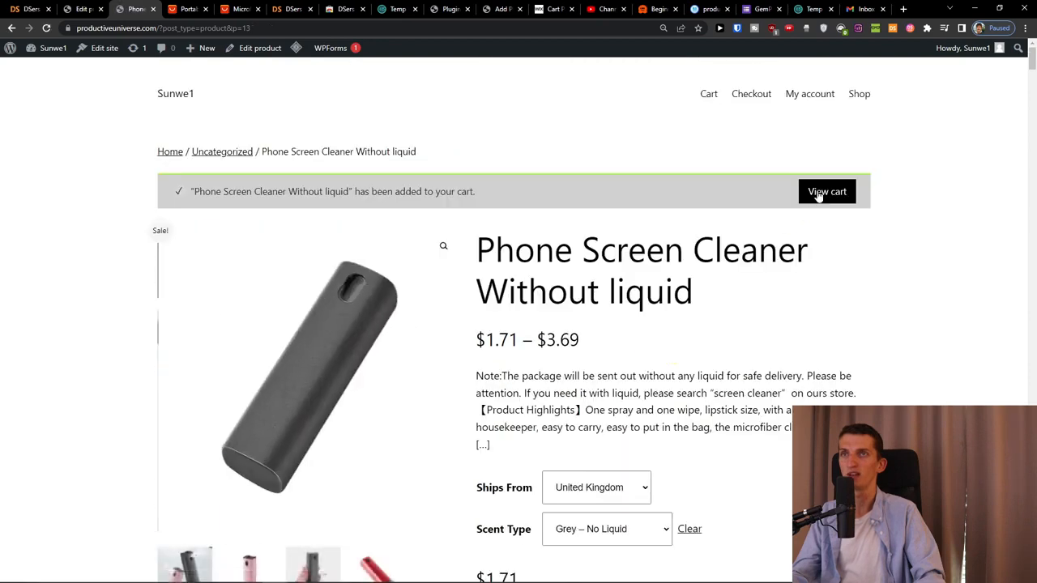
{"action": "left_click", "coordinate": [826, 191]}
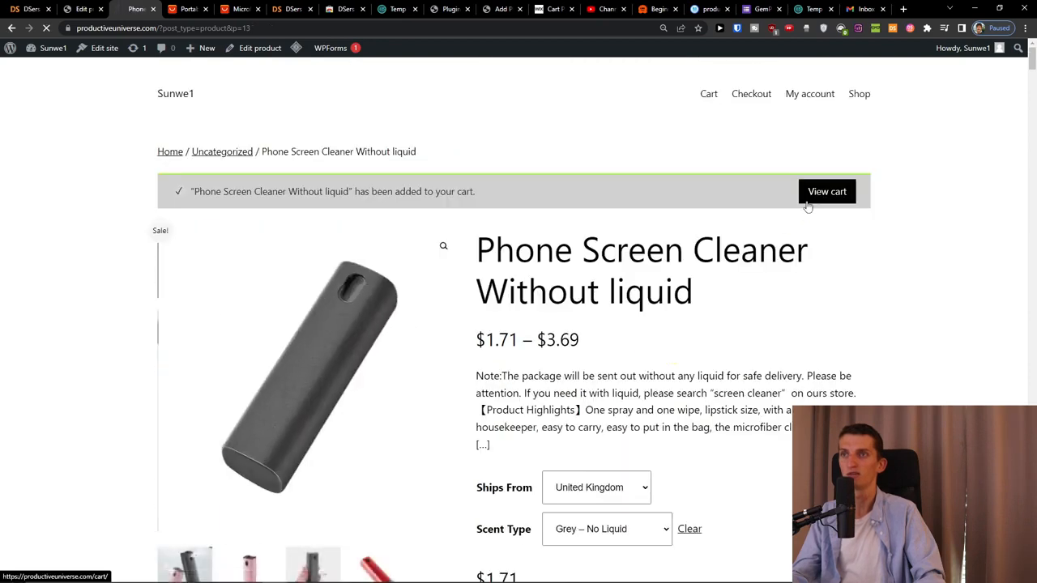
{"action": "left_click", "coordinate": [826, 191]}
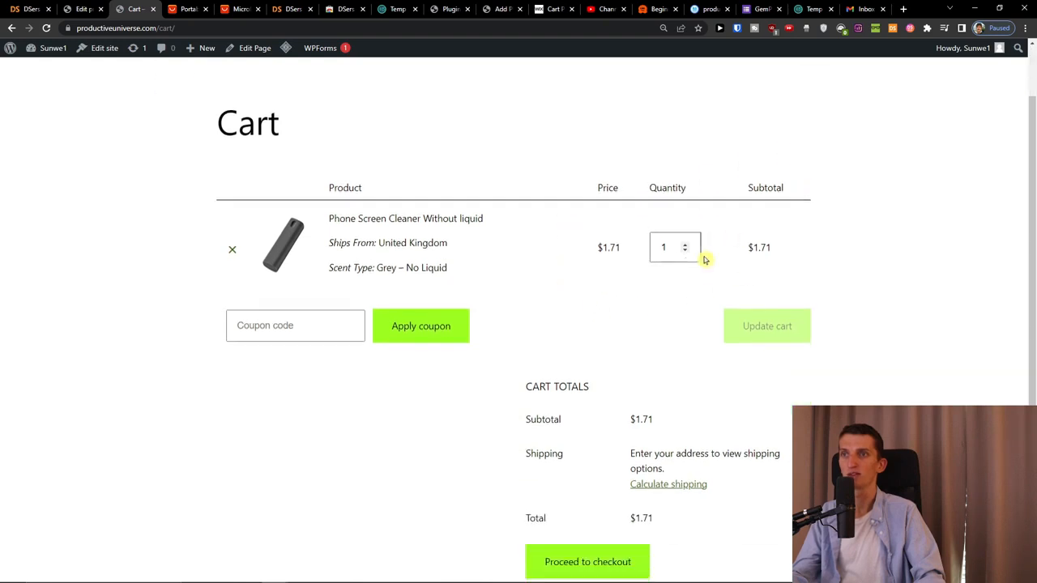
Proceed to checkout, review the billing form and no-payment-methods notice, then return to the product admin page
{"action": "scroll", "scroll_direction": "down", "scroll_amount": 3}
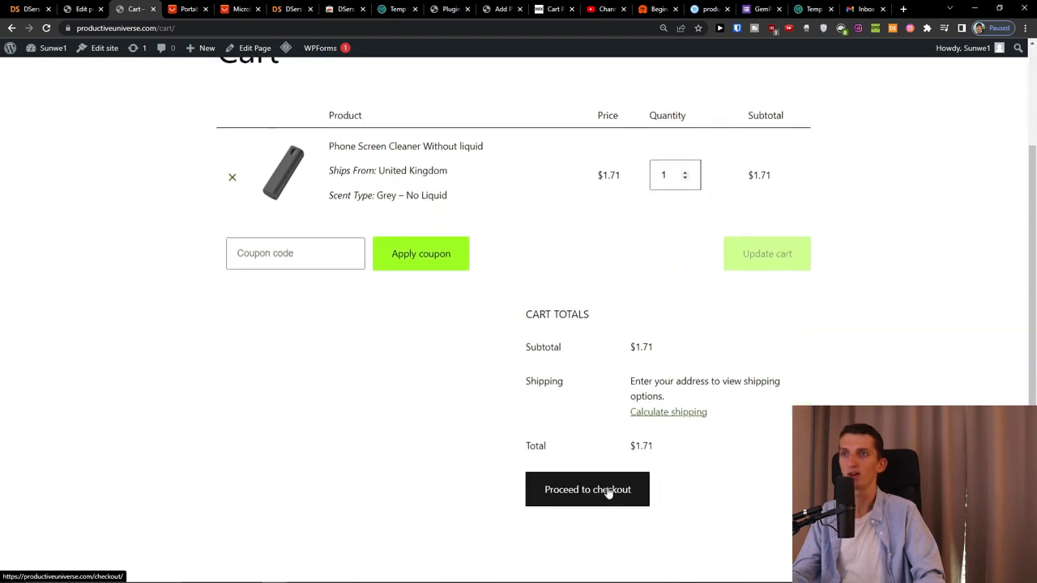
{"action": "left_click", "coordinate": [587, 489]}
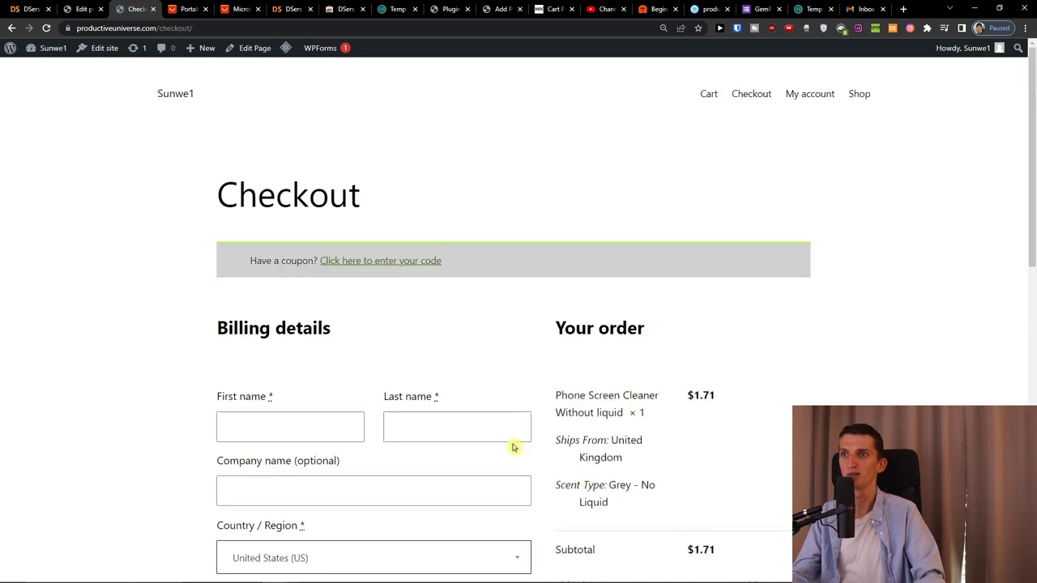
{"action": "scroll", "scroll_direction": "down", "scroll_amount": 3}
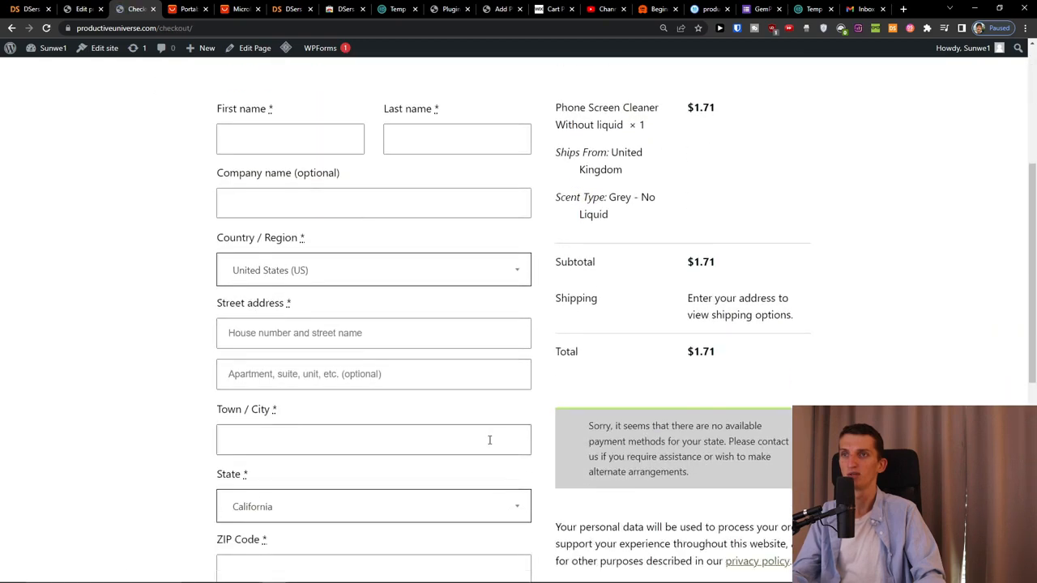
{"action": "scroll", "scroll_direction": "down", "scroll_amount": 3}
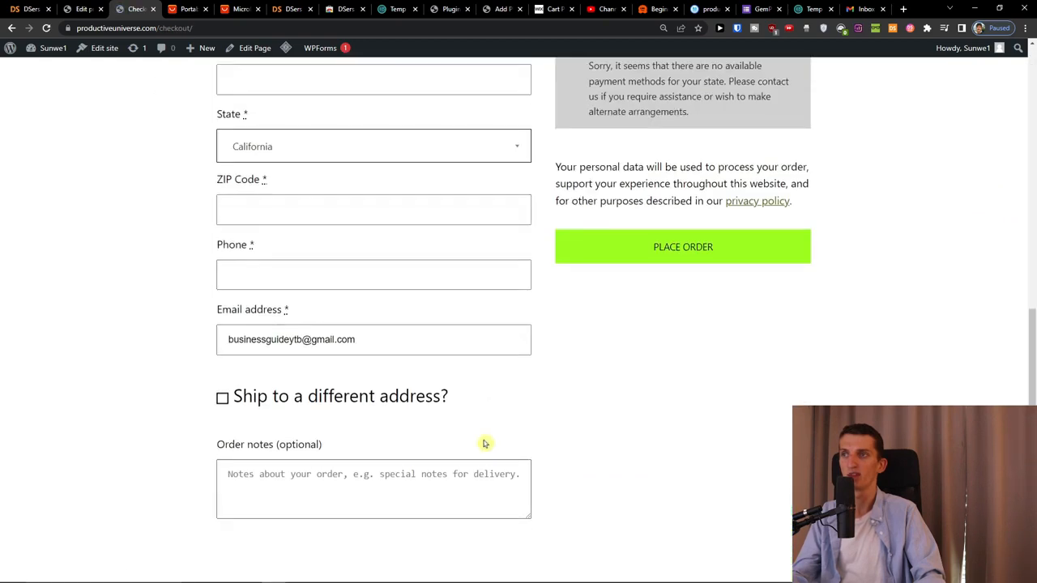
{"action": "scroll", "scroll_direction": "up", "scroll_amount": 3}
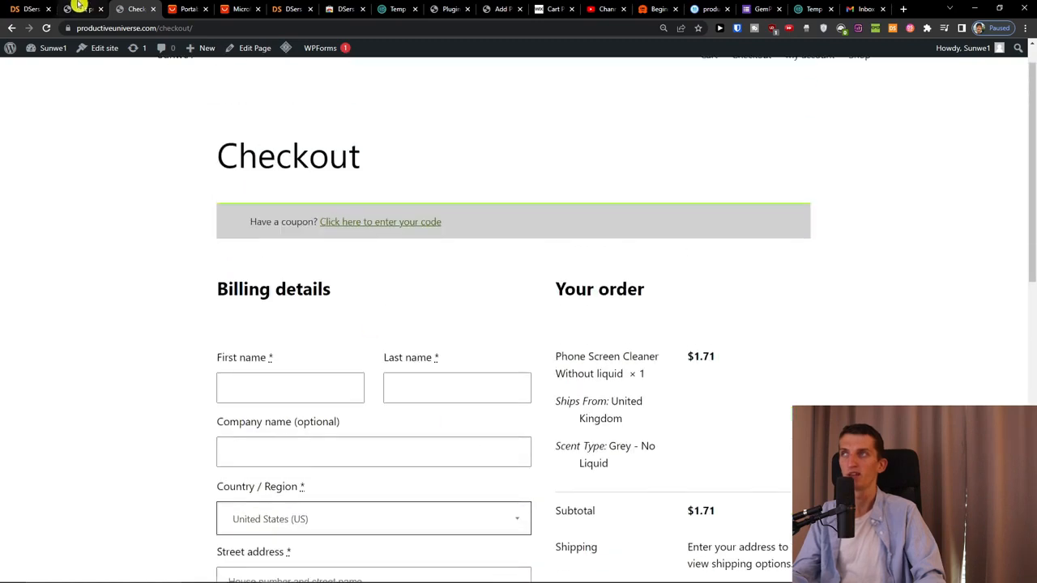
{"action": "left_click", "coordinate": [78, 10]}
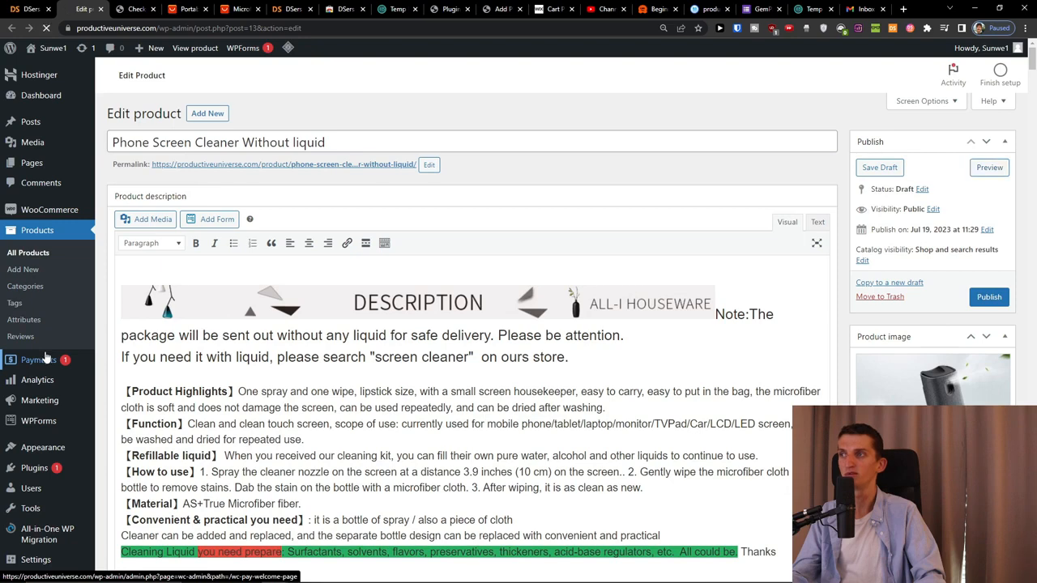
Review the WooPayments welcome page and its PayPal and Amazon Pay options
{"action": "left_click", "coordinate": [39, 360]}
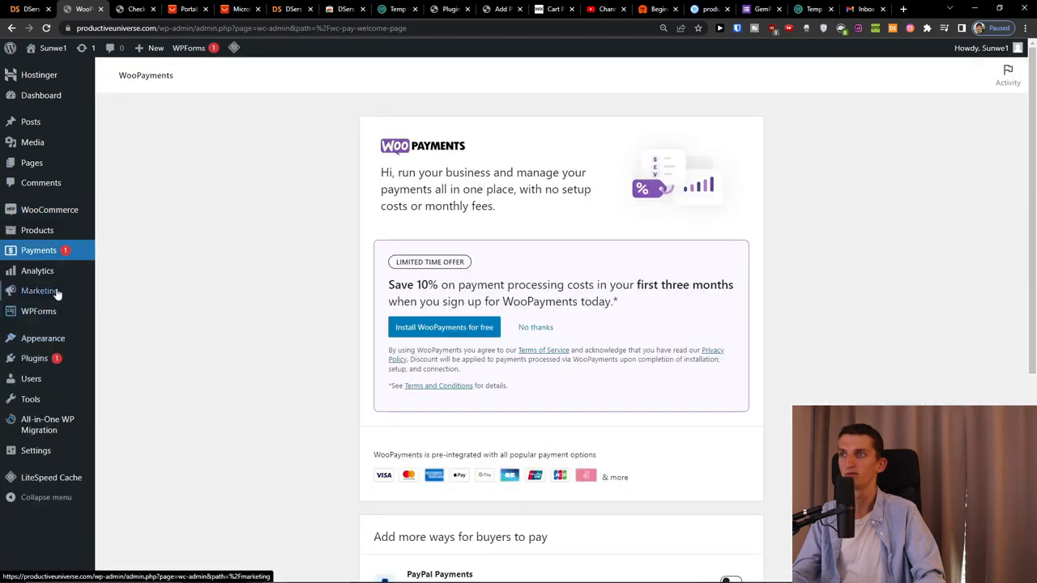
{"action": "scroll", "scroll_direction": "down", "scroll_amount": 3}
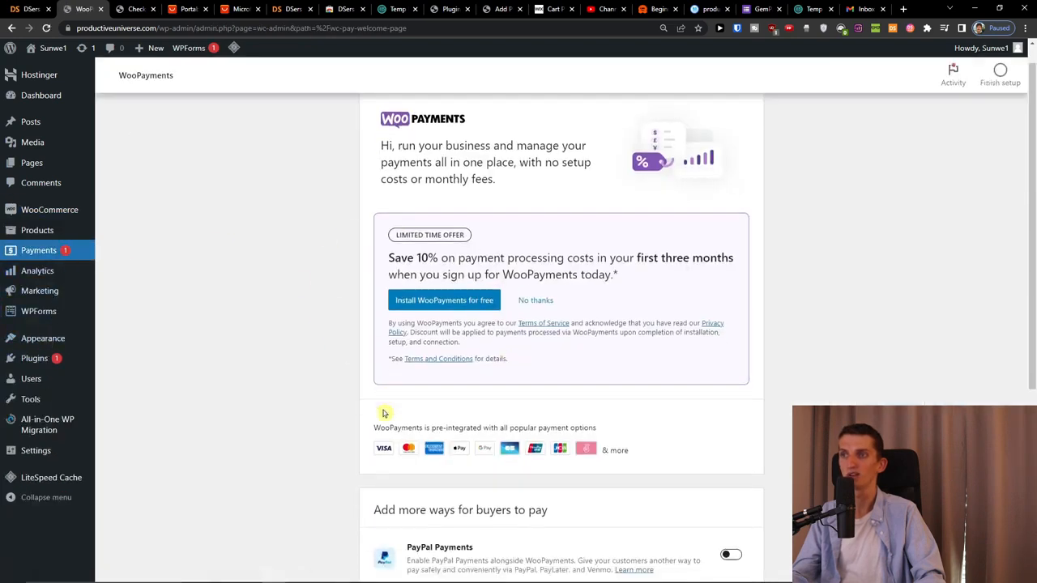
{"action": "scroll", "scroll_direction": "down", "scroll_amount": 3}
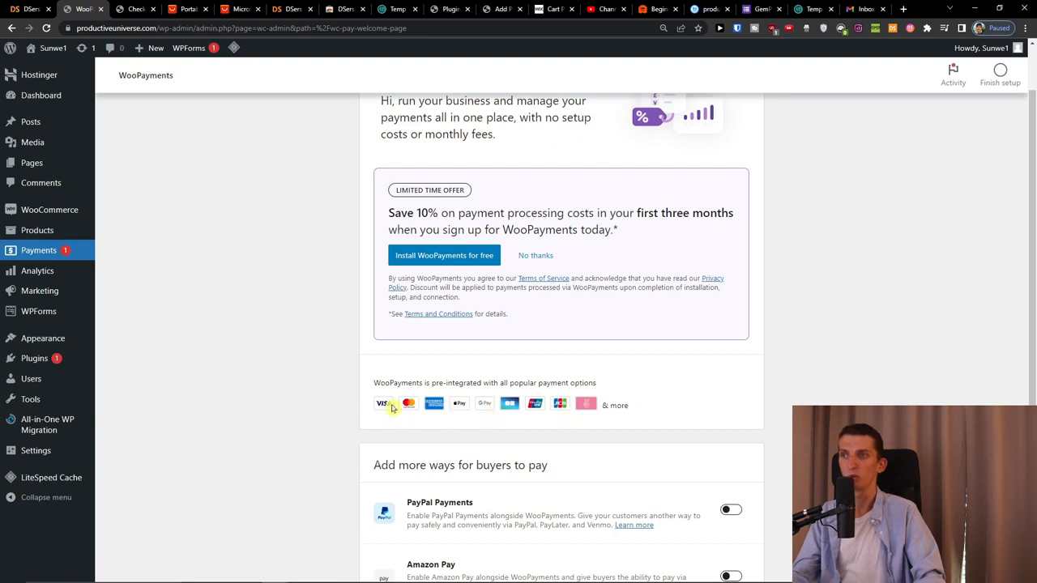
{"action": "scroll", "scroll_direction": "up", "scroll_amount": 3}
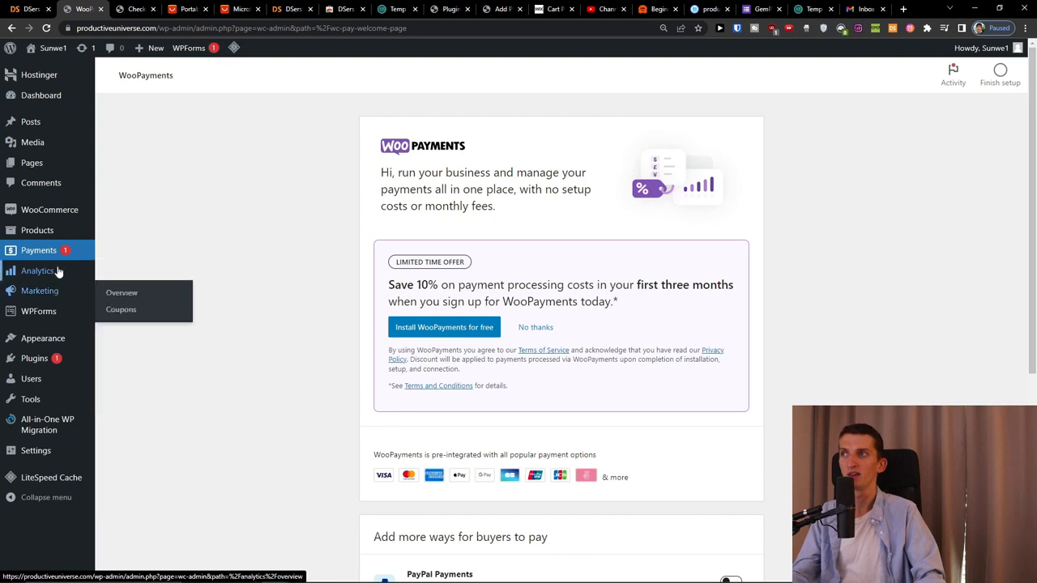
{"action": "mouse_move", "coordinate": [37, 230]}
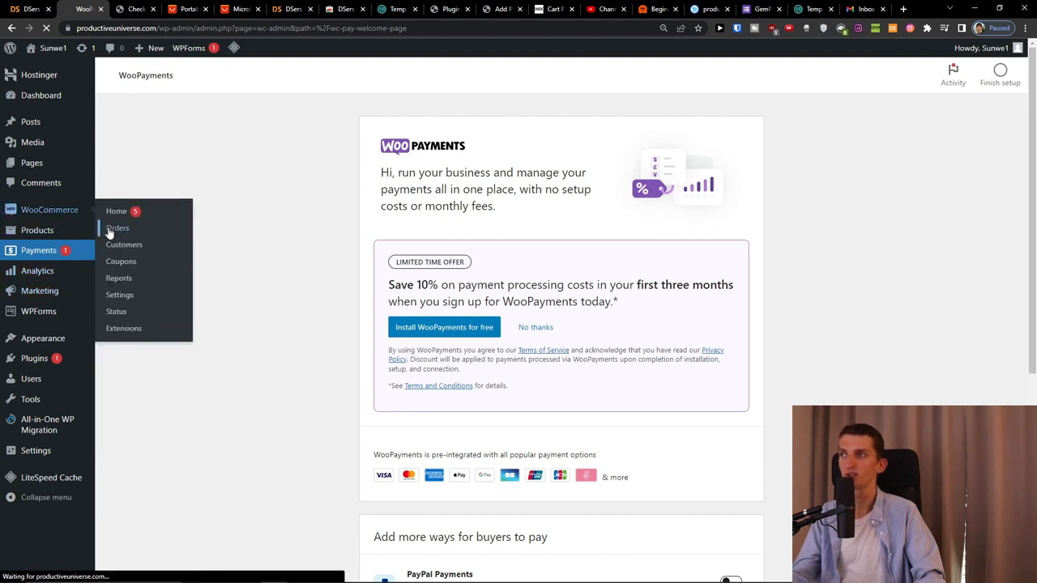
Create a new WooCommerce order #51 and set its status to Processing
{"action": "left_click", "coordinate": [117, 227]}
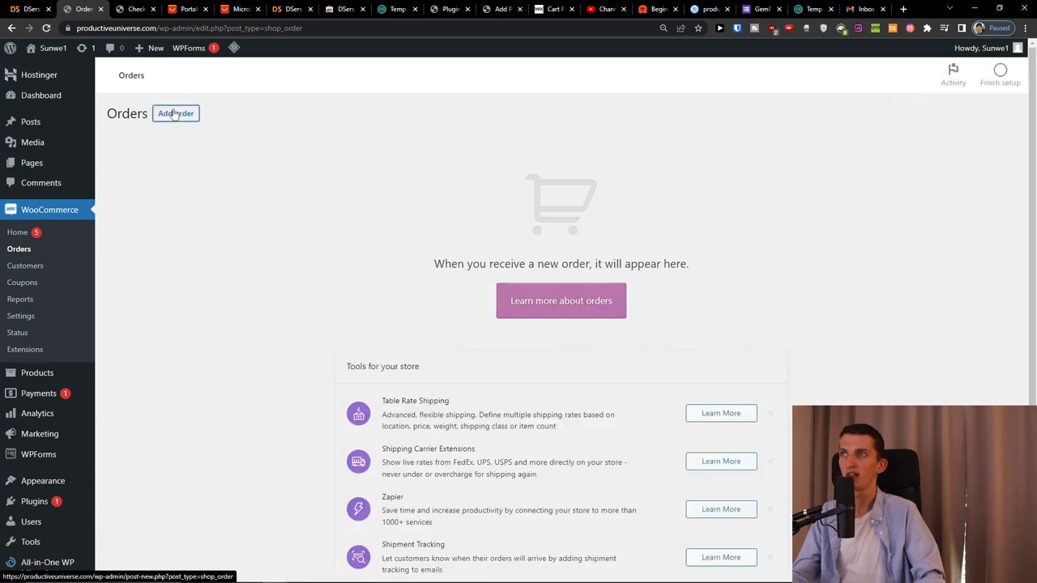
{"action": "left_click", "coordinate": [175, 114]}
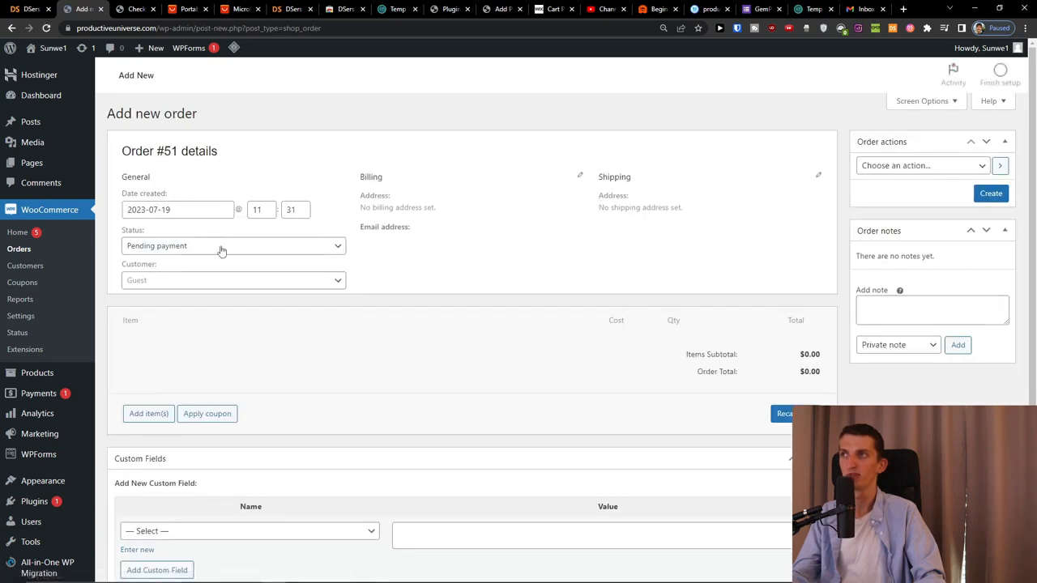
{"action": "left_click", "coordinate": [233, 246]}
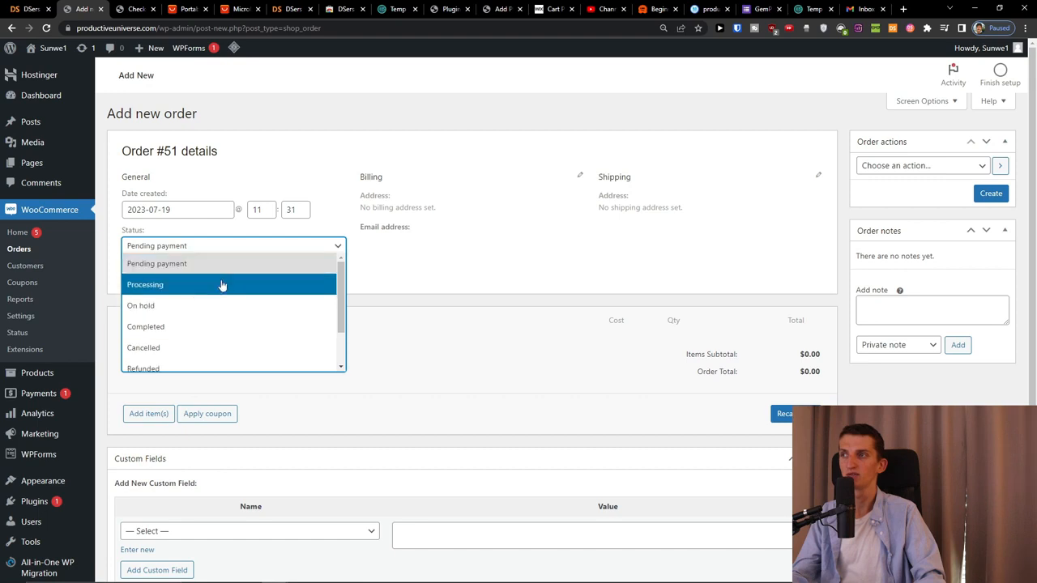
{"action": "mouse_move", "coordinate": [209, 293]}
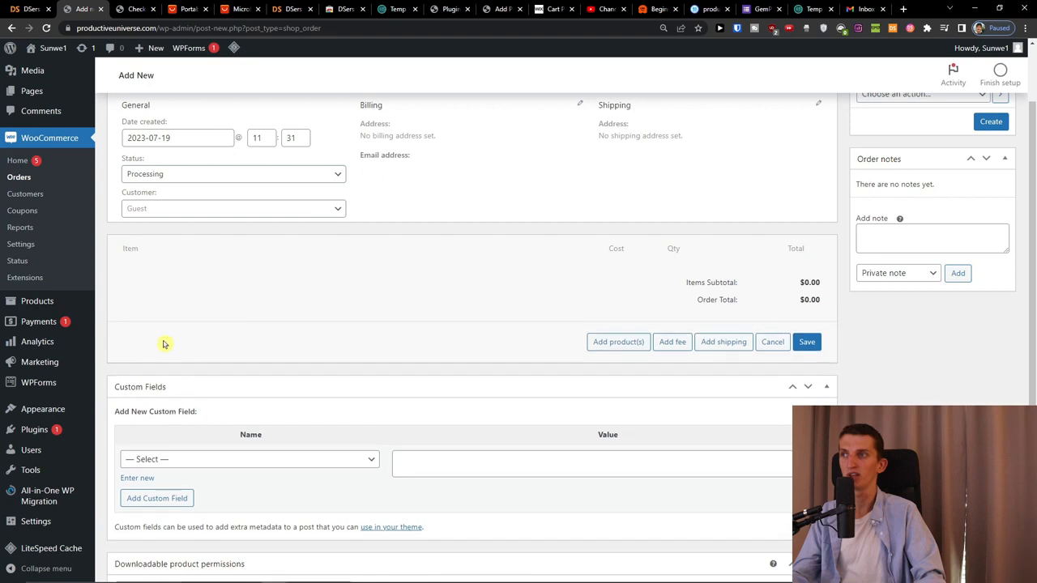
Search 'spl' in the Add product(s) dialog, clear it, and close without adding products
{"action": "left_click", "coordinate": [619, 340]}
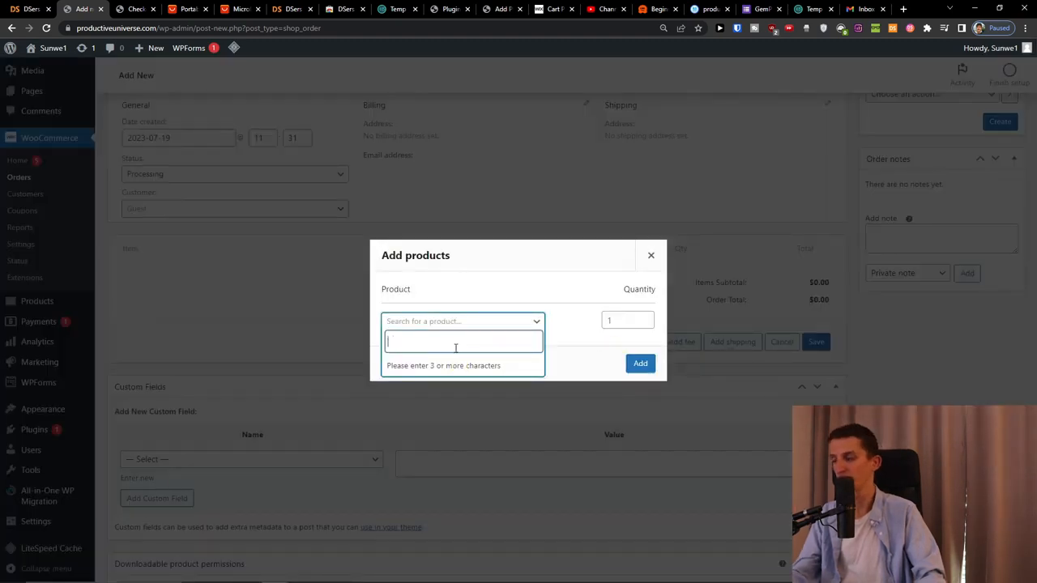
{"action": "type", "text": "spl"}
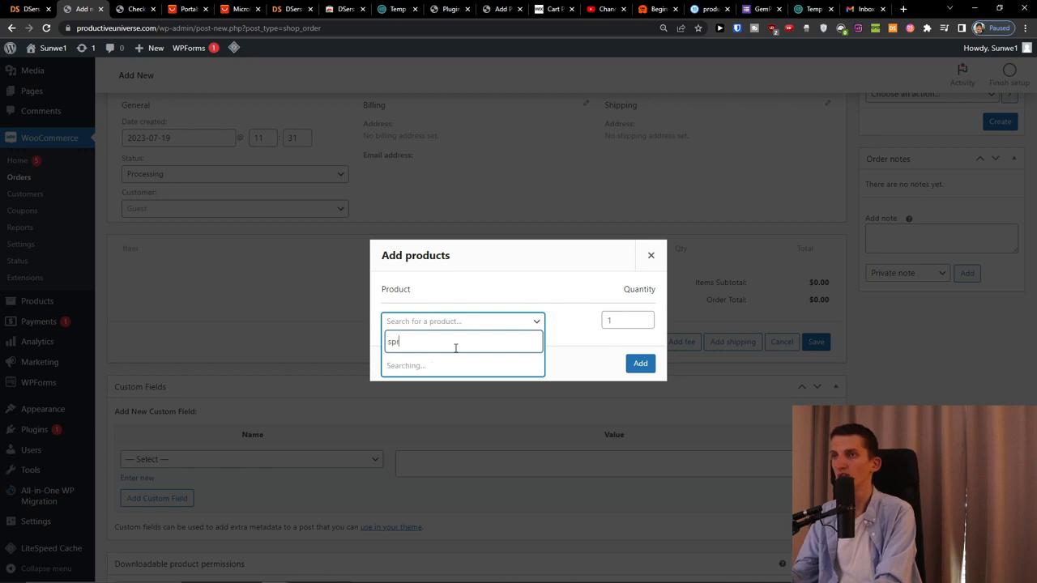
{"action": "key", "text": "Backspace"}
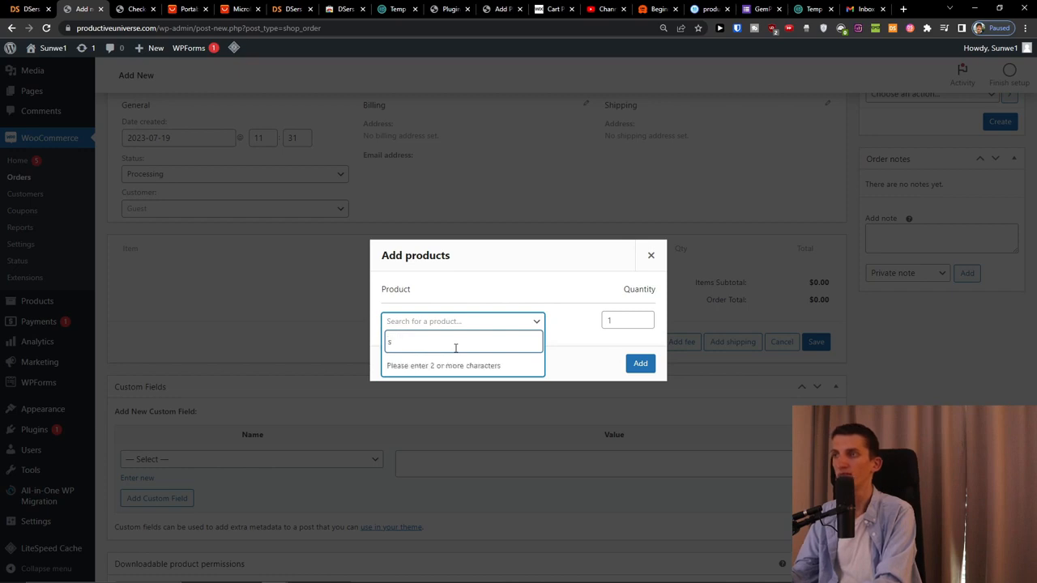
{"action": "left_click", "coordinate": [651, 256]}
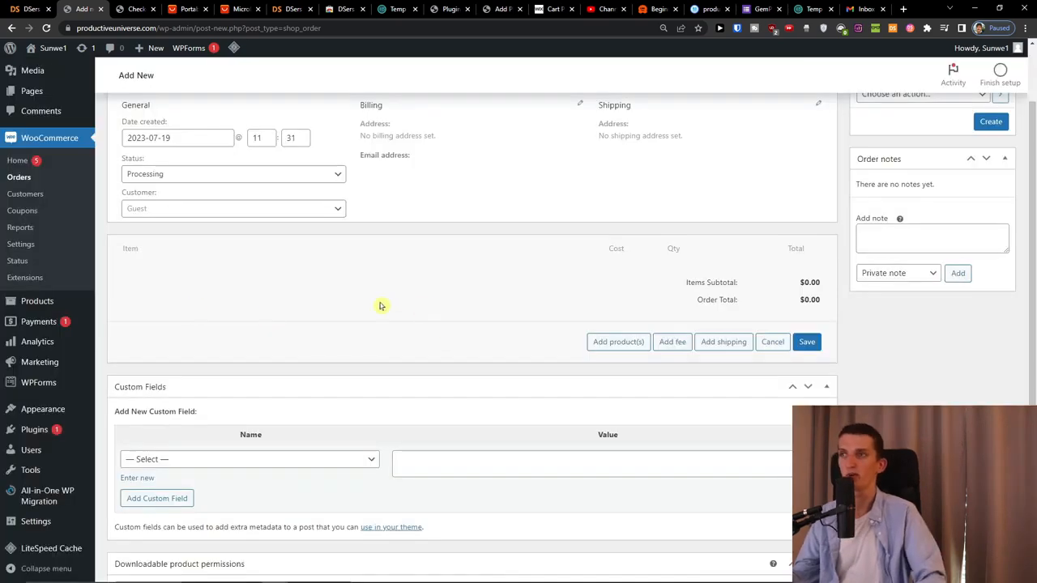
{"action": "scroll", "scroll_direction": "up", "scroll_amount": 3}
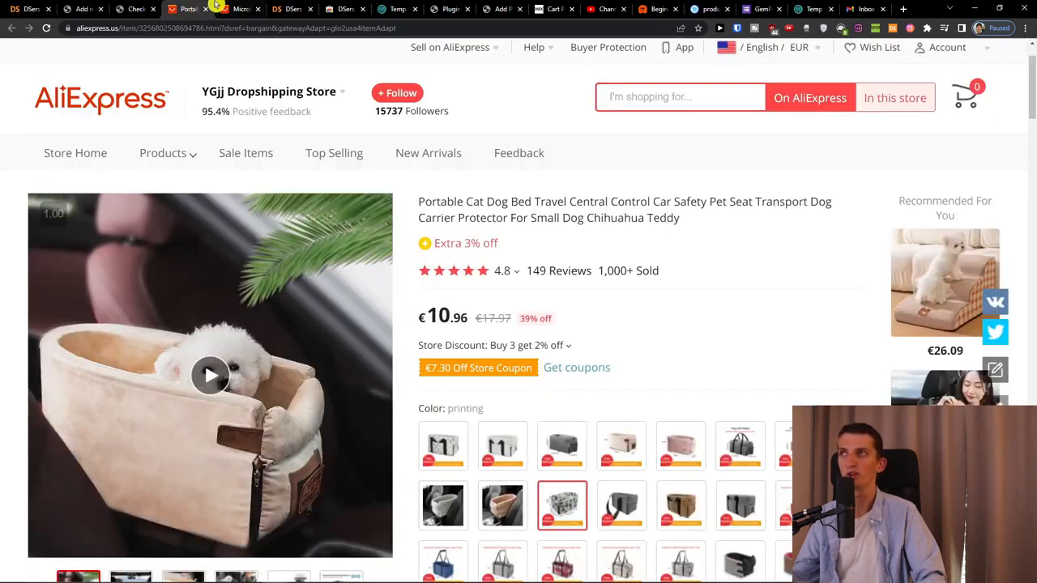
{"action": "mouse_move", "coordinate": [288, 10]}
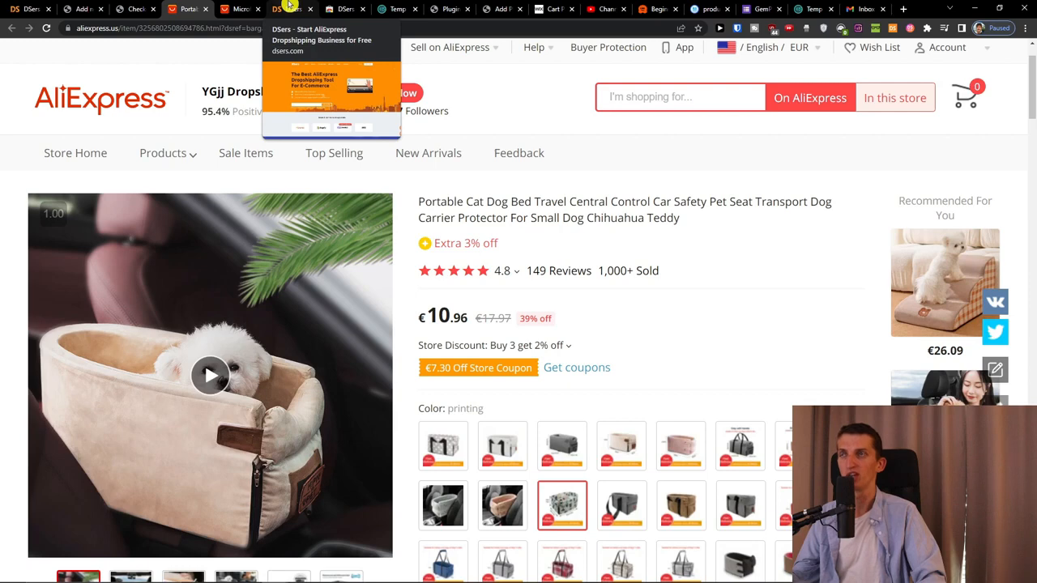
Show DSers' Open Orders list with the Awaiting order tab empty
{"action": "left_click", "coordinate": [290, 9]}
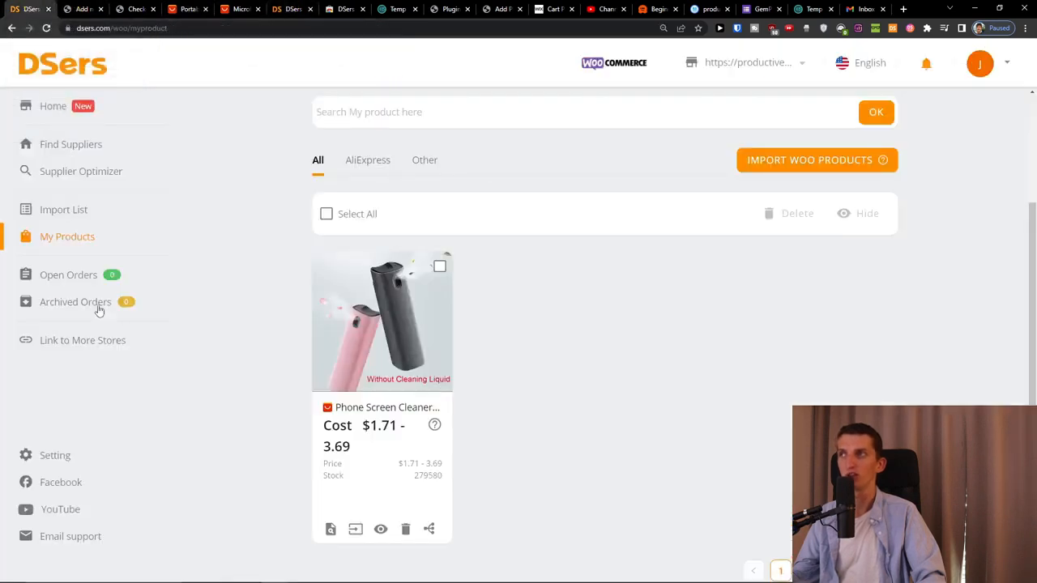
{"action": "left_click", "coordinate": [68, 276]}
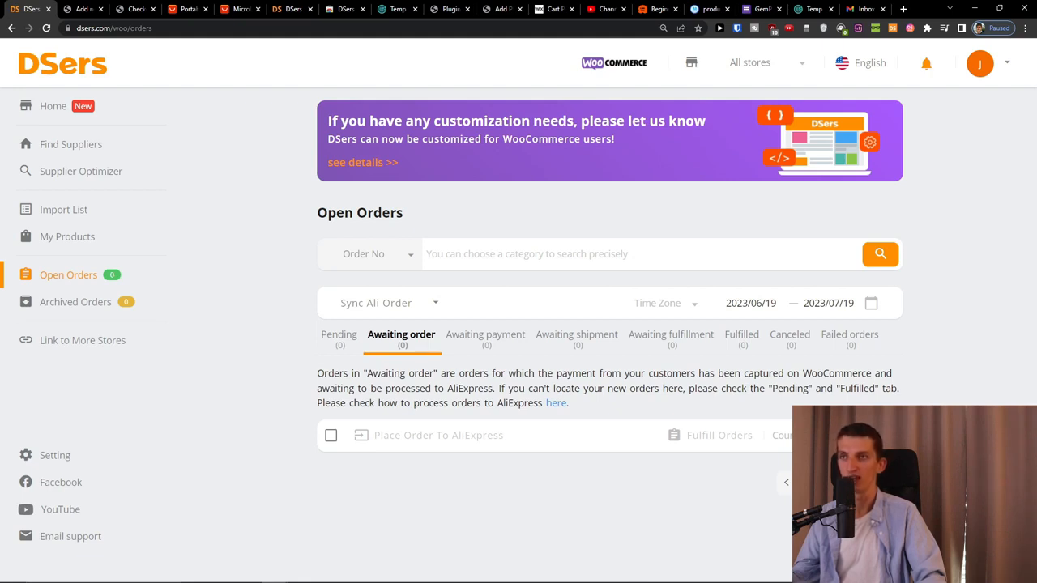
{"action": "mouse_move", "coordinate": [441, 465]}
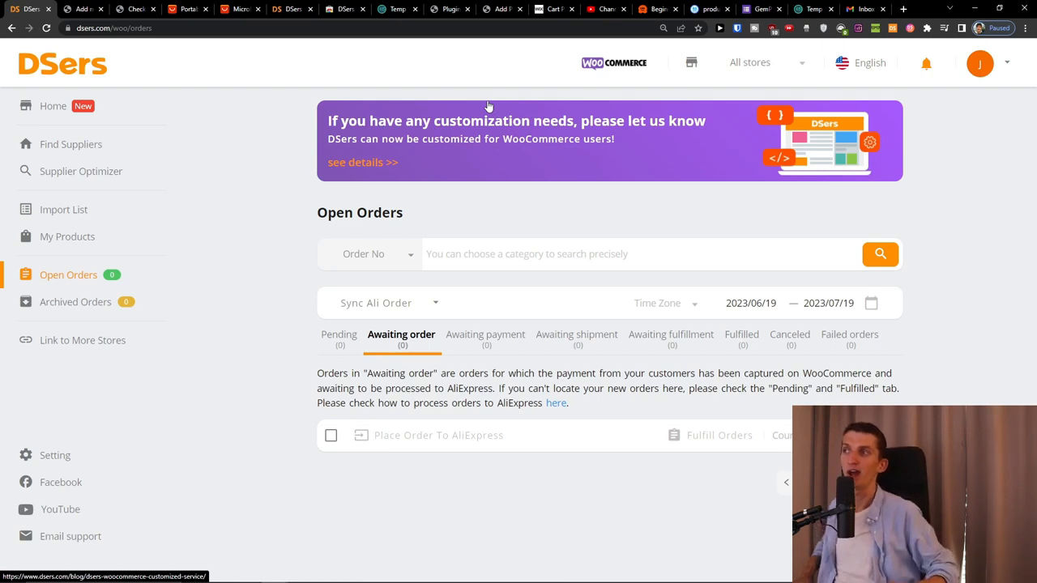
{"action": "mouse_move", "coordinate": [379, 112]}
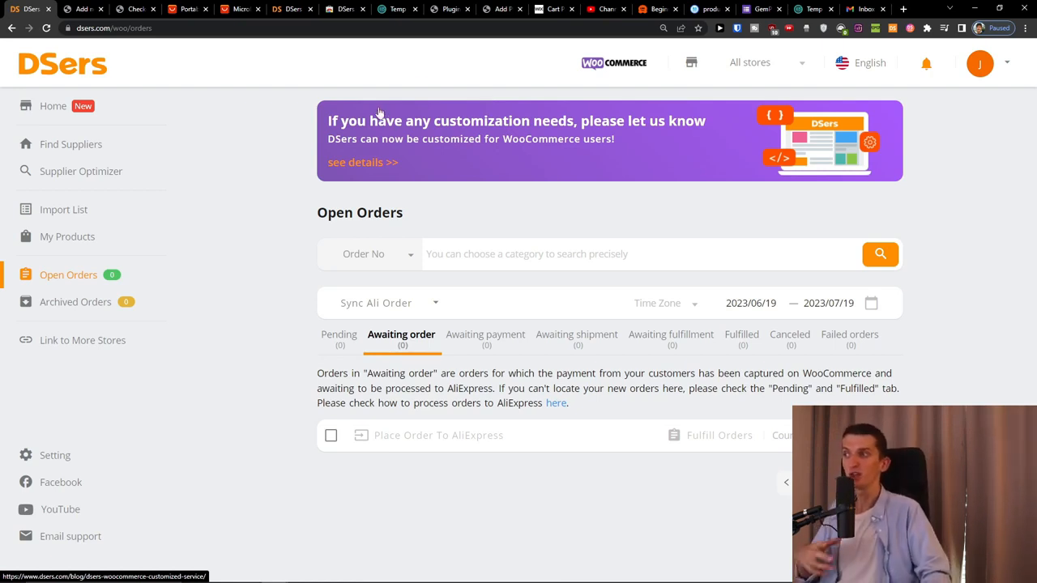
{"action": "mouse_move", "coordinate": [152, 256]}
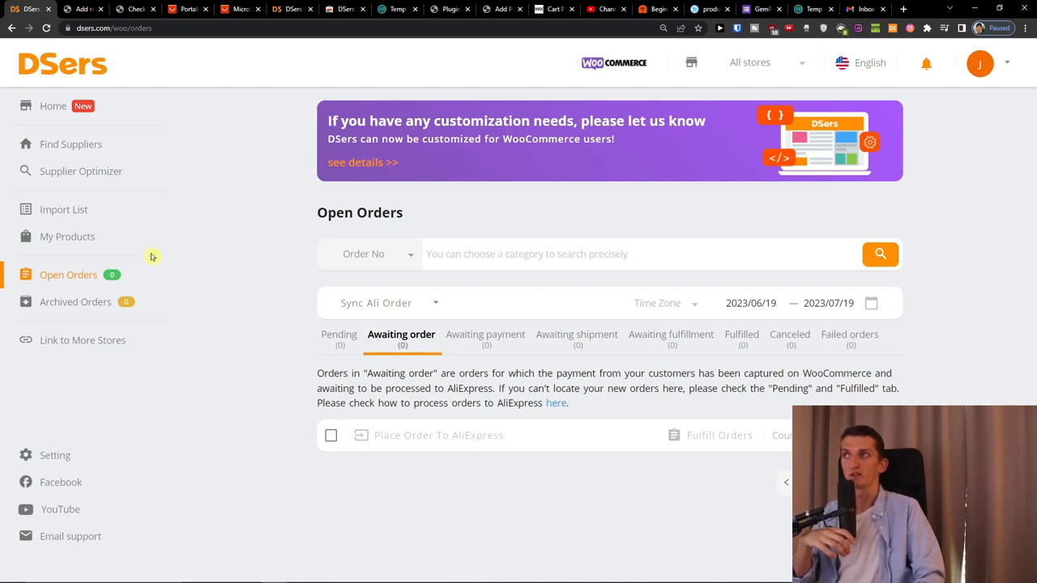
{"action": "mouse_move", "coordinate": [192, 254]}
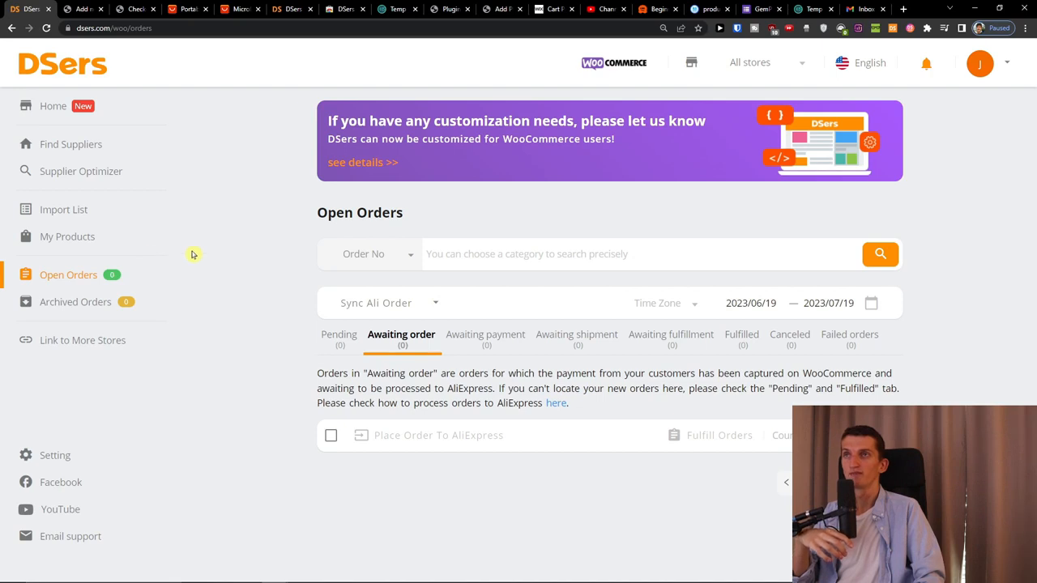